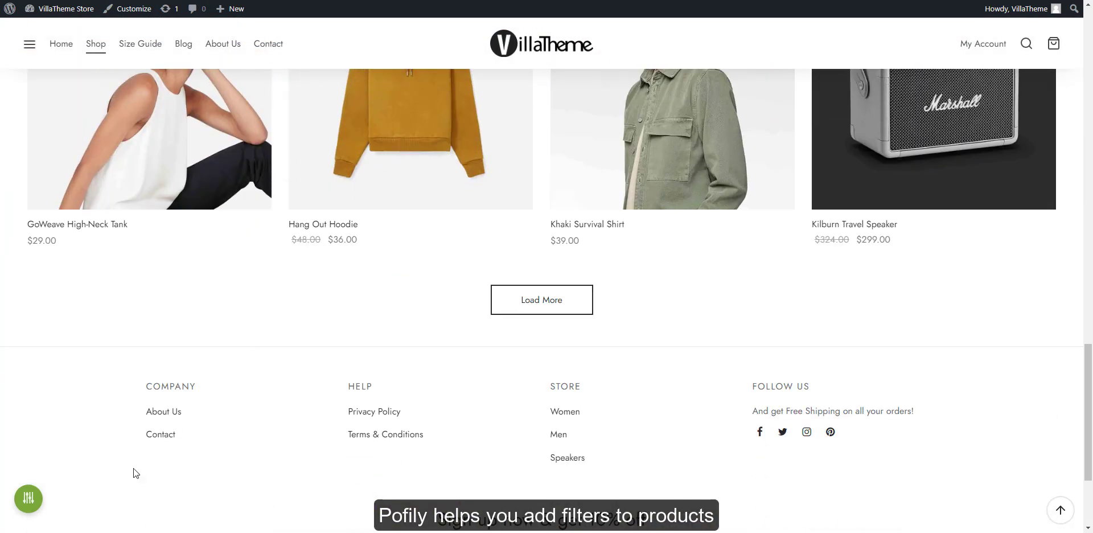
Bring up the shop page's filter panel, closing and reopening it once
left_click(28, 497)
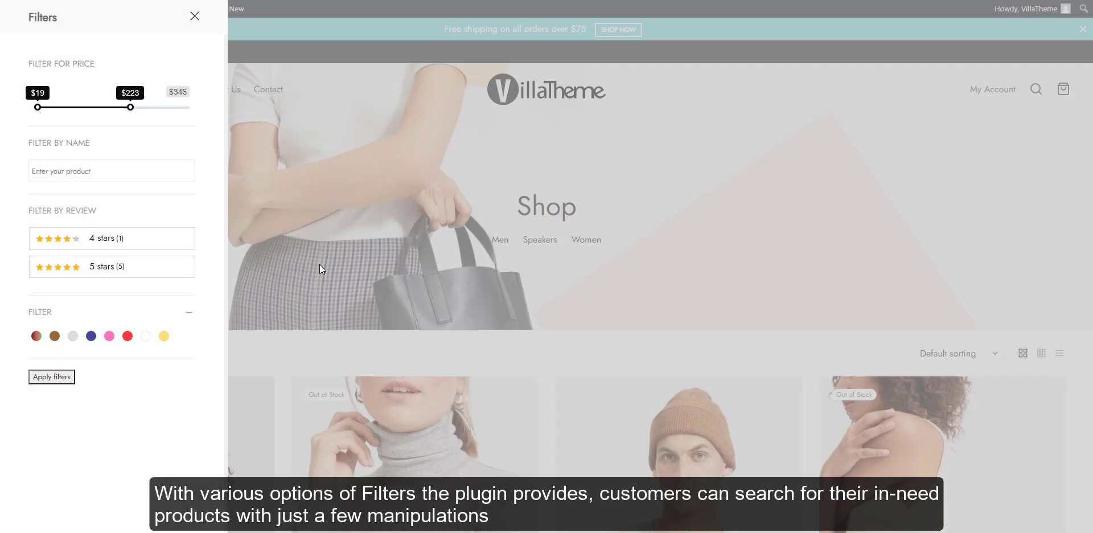
left_click(195, 15)
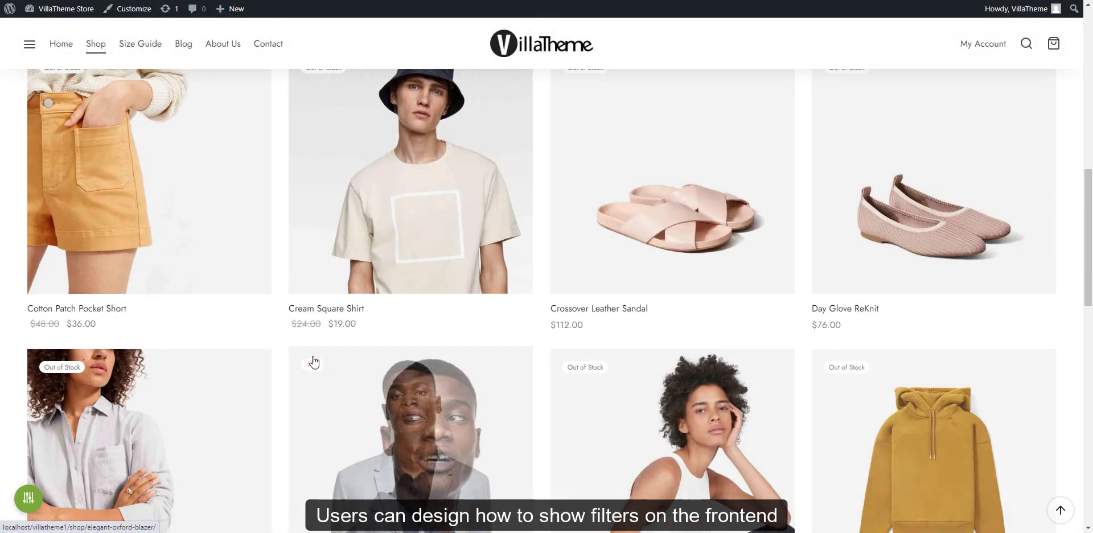
left_click(27, 498)
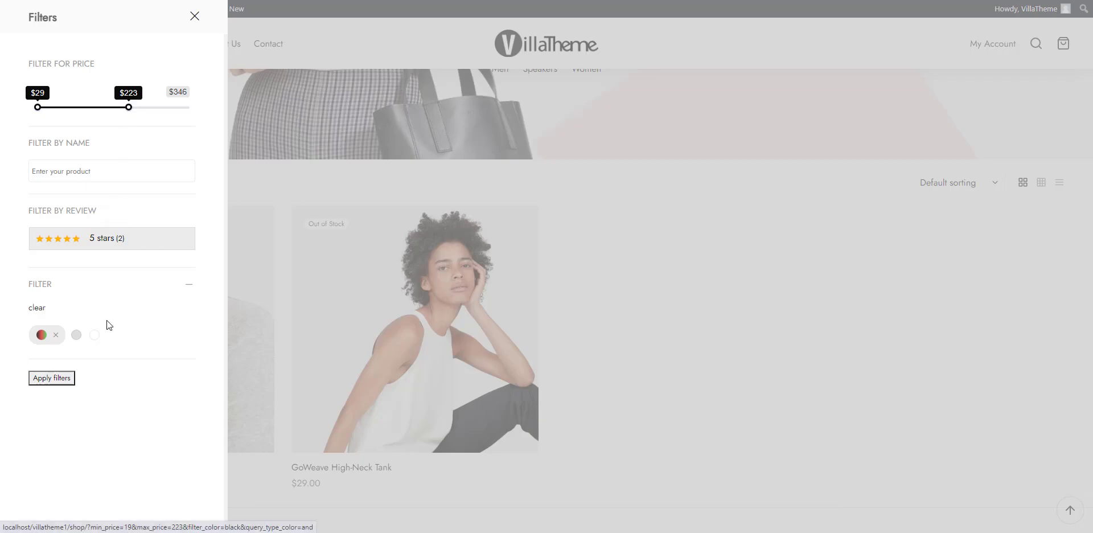
Filter the product listing by the name 'cotton' and apply the filters
type("cotton")
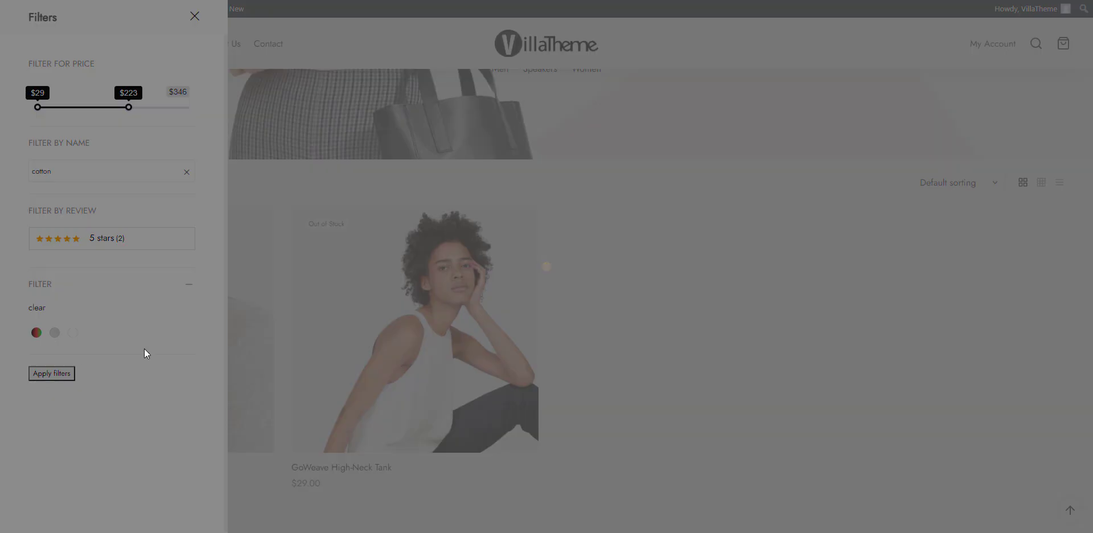
left_click(51, 373)
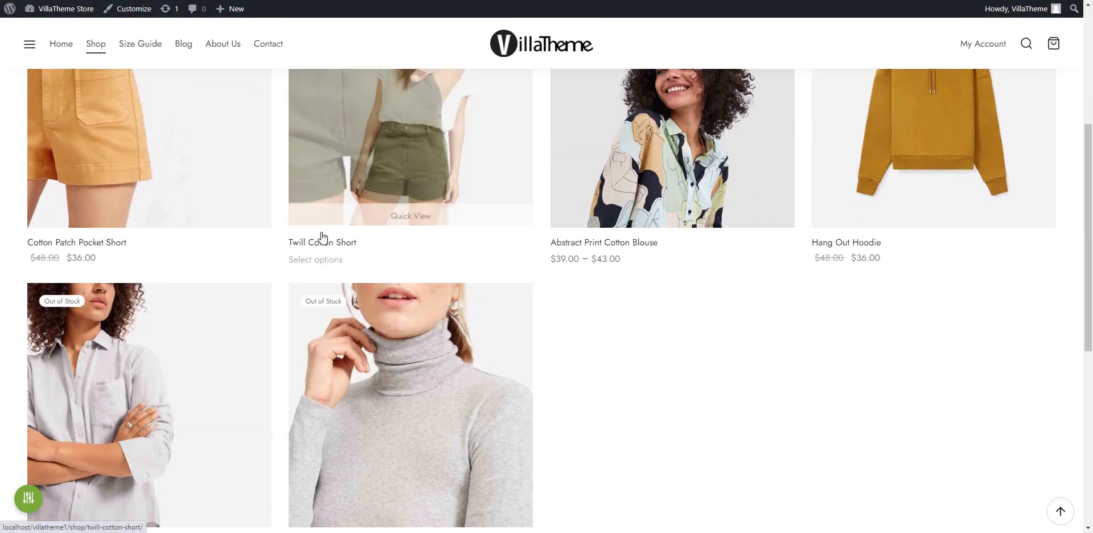
scroll("down", 3)
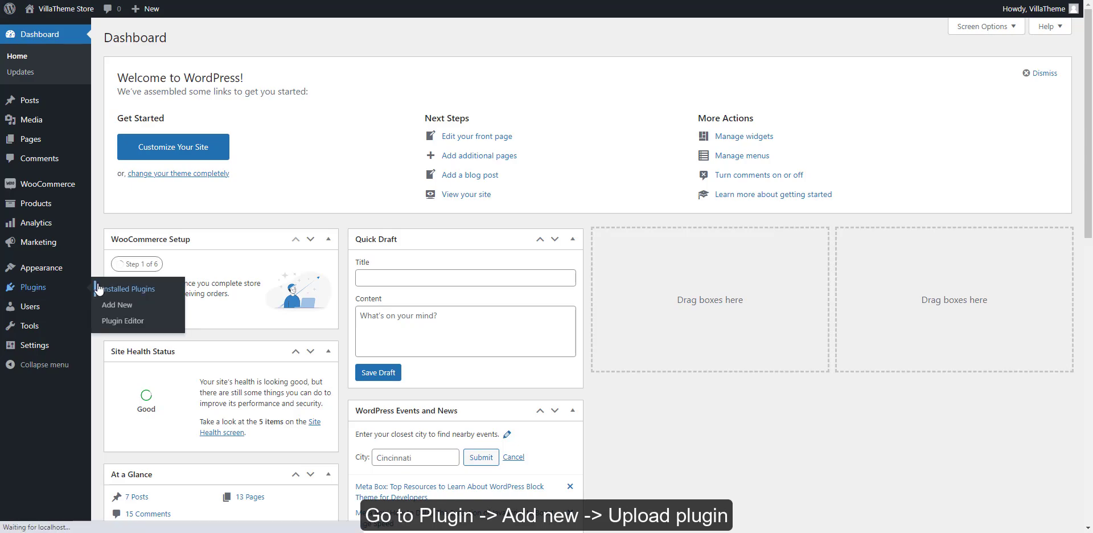
Upload the Pofily WooCommerce Product Filters zip and install it
left_click(126, 289)
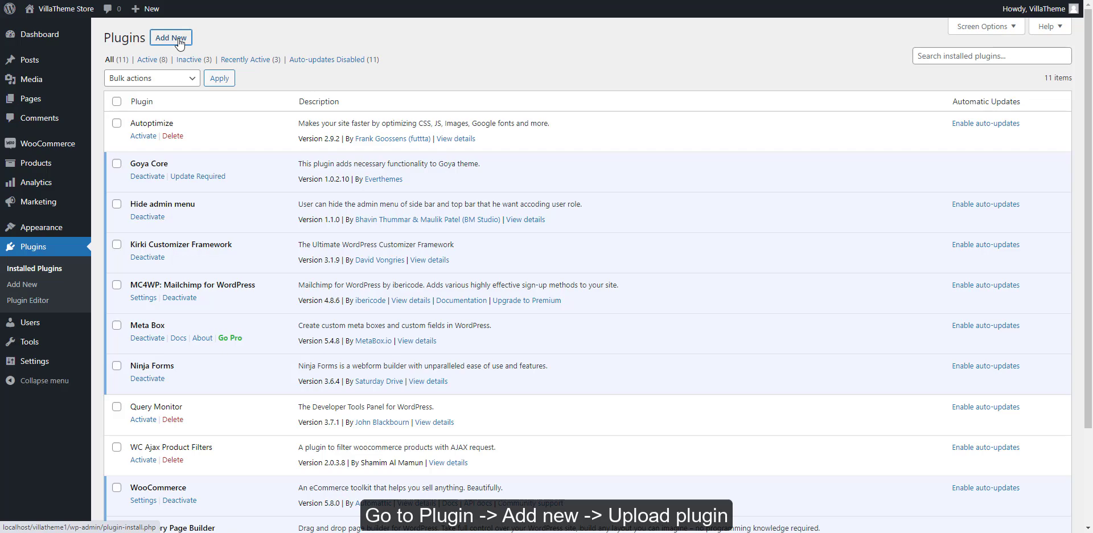
left_click(170, 38)
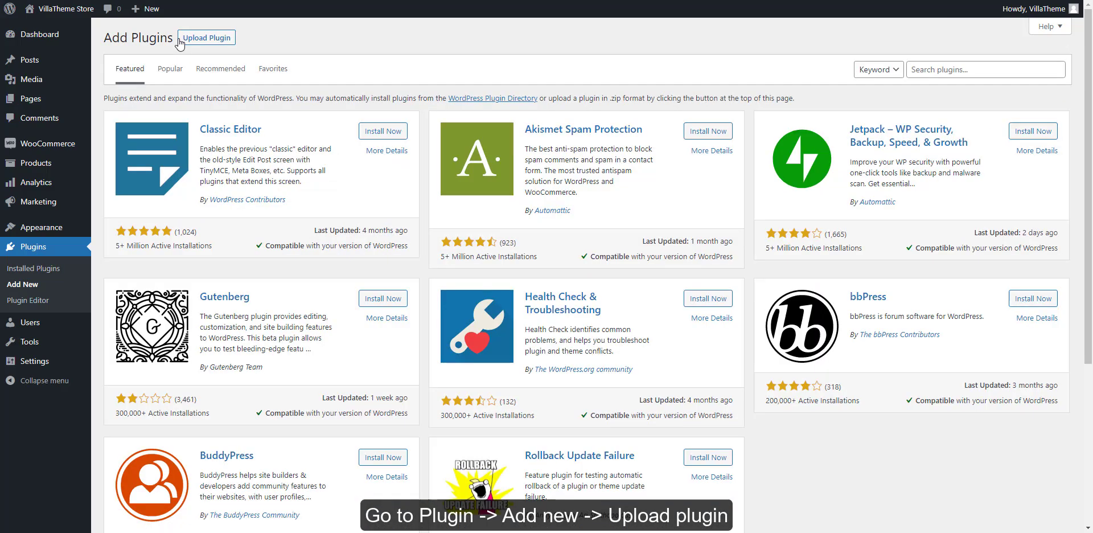
left_click(206, 36)
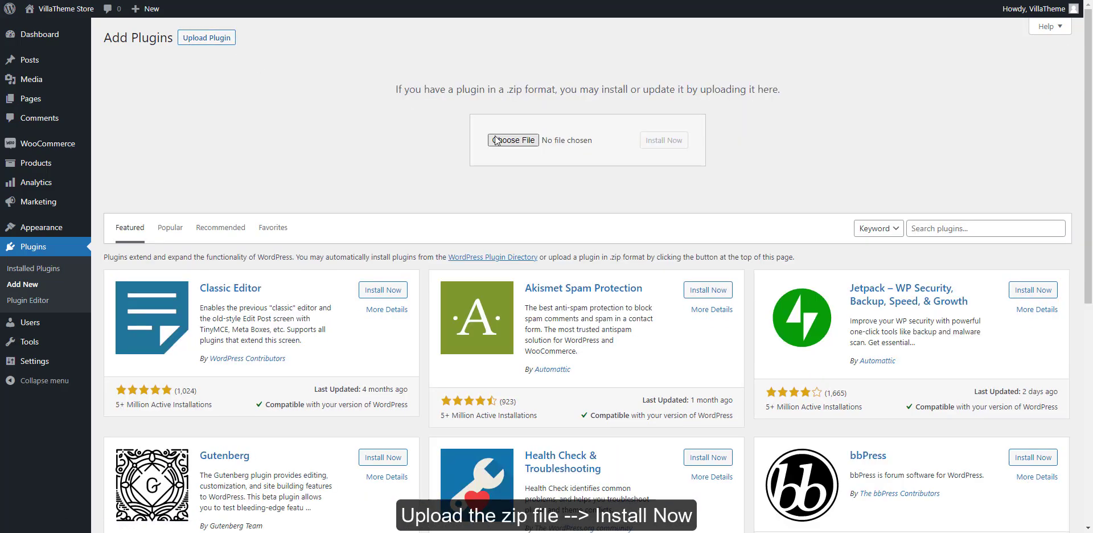
left_click(513, 140)
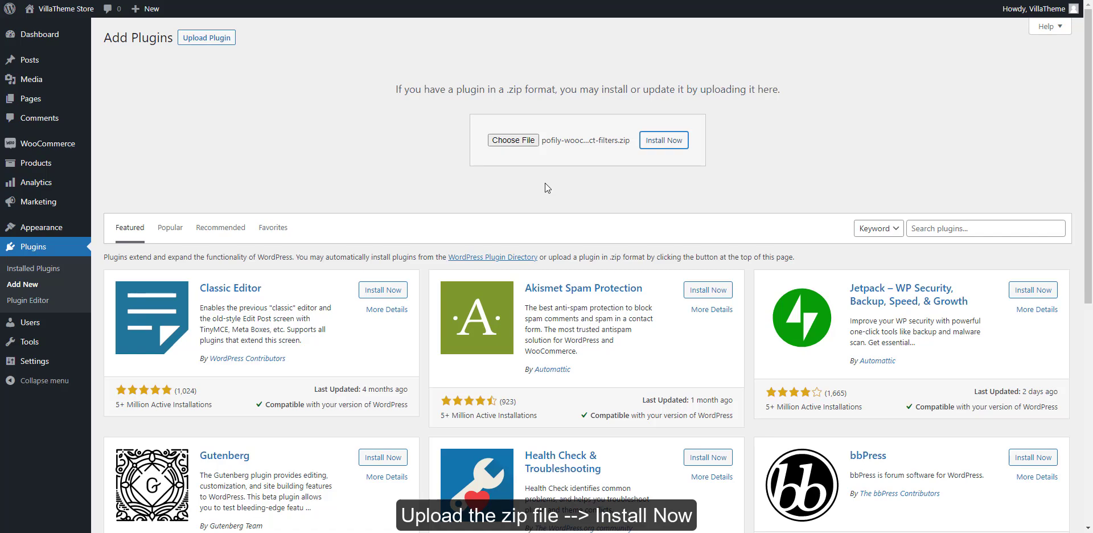
left_click(662, 140)
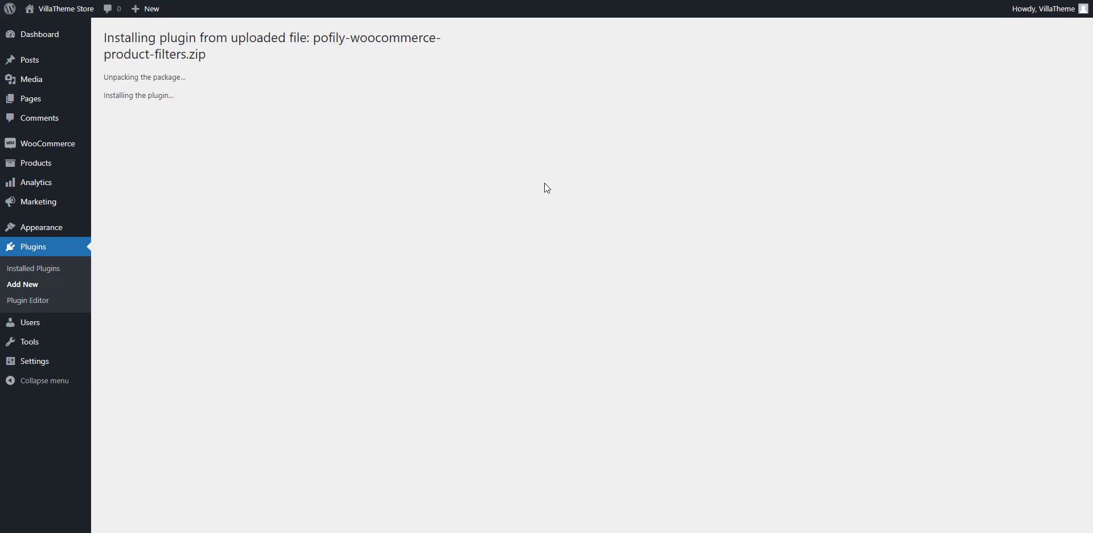
mouse_move(157, 147)
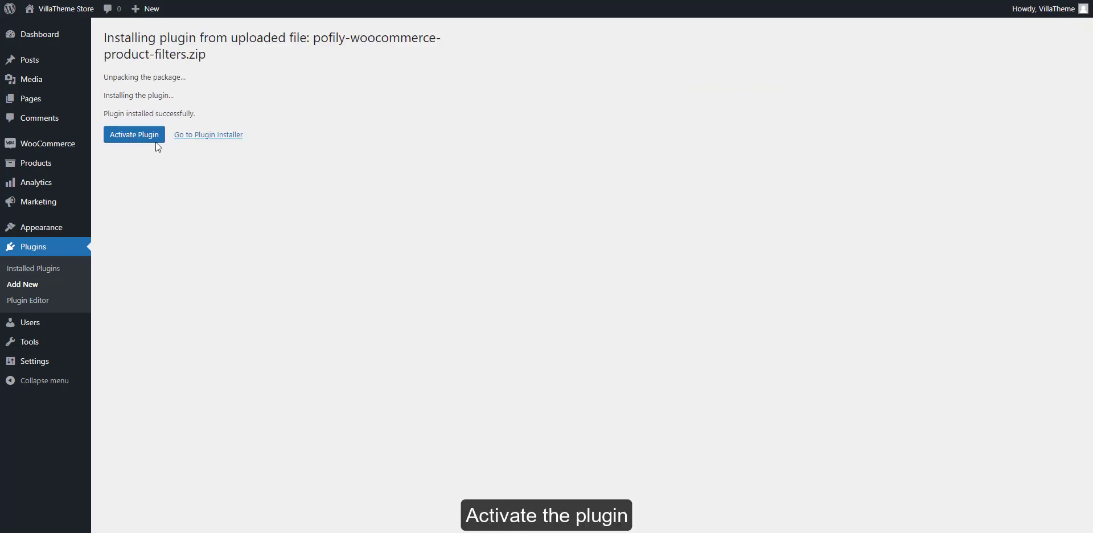
Activate the newly installed Pofily plugin and return to the dashboard
left_click(134, 135)
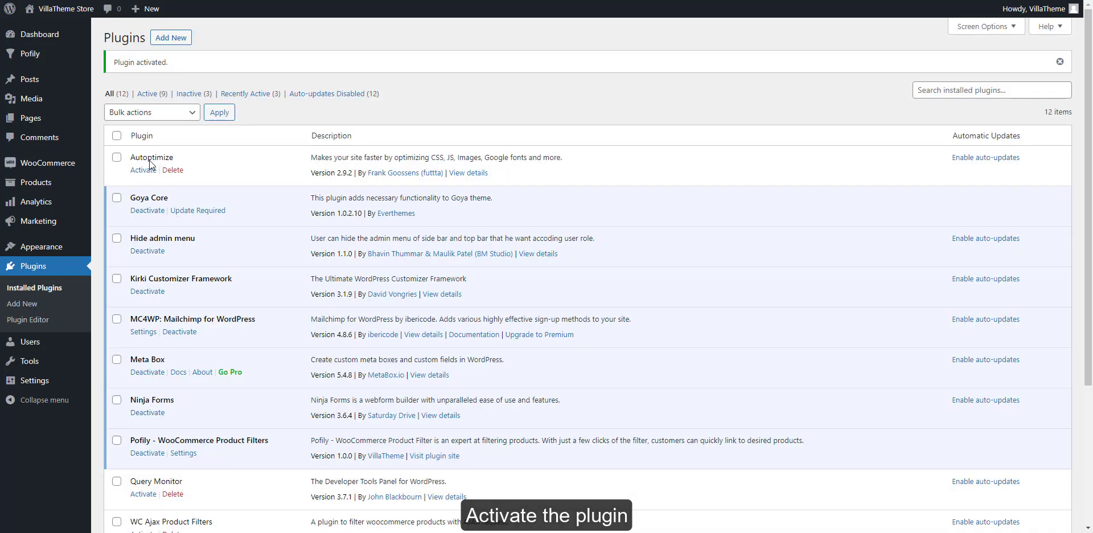
scroll("down", 3)
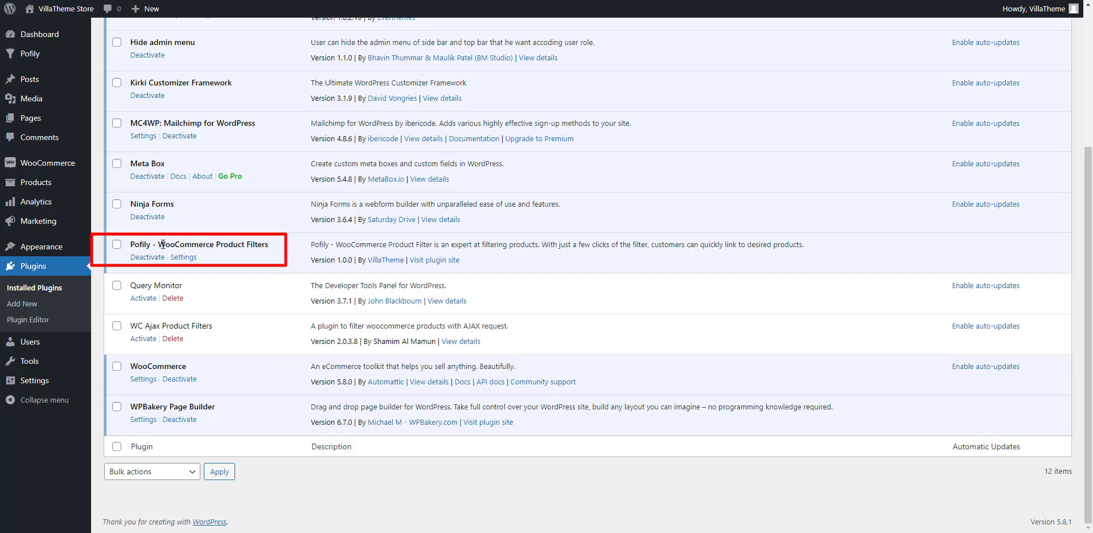
left_click(35, 33)
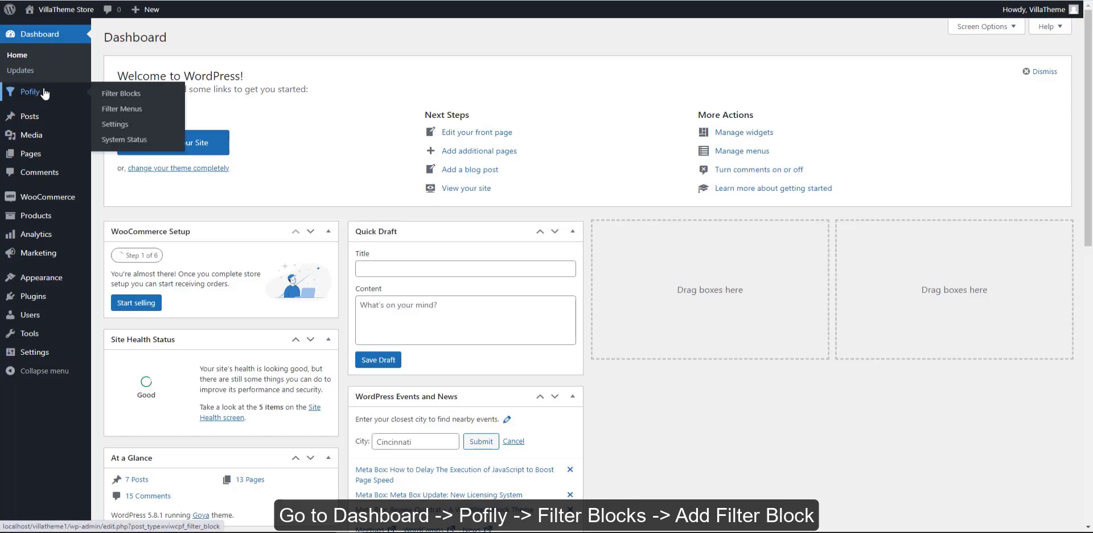
Create a new Pofily filter block titled FILTER with filter name 'Filter'
left_click(121, 92)
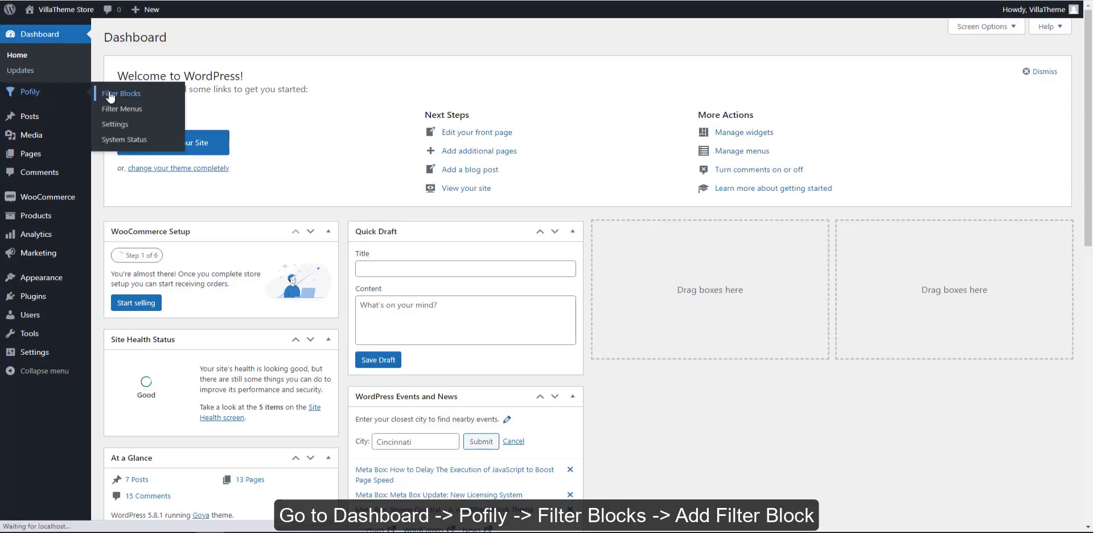
left_click(120, 92)
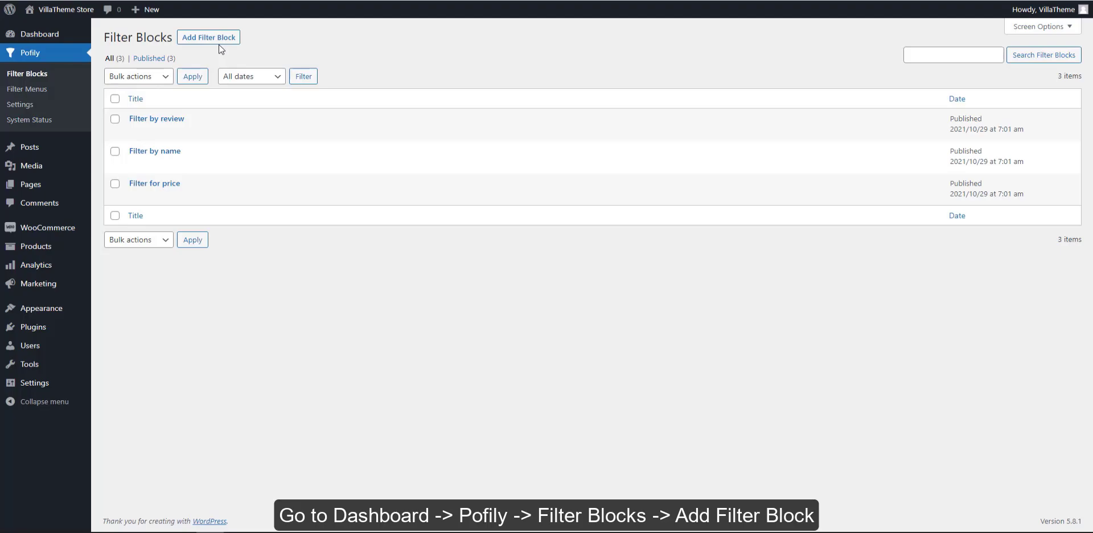
left_click(207, 37)
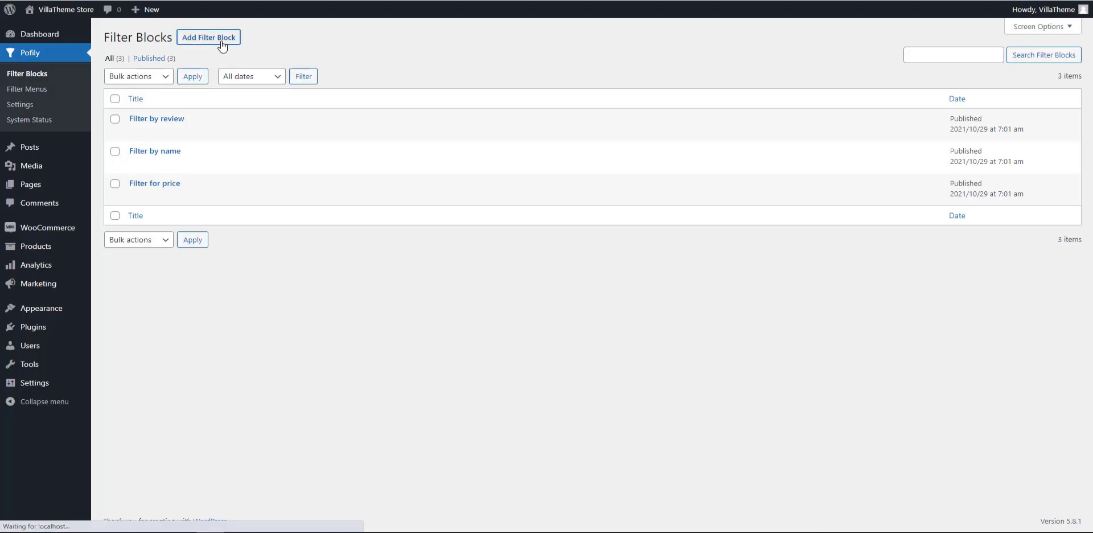
left_click(208, 36)
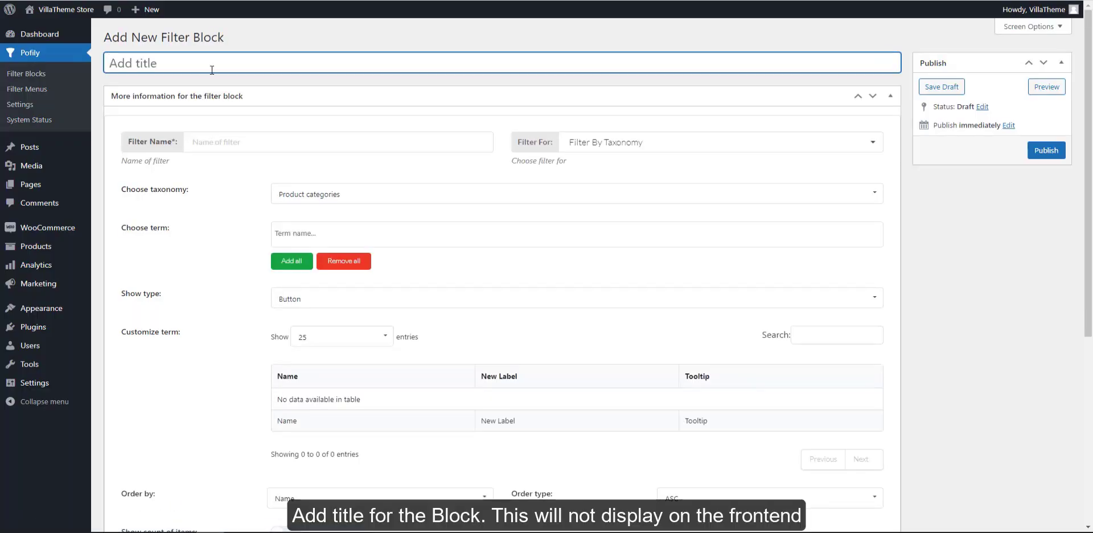
type("filter")
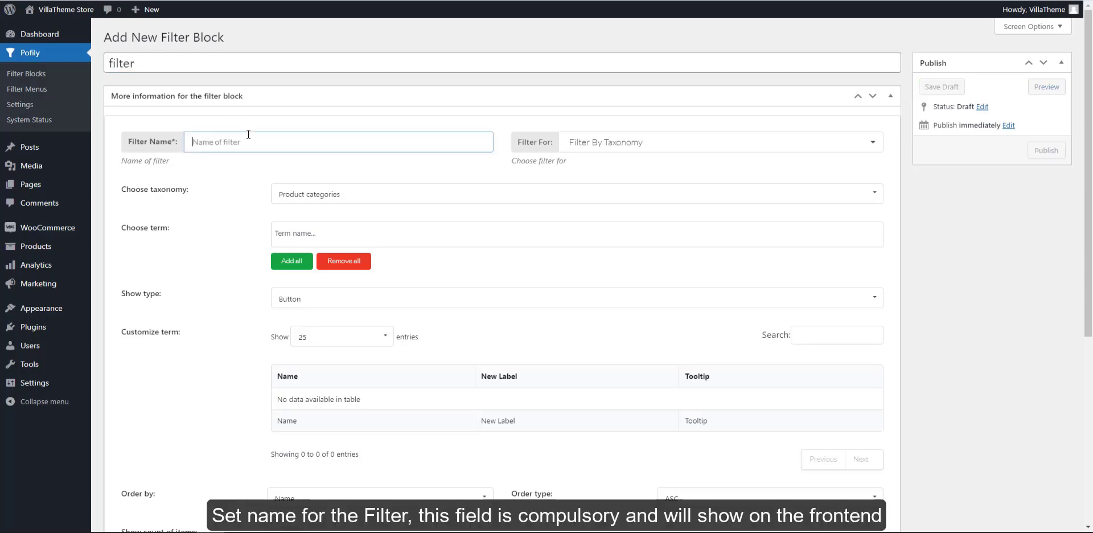
type("Filter")
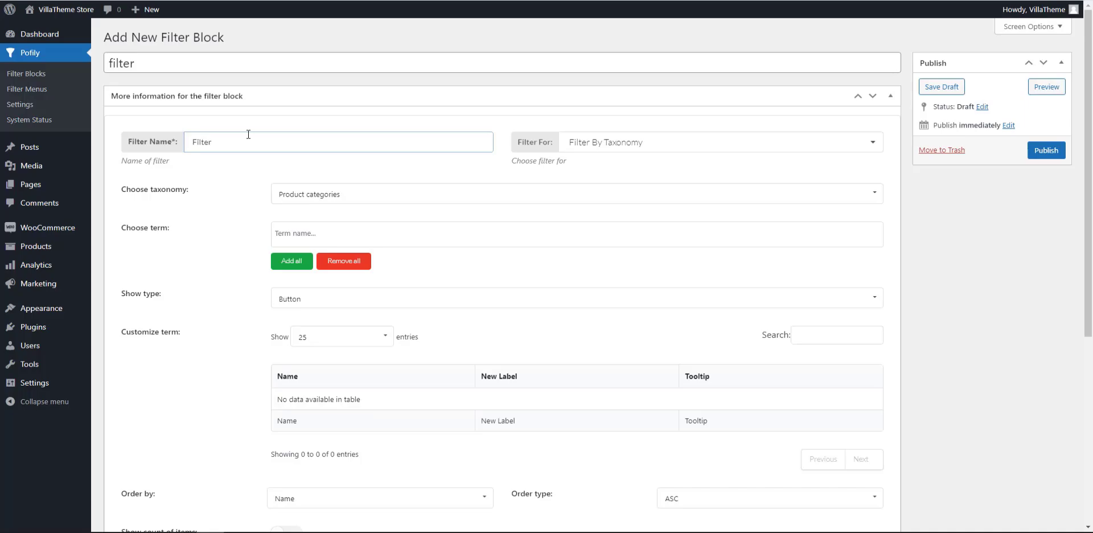
Keep Filter For as Filter By Taxonomy and list the available taxonomies
left_click(722, 142)
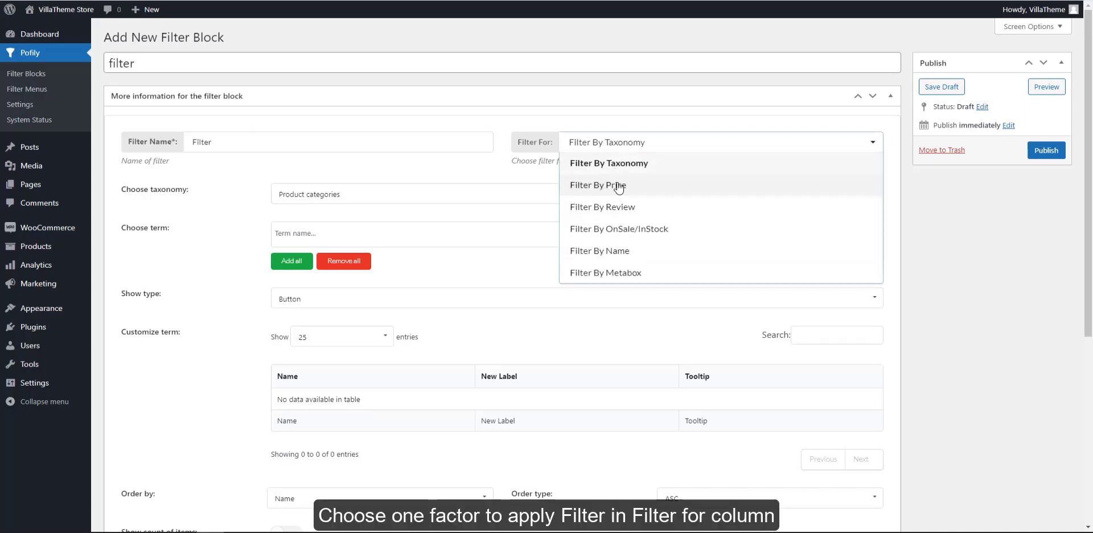
mouse_move(614, 163)
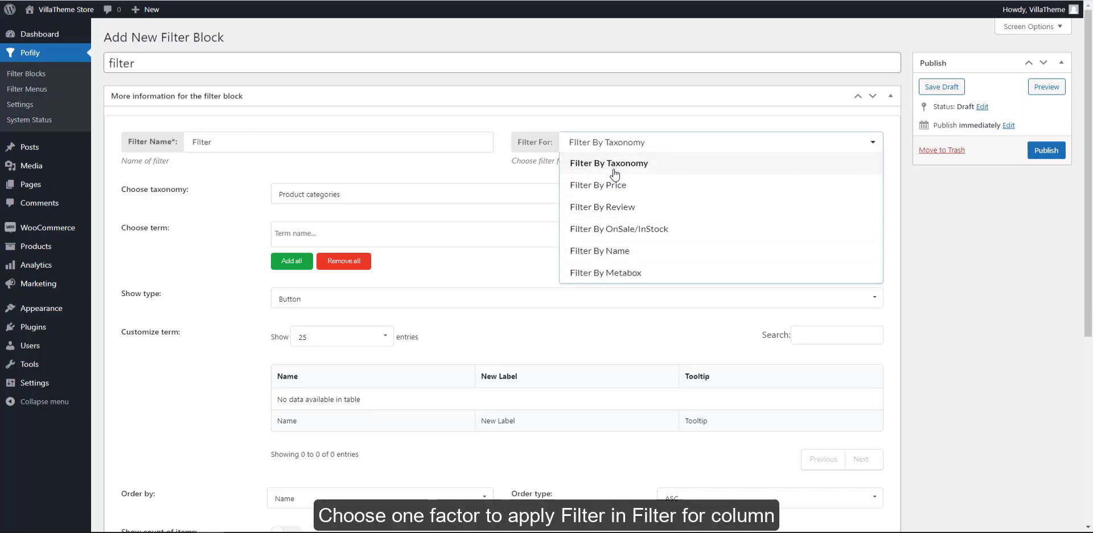
left_click(608, 163)
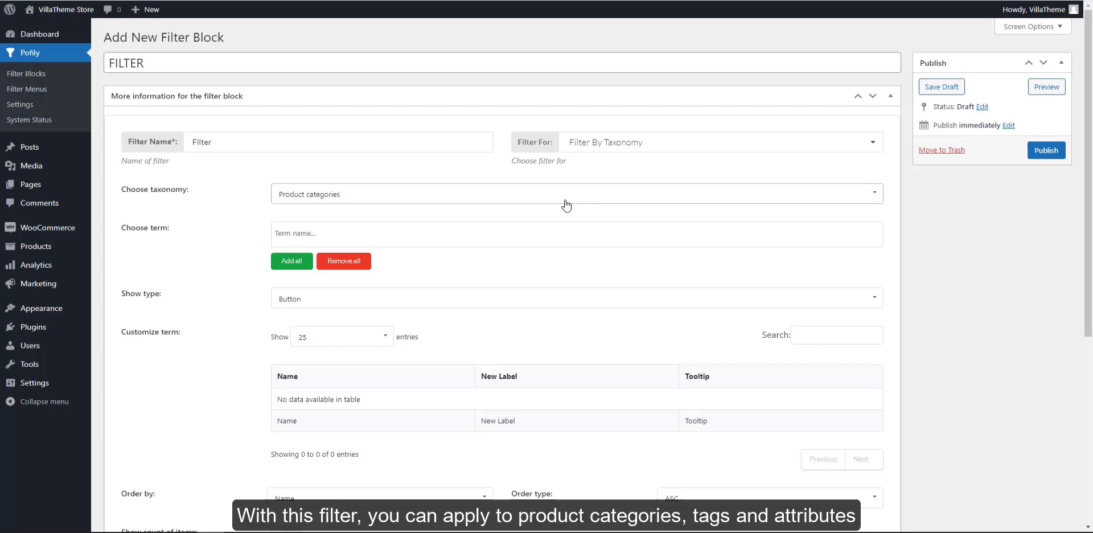
left_click(576, 194)
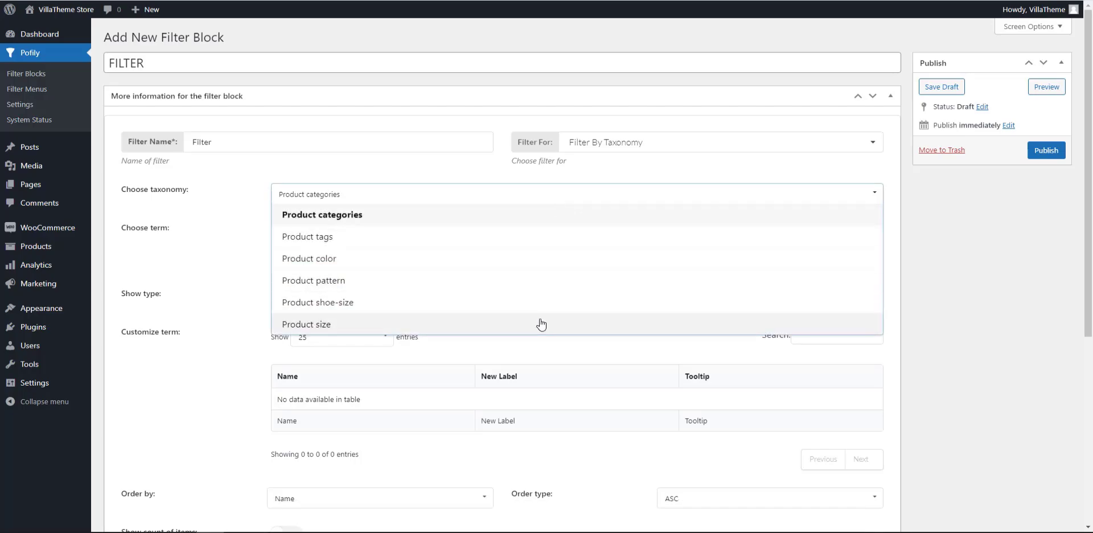
Add all eleven Product color terms to the filter block
left_click(309, 258)
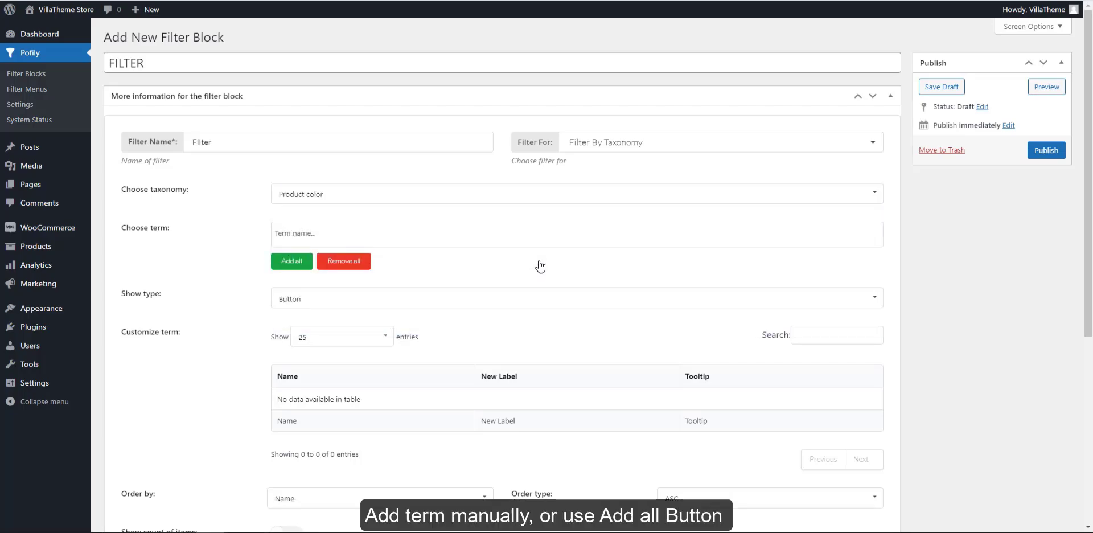
left_click(291, 261)
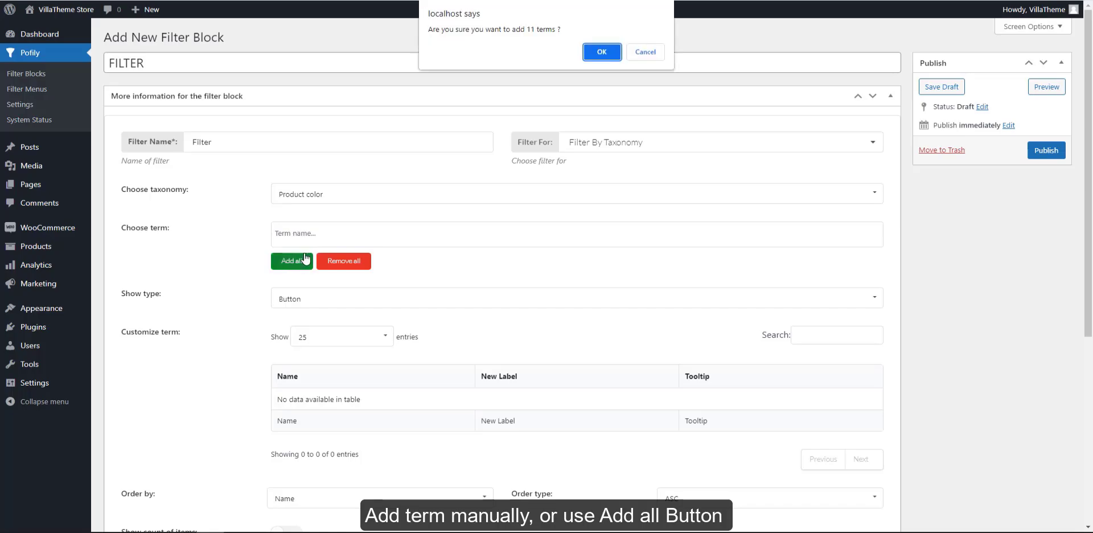
left_click(601, 51)
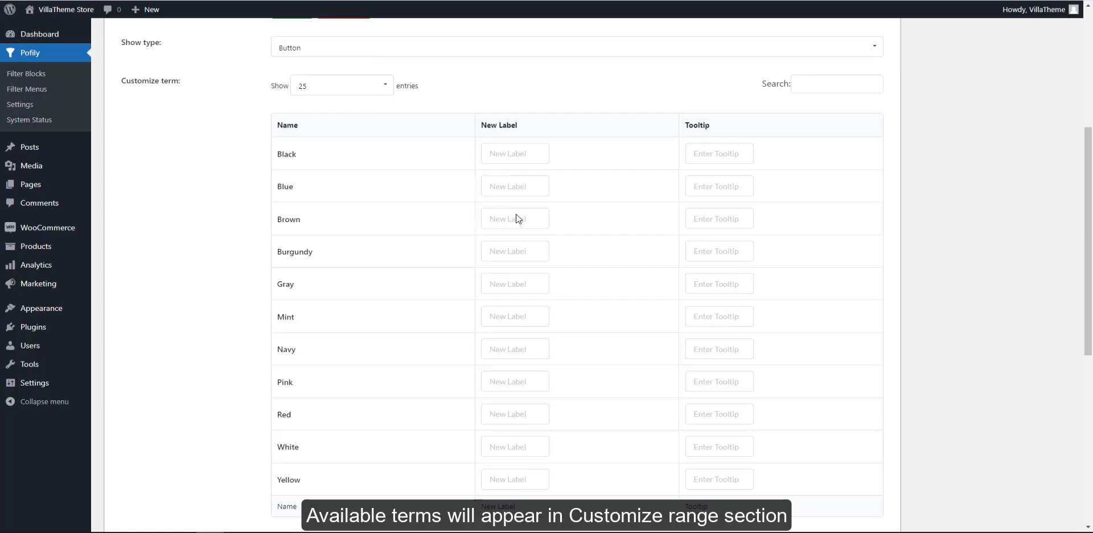
mouse_move(313, 215)
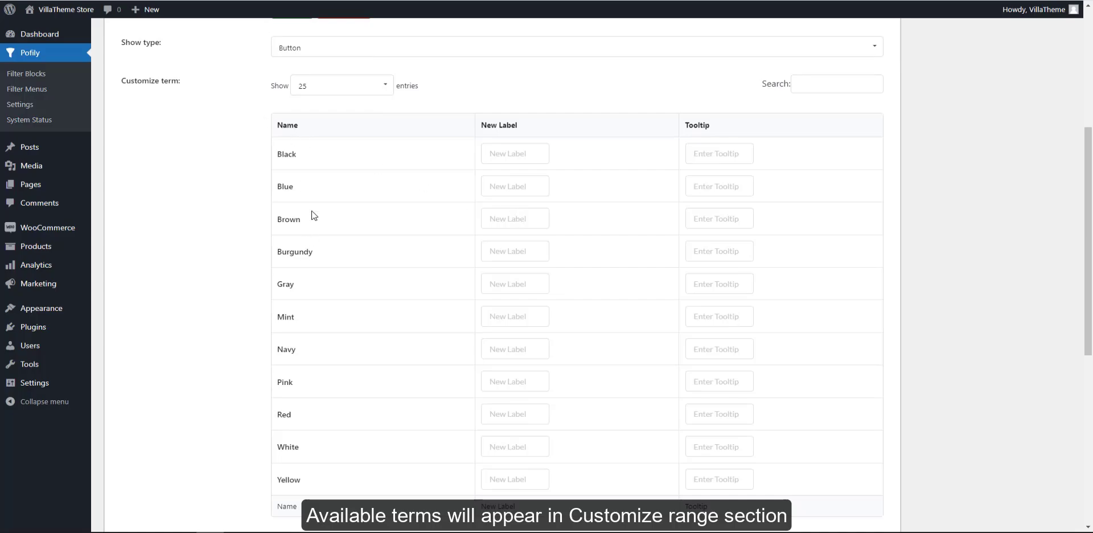
Try Color Swatches show type with extra Black variants, then show terms as Images
left_click(576, 47)
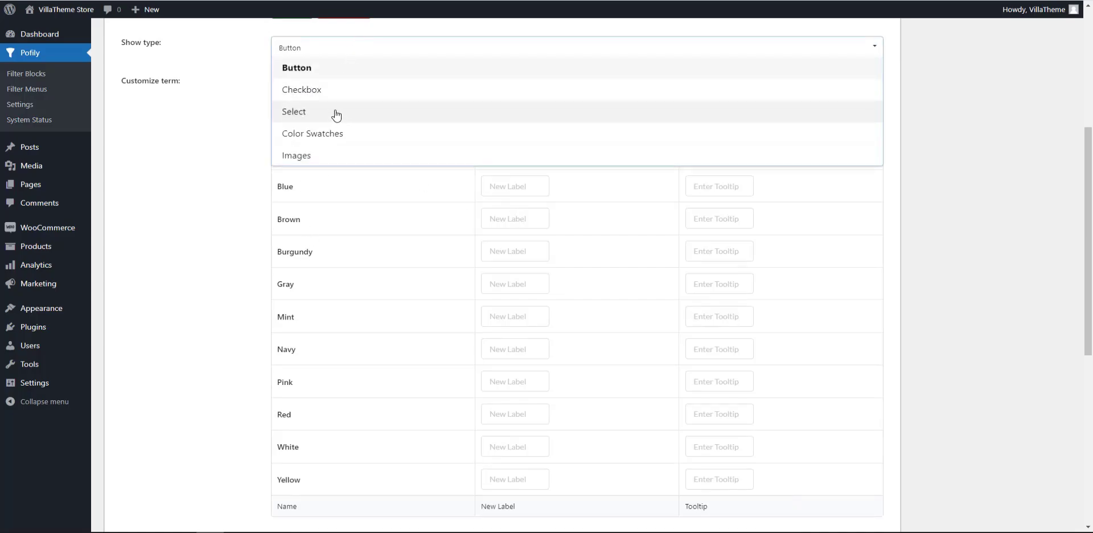
mouse_move(331, 138)
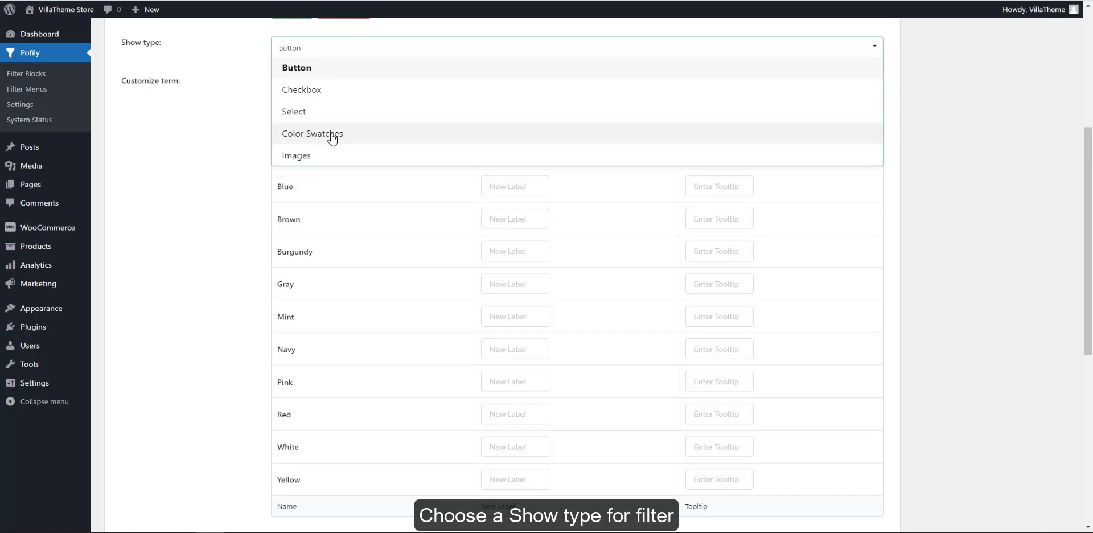
left_click(312, 133)
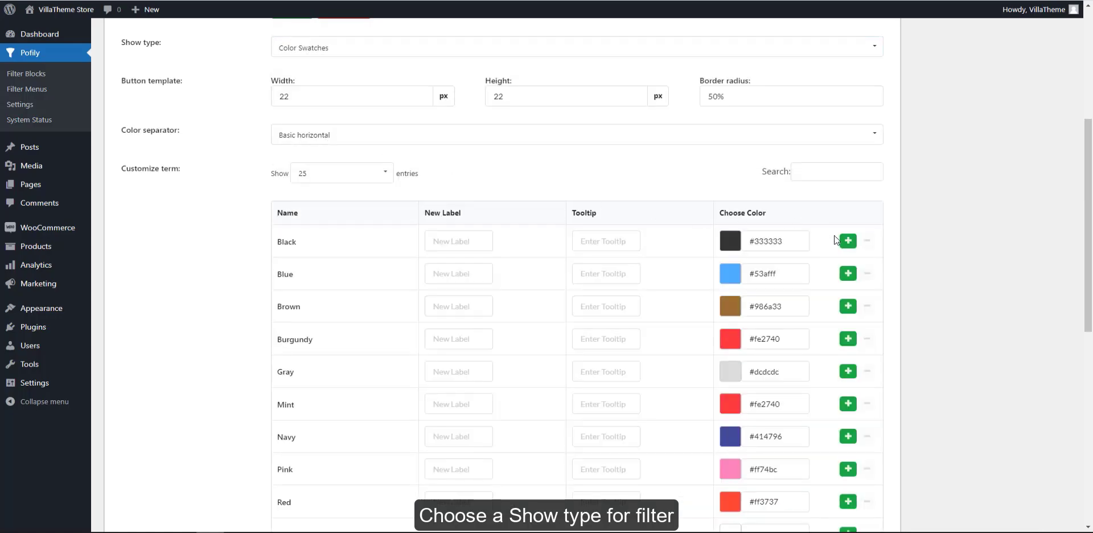
left_click(847, 240)
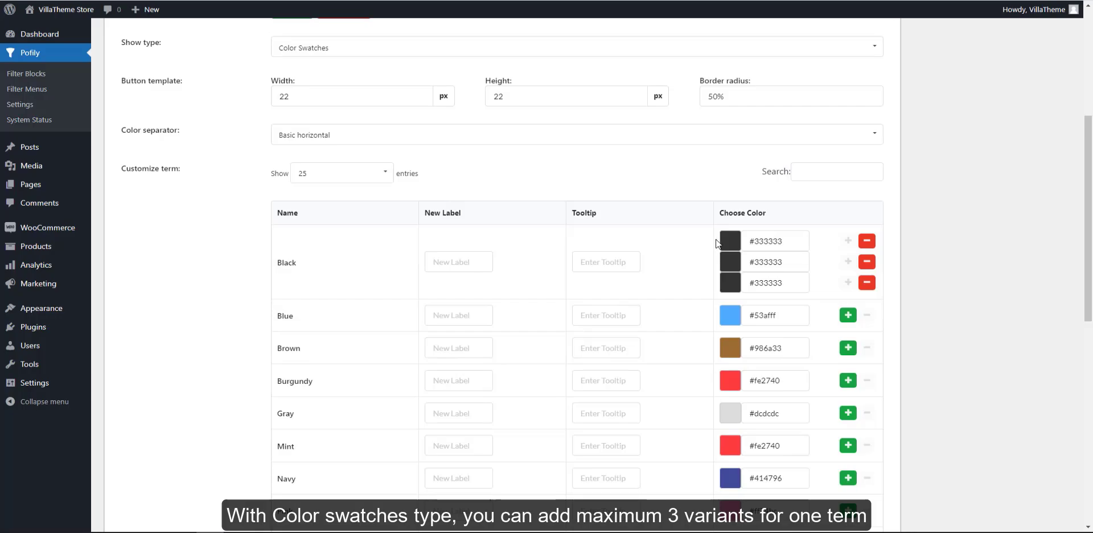
left_click(728, 240)
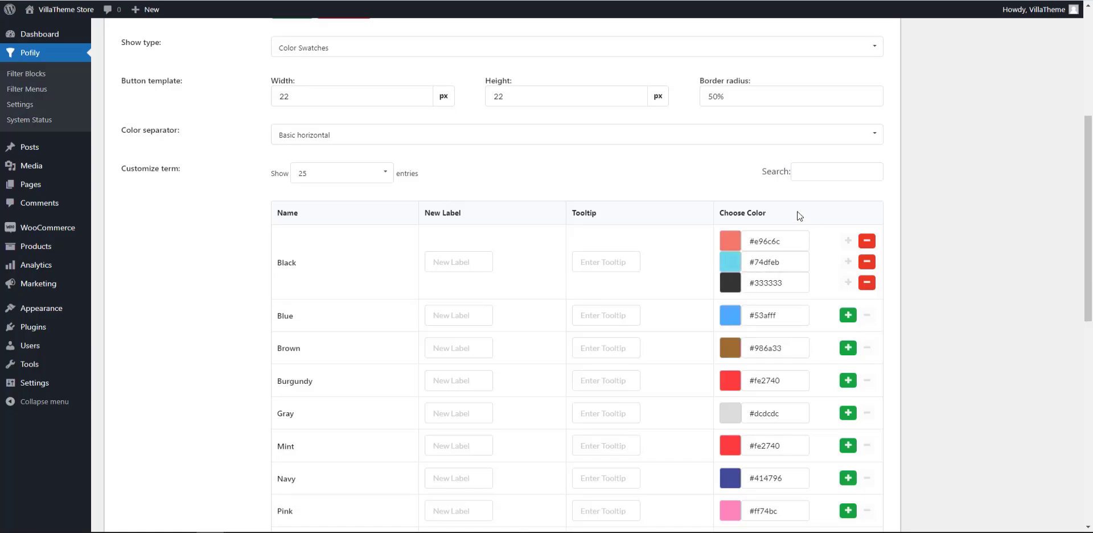
left_click(576, 134)
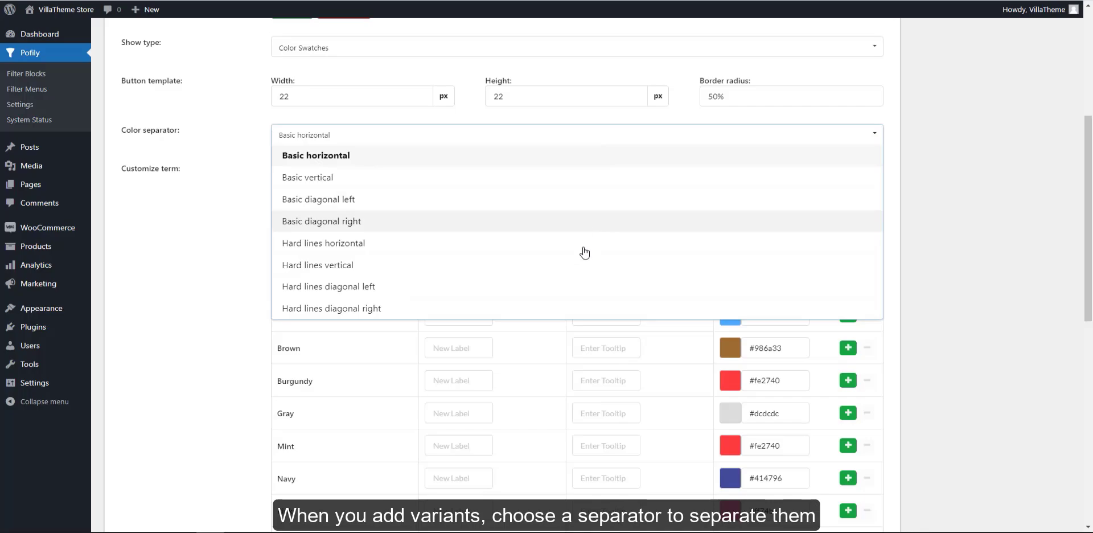
mouse_move(526, 162)
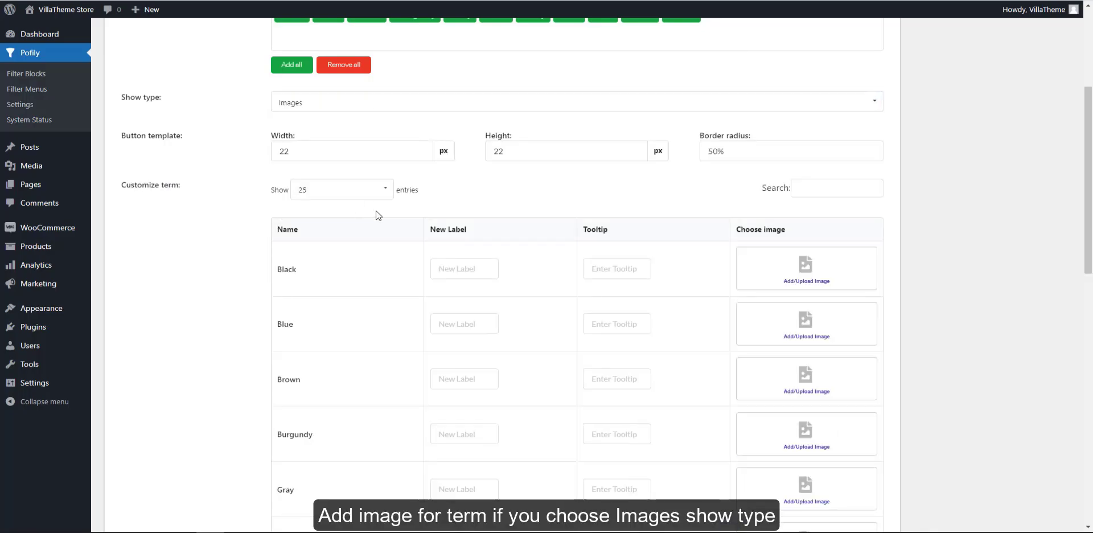
scroll("down", 3)
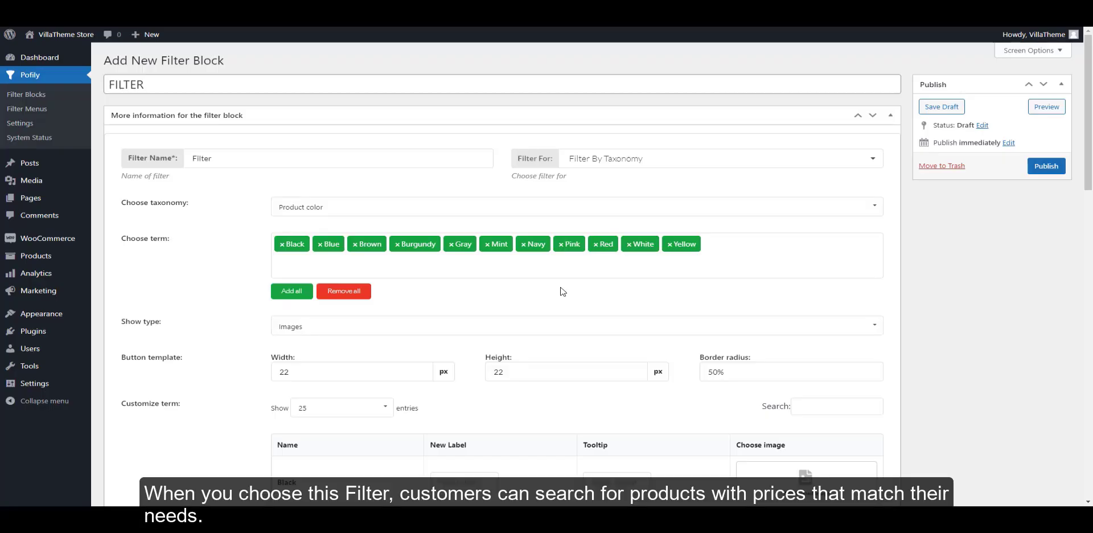
Switch the block to Filter By Price as a range slider and start its maximum amount
left_click(723, 158)
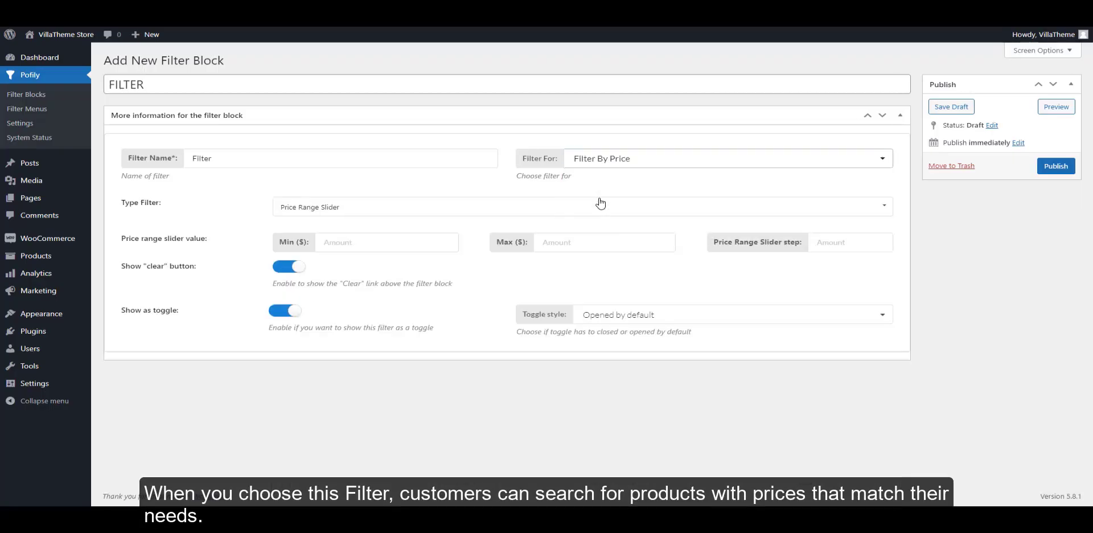
left_click(582, 206)
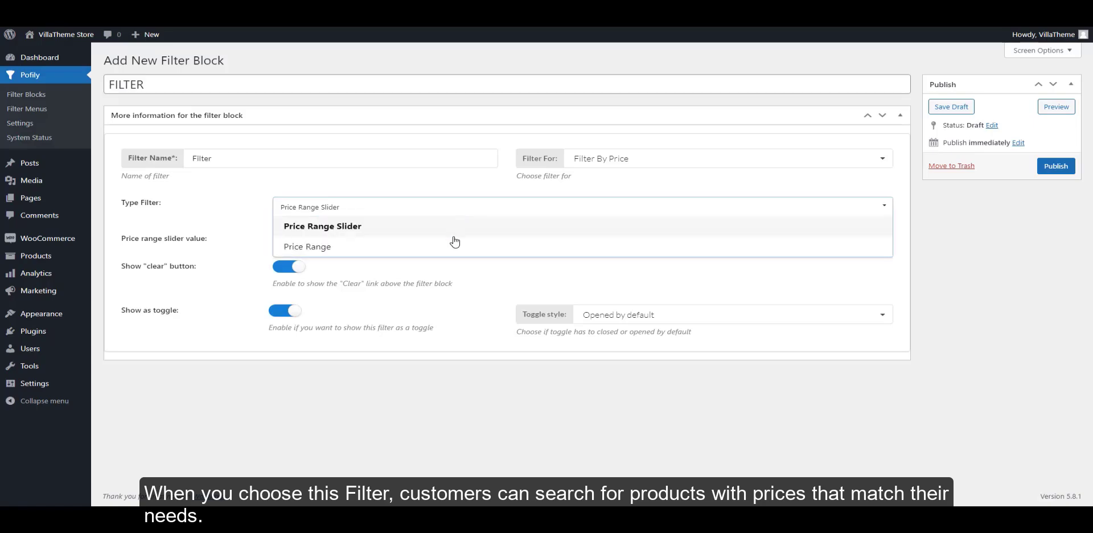
left_click(322, 226)
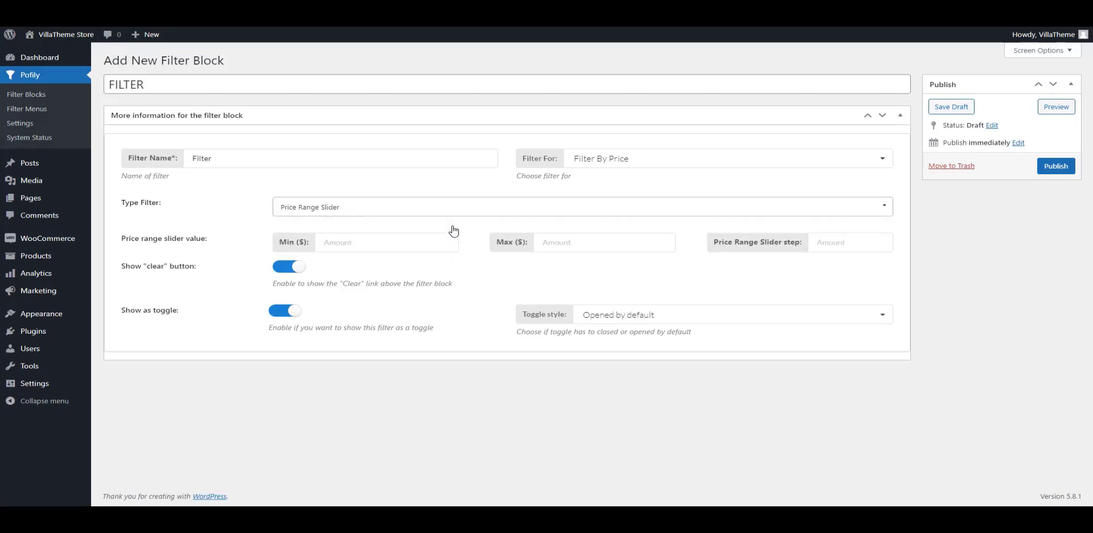
left_click(604, 242)
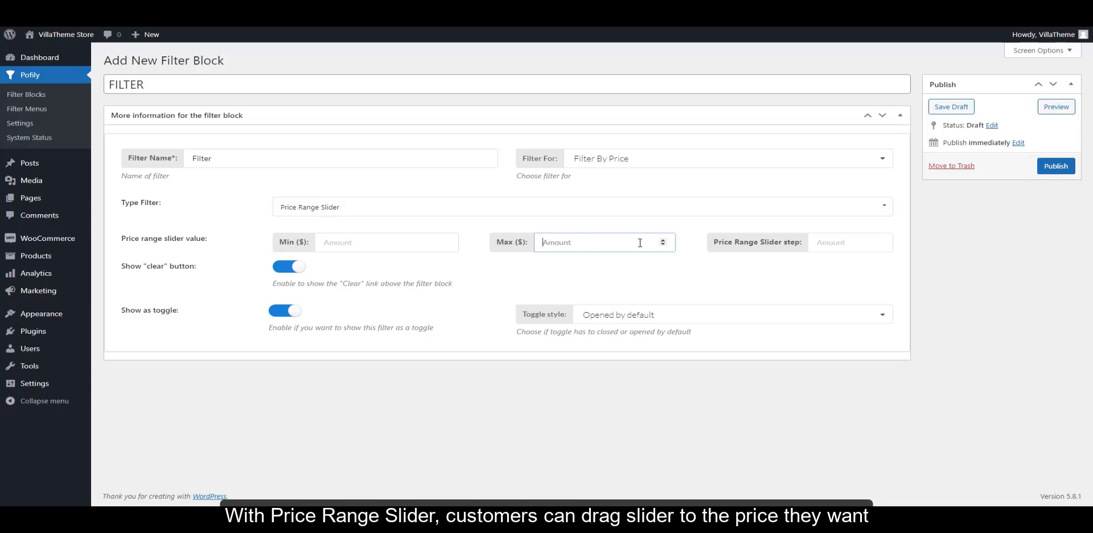
type("1")
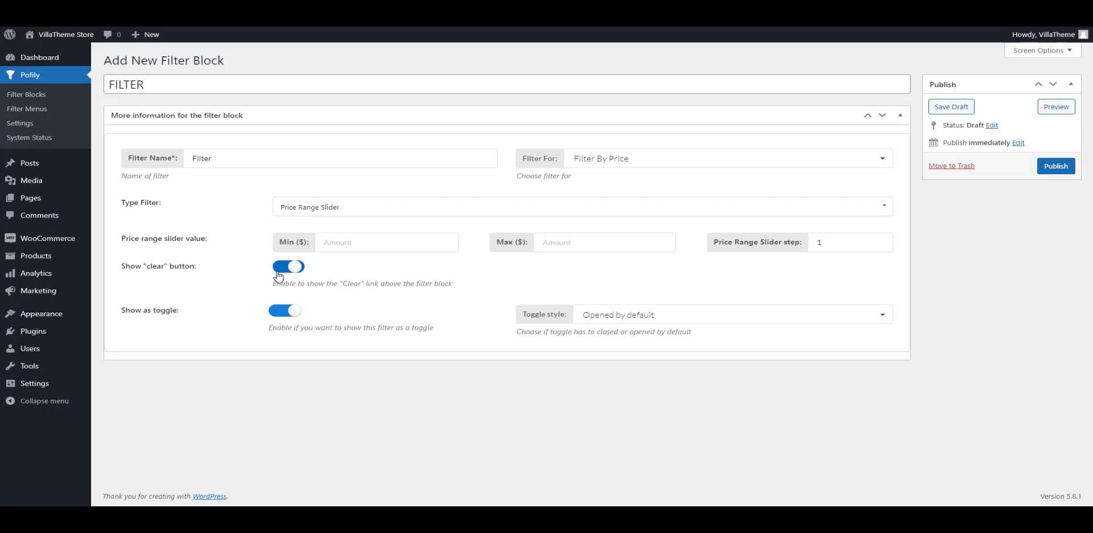
Use fixed price ranges 10–20, 21–30 and 31–40 shown as a select list
left_click(578, 206)
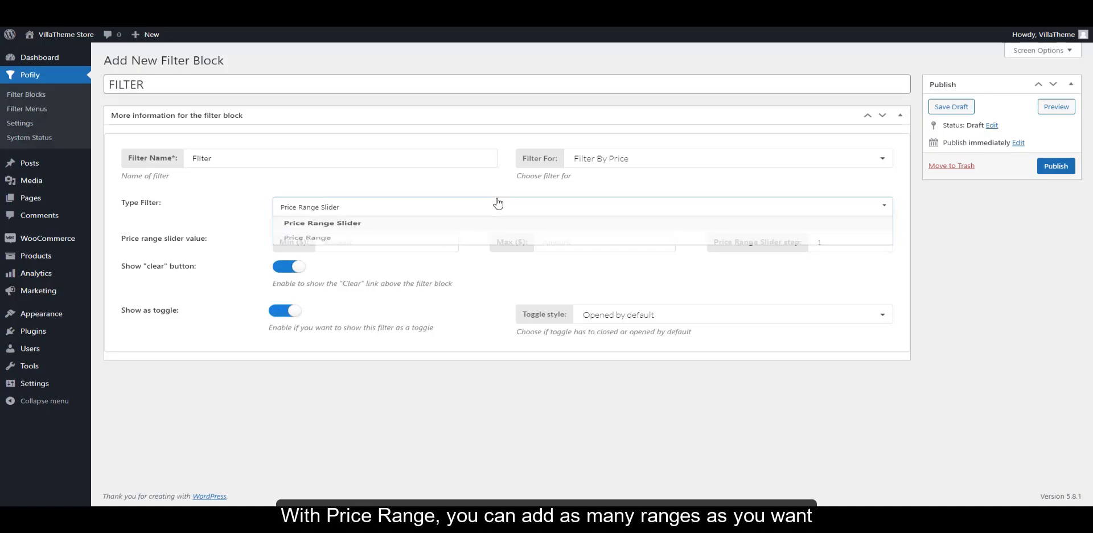
left_click(307, 237)
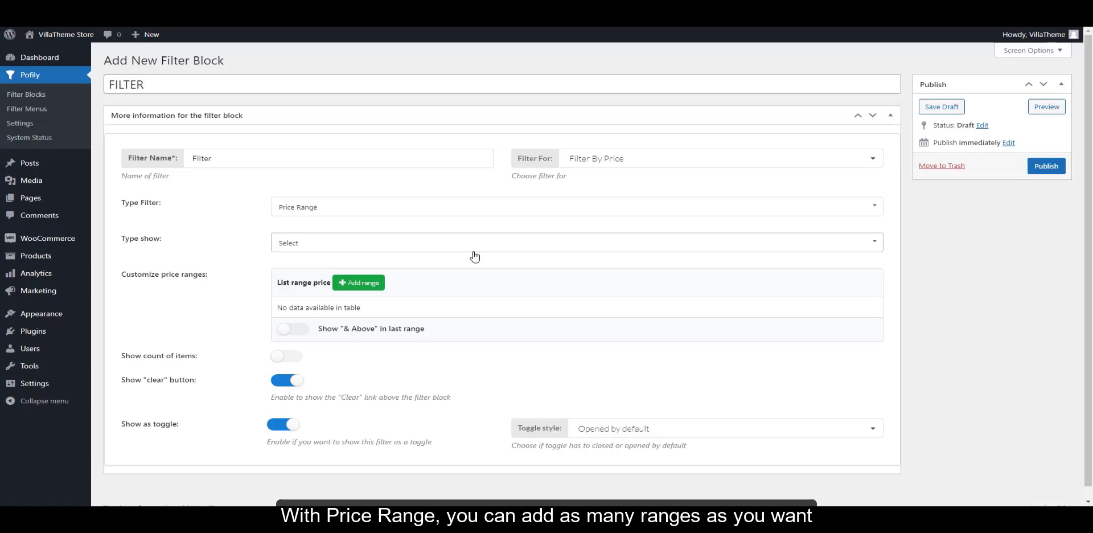
left_click(575, 243)
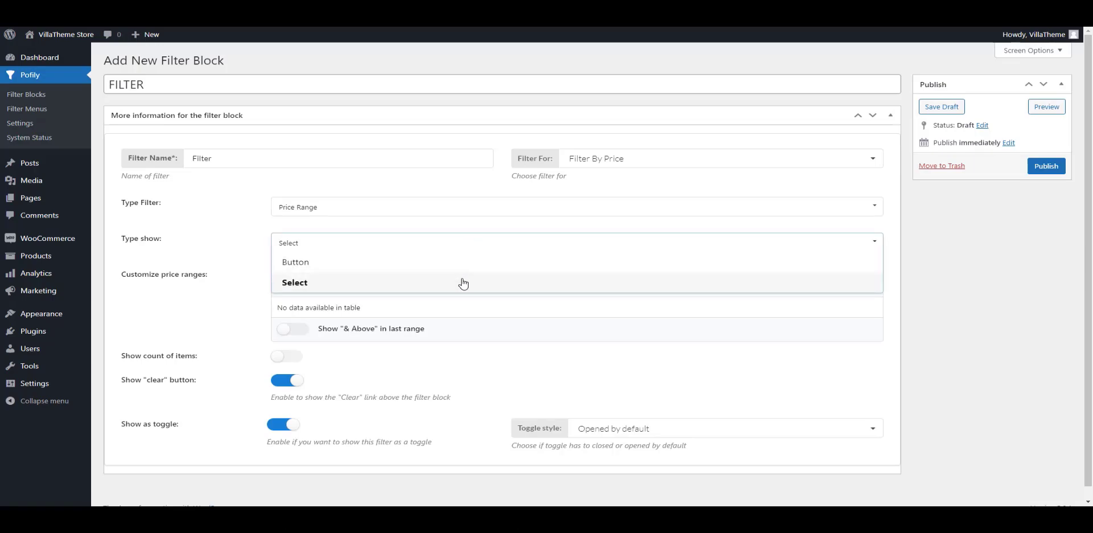
left_click(294, 282)
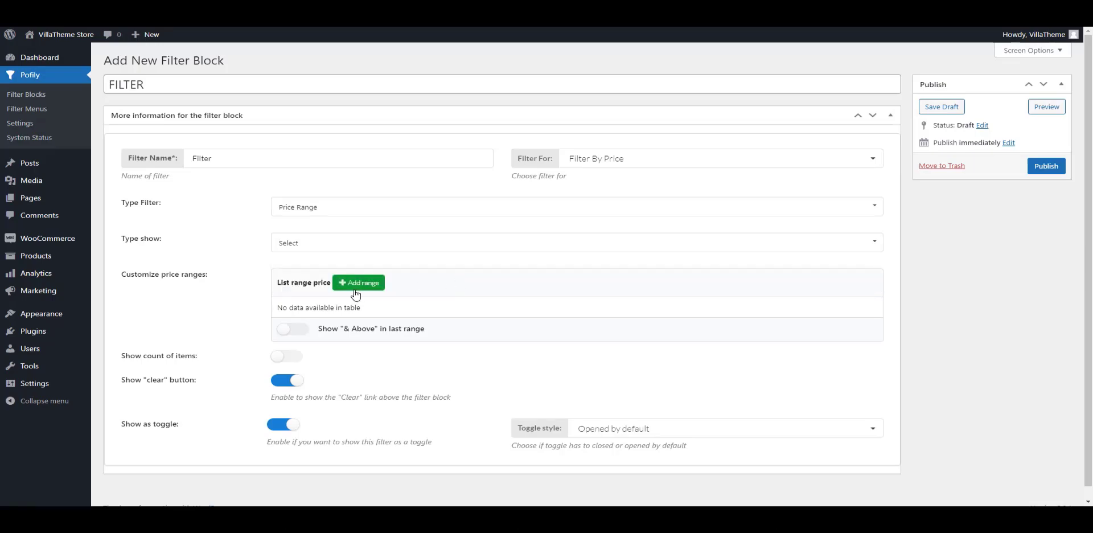
left_click(358, 283)
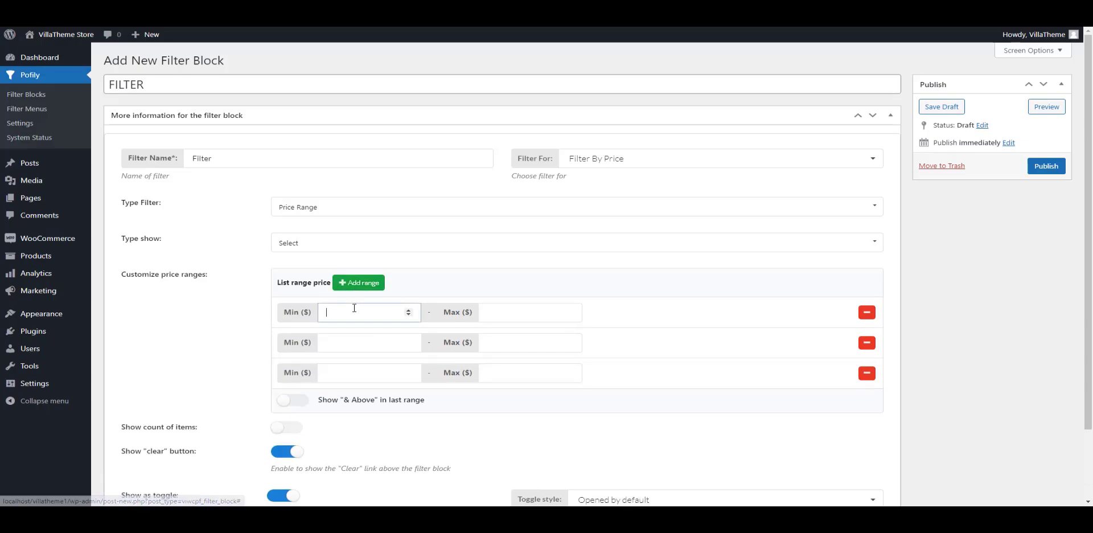
type("10")
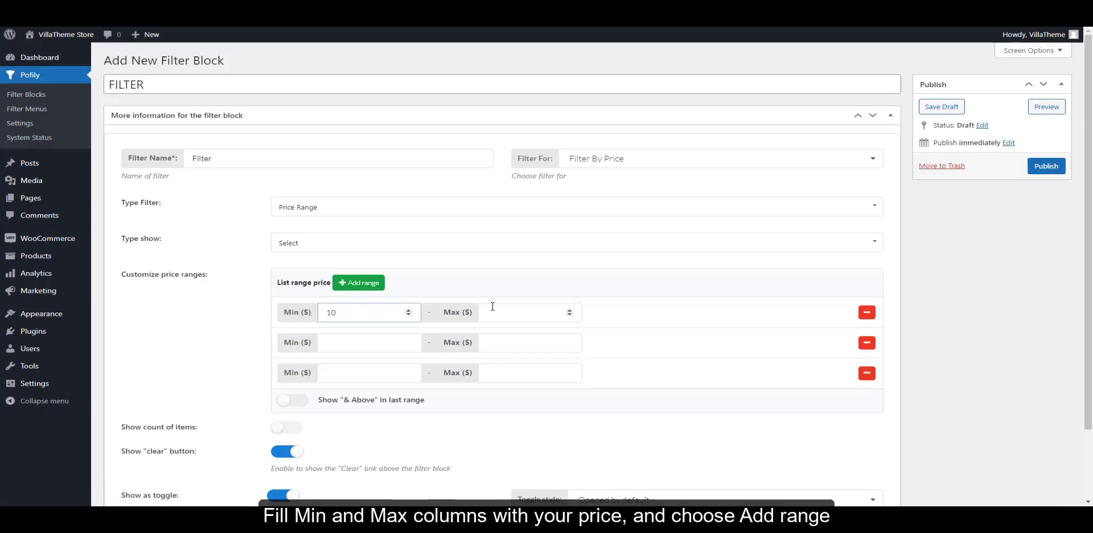
type("20")
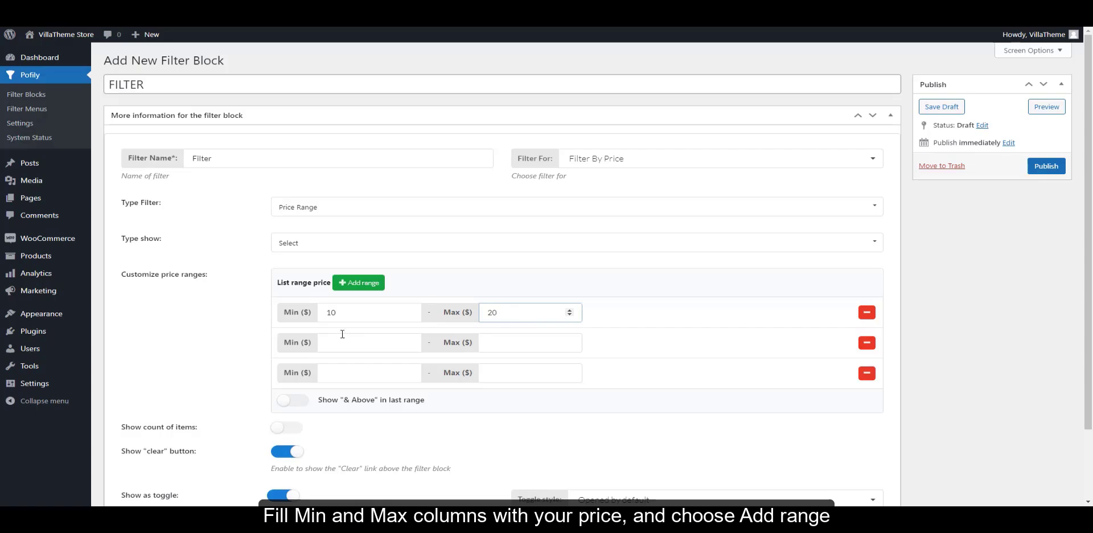
type("30")
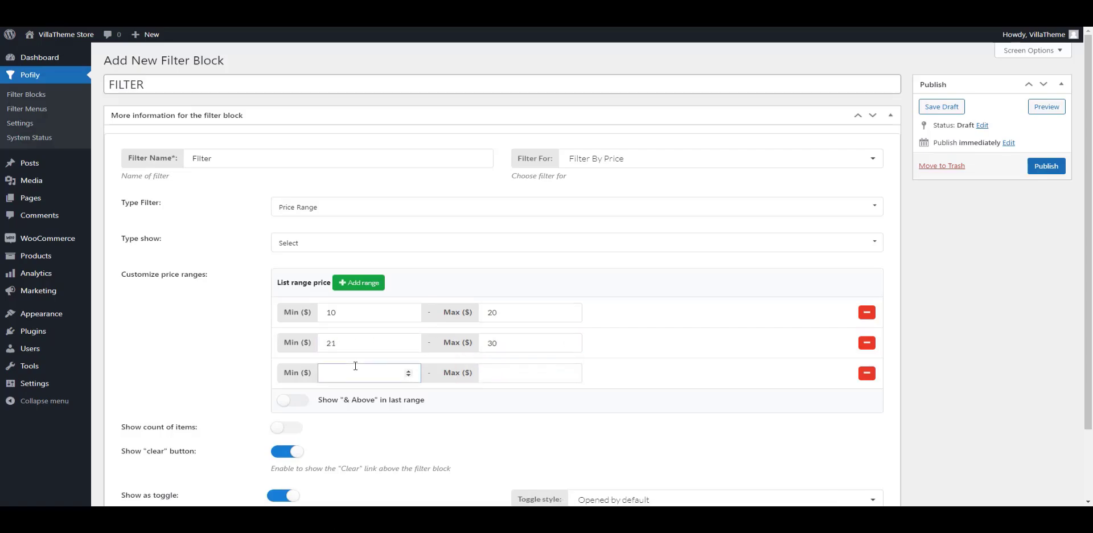
type("31")
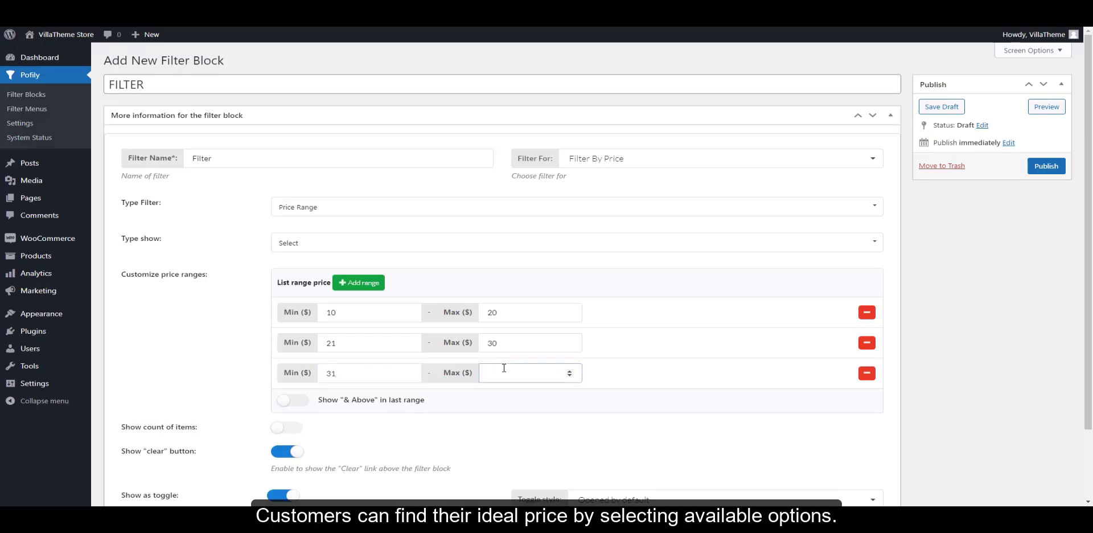
left_click(287, 400)
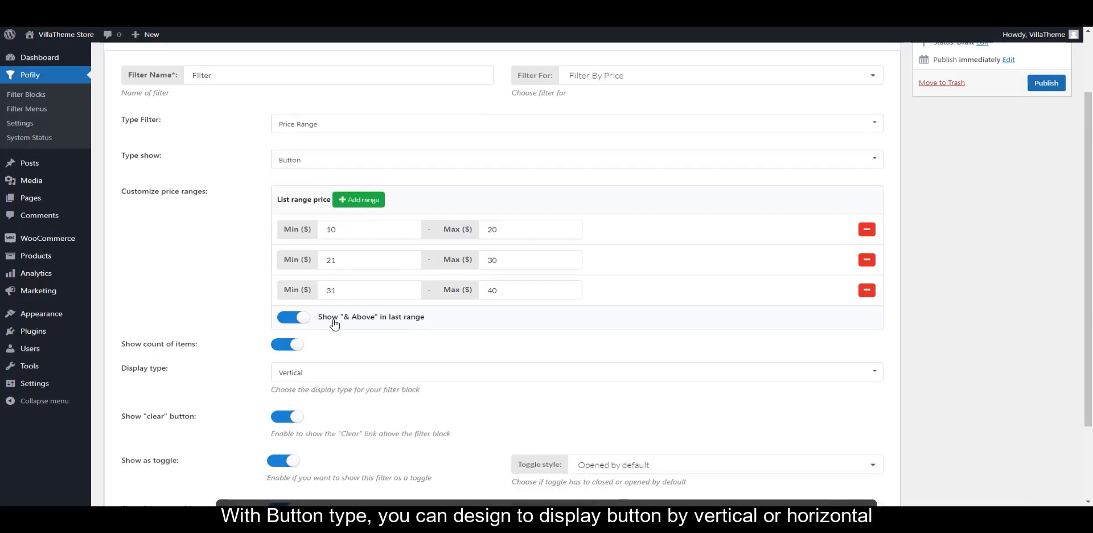
Change the price filter's Type show from Button to Select
left_click(575, 371)
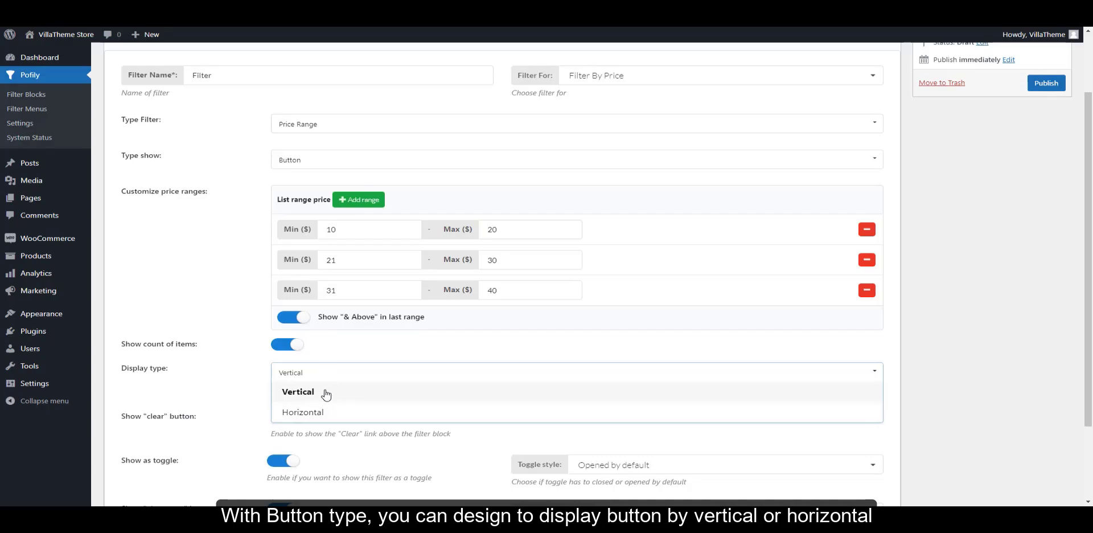
left_click(576, 160)
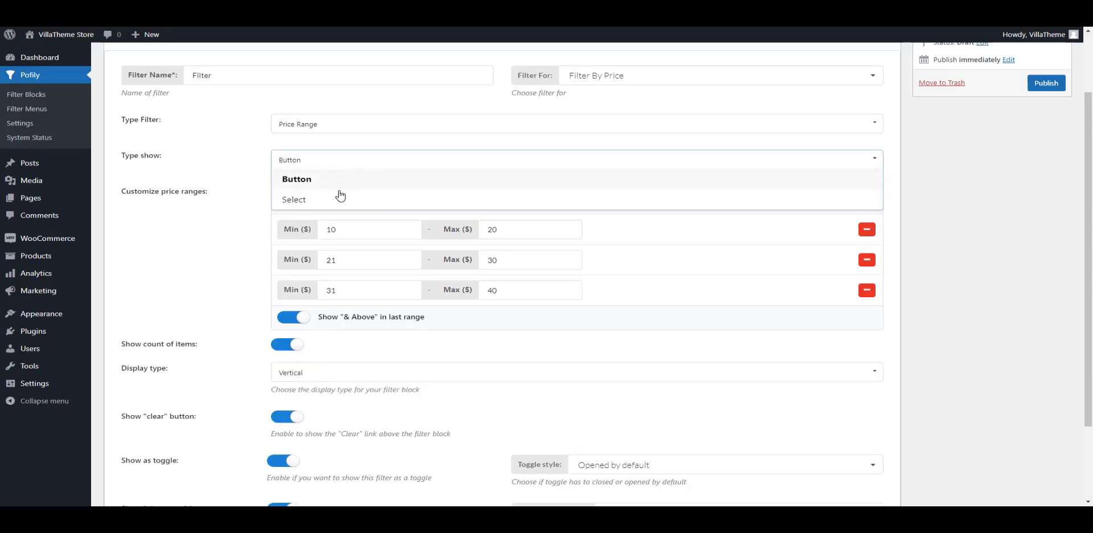
left_click(293, 199)
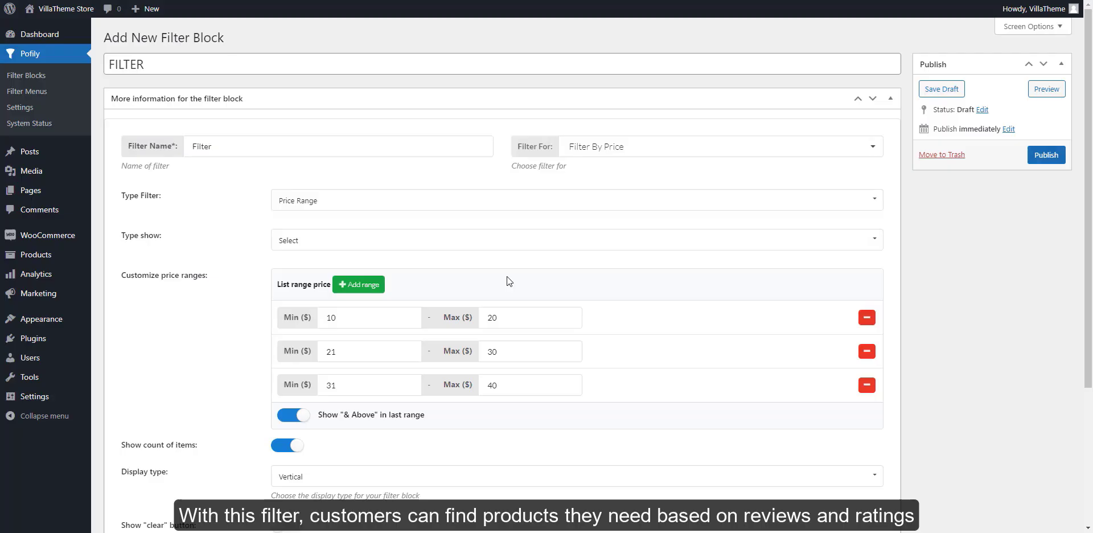
Make the block Filter By Review with vertical buttons and a clear link enabled
left_click(718, 146)
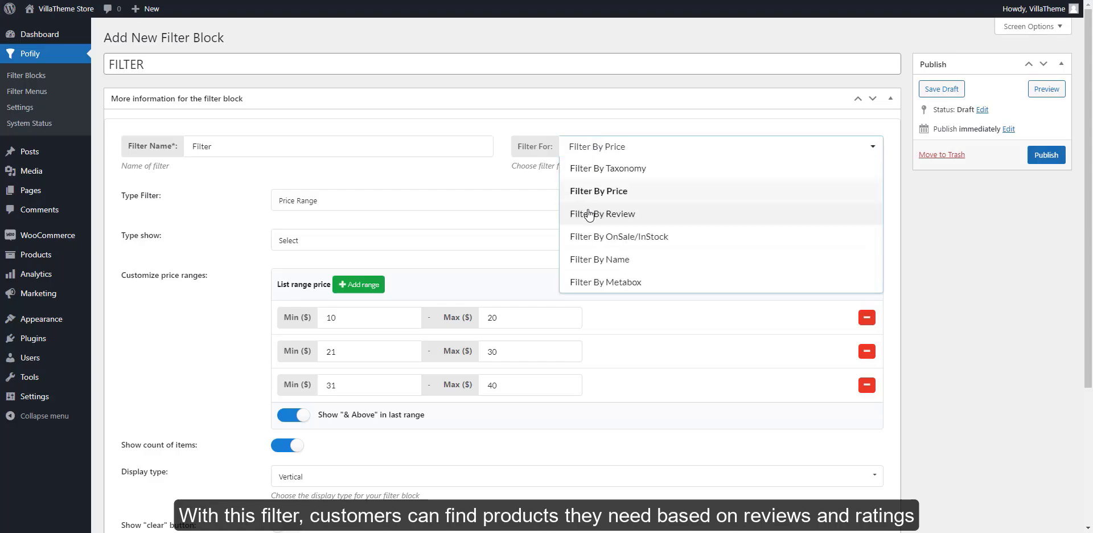
left_click(602, 213)
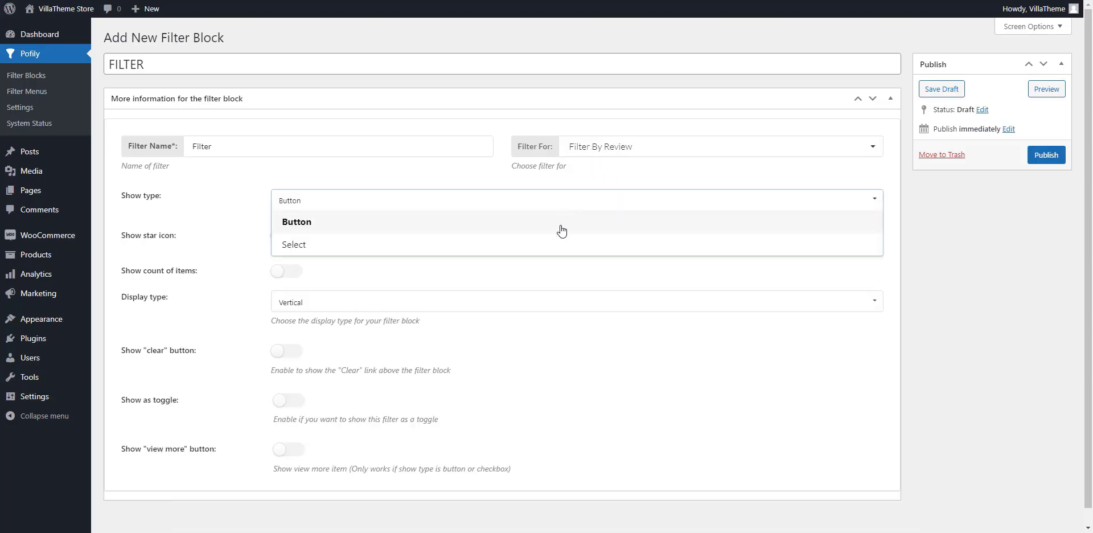
left_click(294, 244)
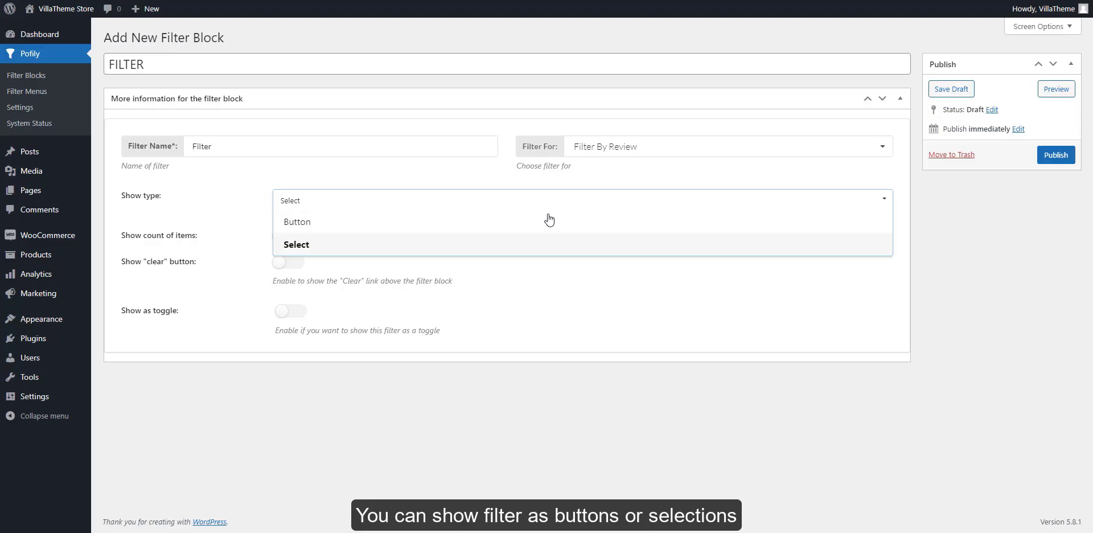
left_click(296, 222)
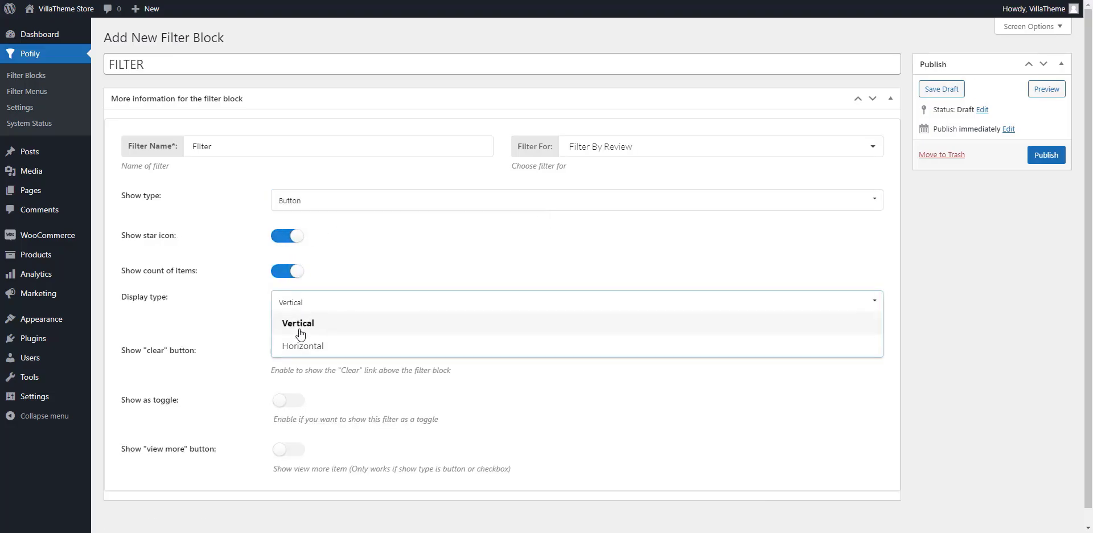
left_click(298, 323)
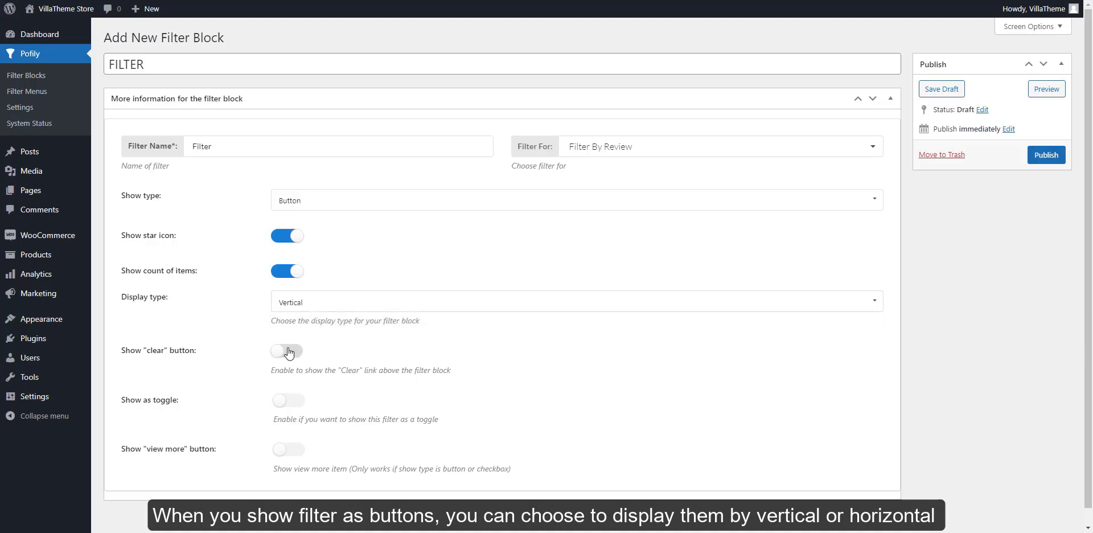
left_click(287, 350)
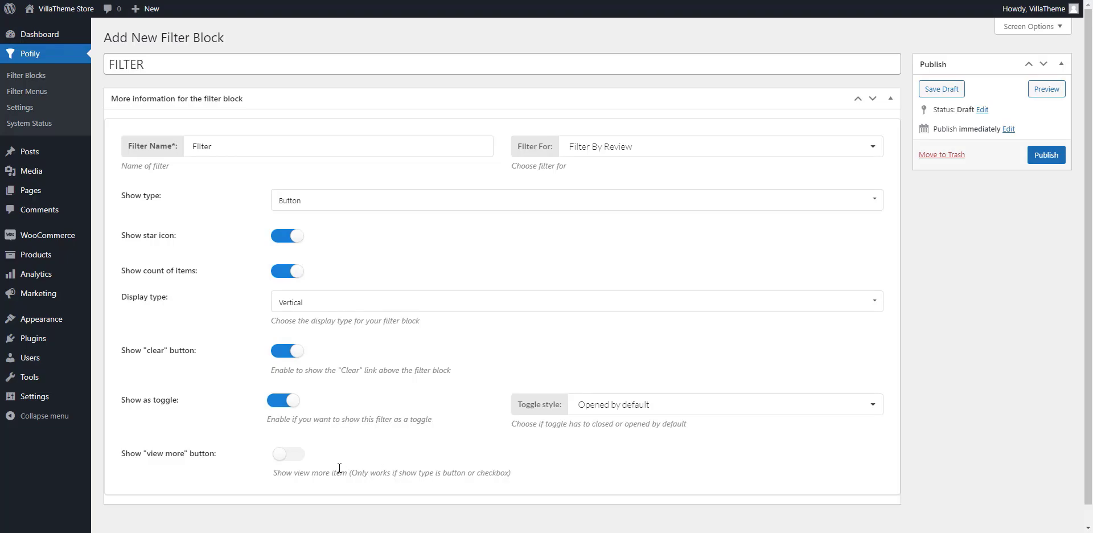
Enable view more, show the review filter as Select and toggle item counts
left_click(575, 200)
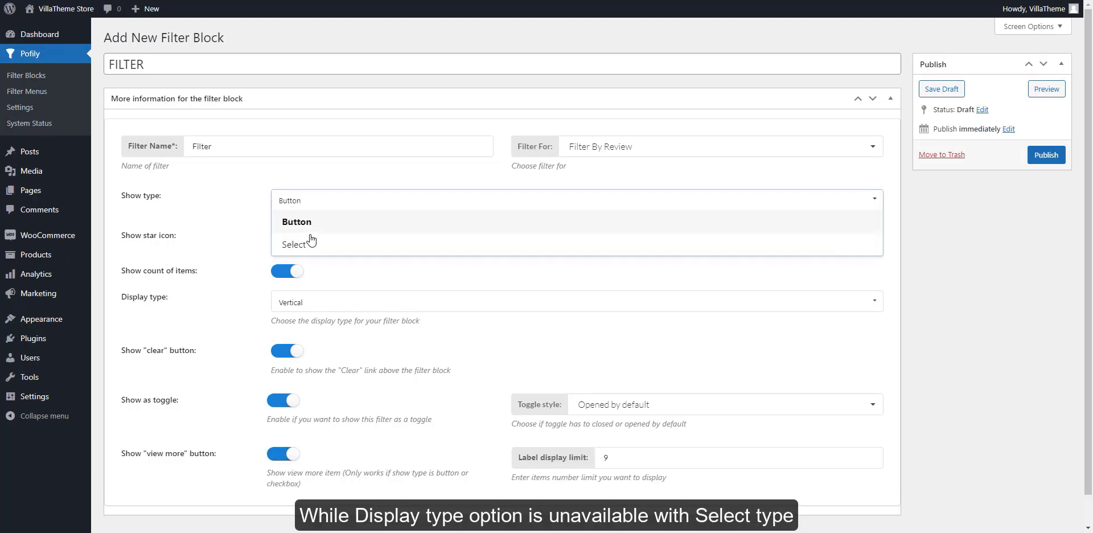
left_click(295, 244)
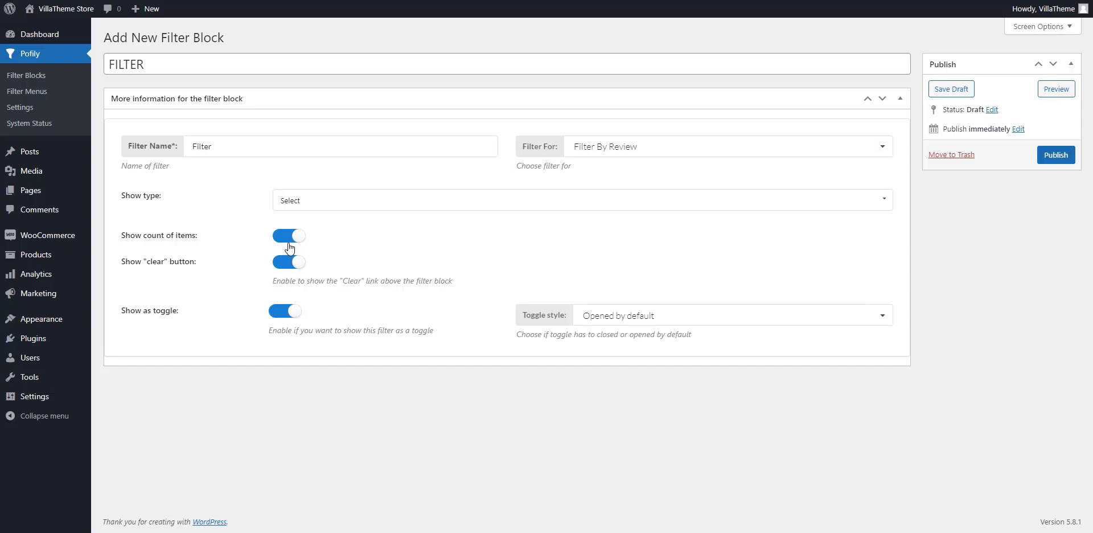
left_click(288, 235)
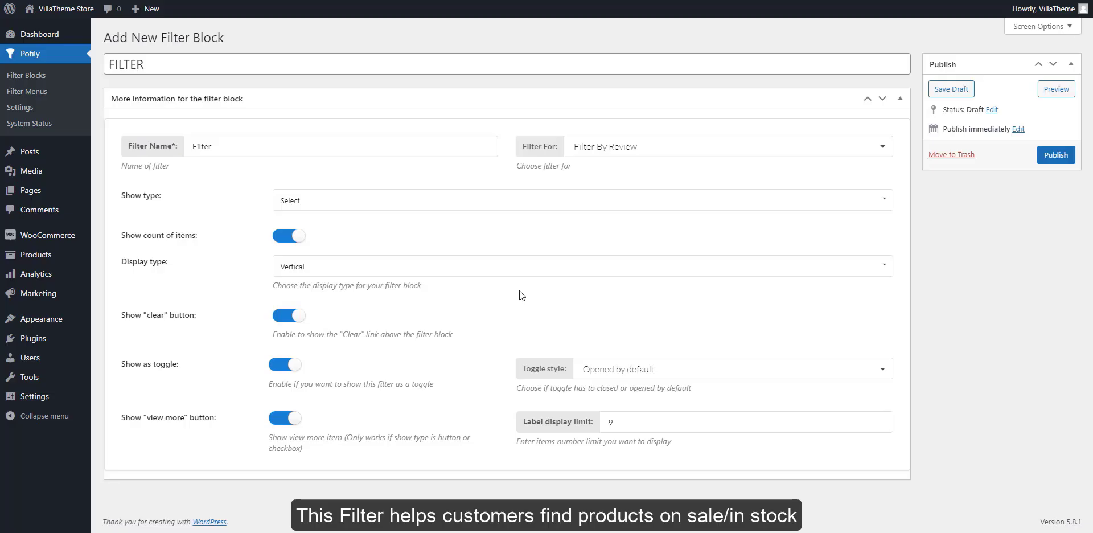
Make the block Filter By OnSale/InStock with both OnSale and InStock filters enabled
left_click(729, 146)
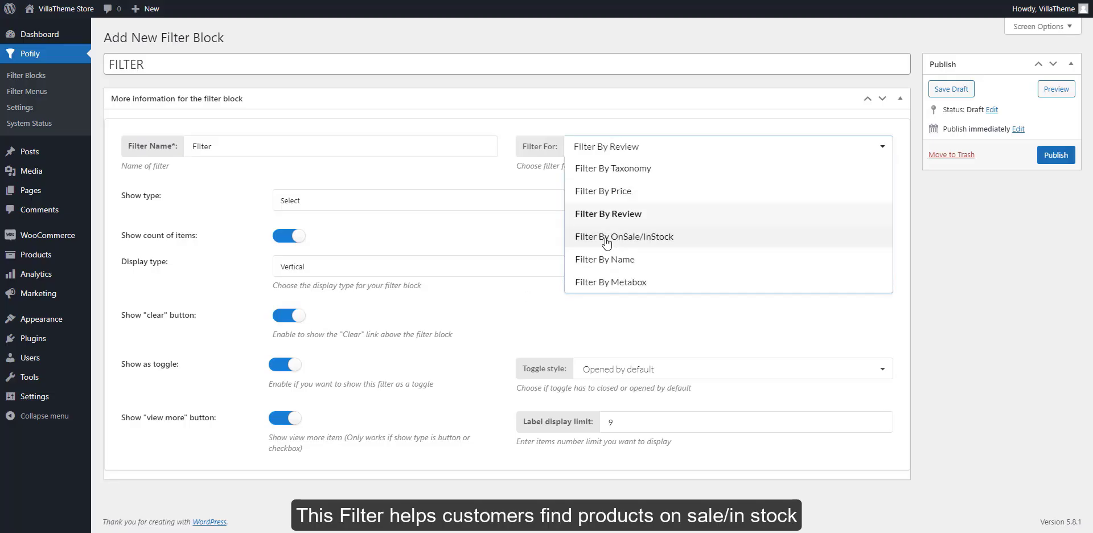
left_click(624, 237)
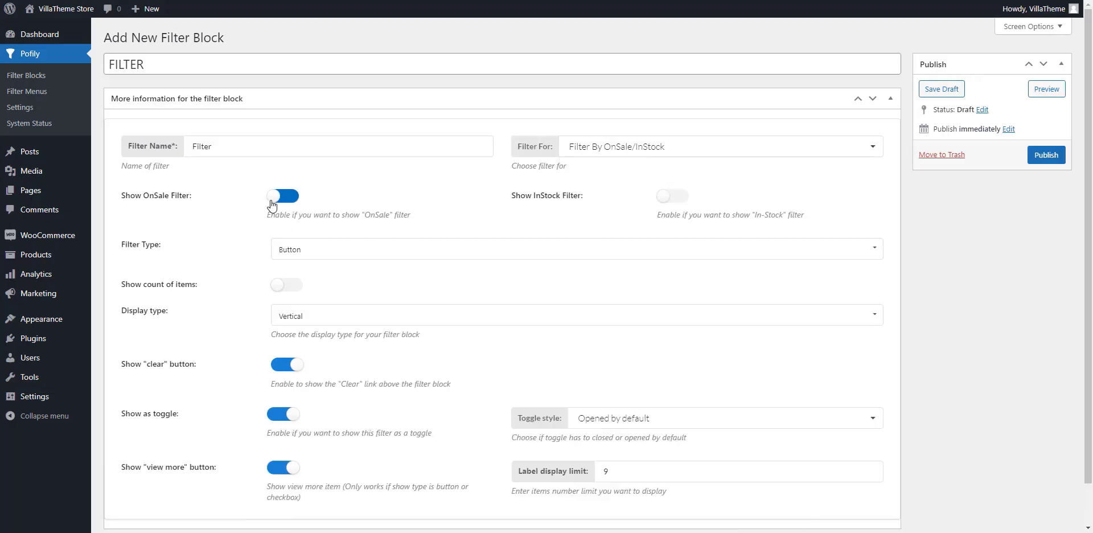
left_click(672, 196)
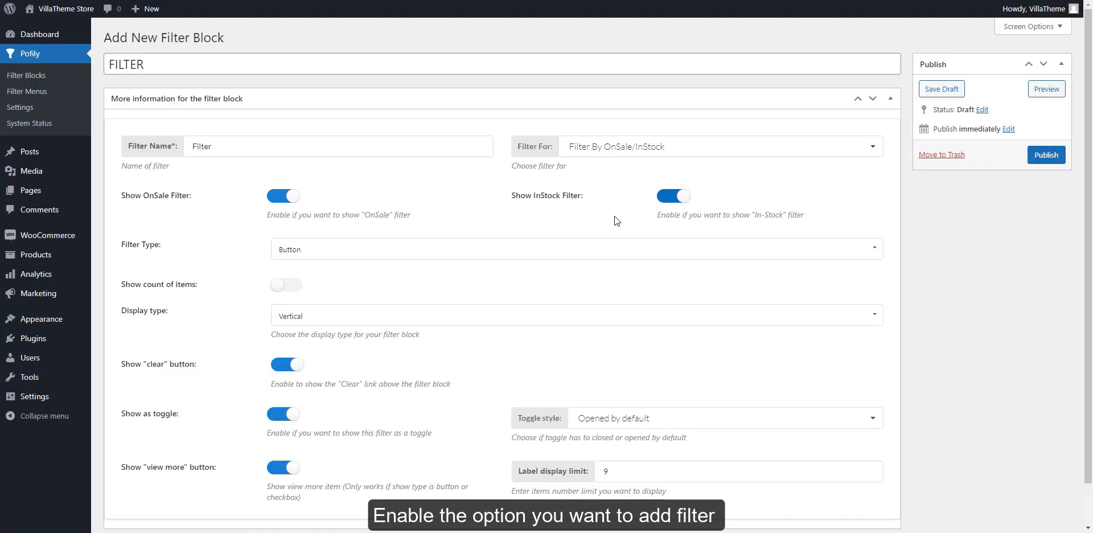
left_click(576, 249)
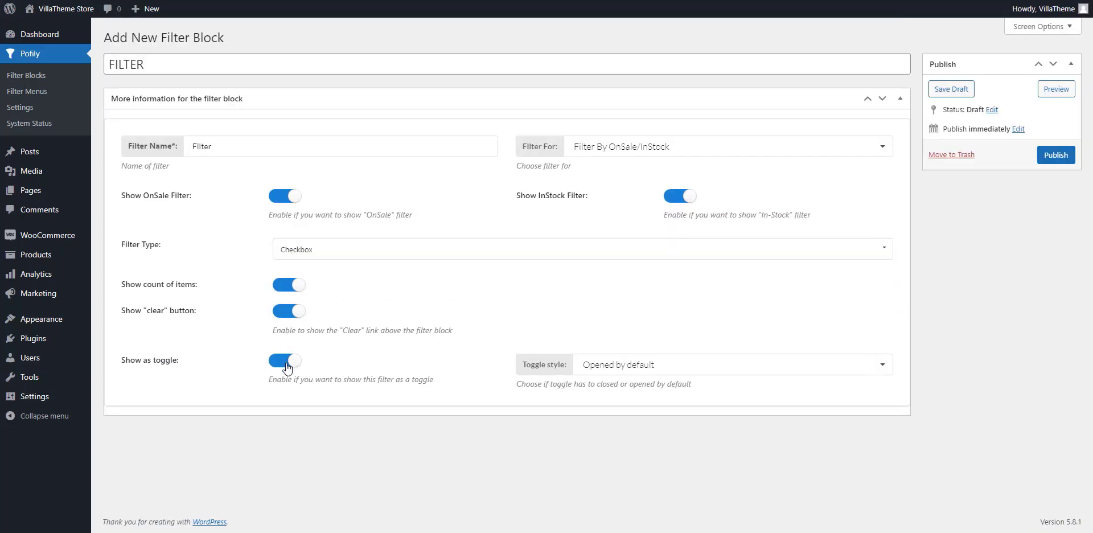
left_click(729, 146)
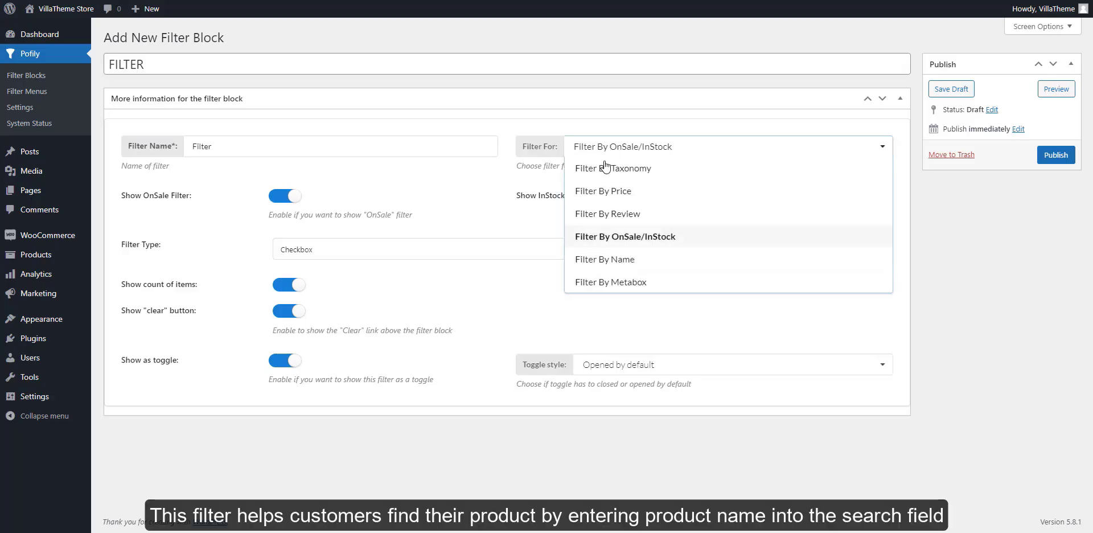
Switch the block to Filter By Name for product-name search
left_click(603, 258)
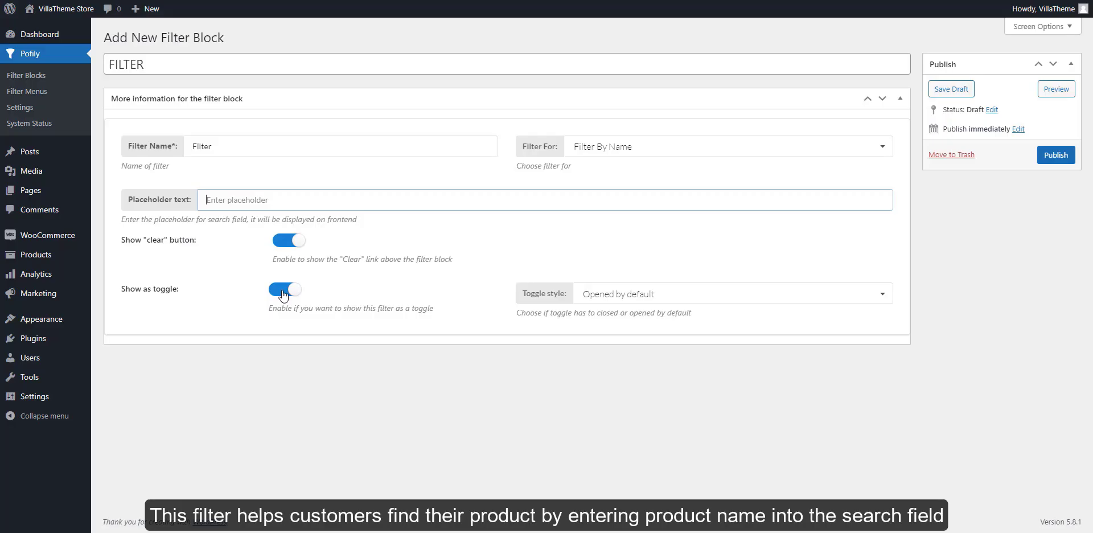
left_click(729, 146)
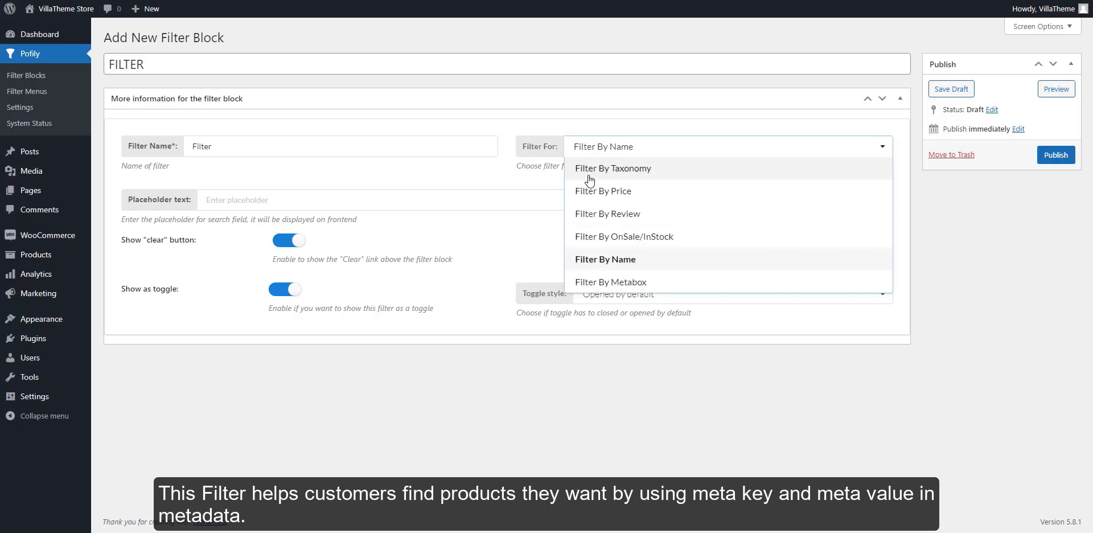
Switch the block to Filter By Metabox using the _price meta key
left_click(611, 281)
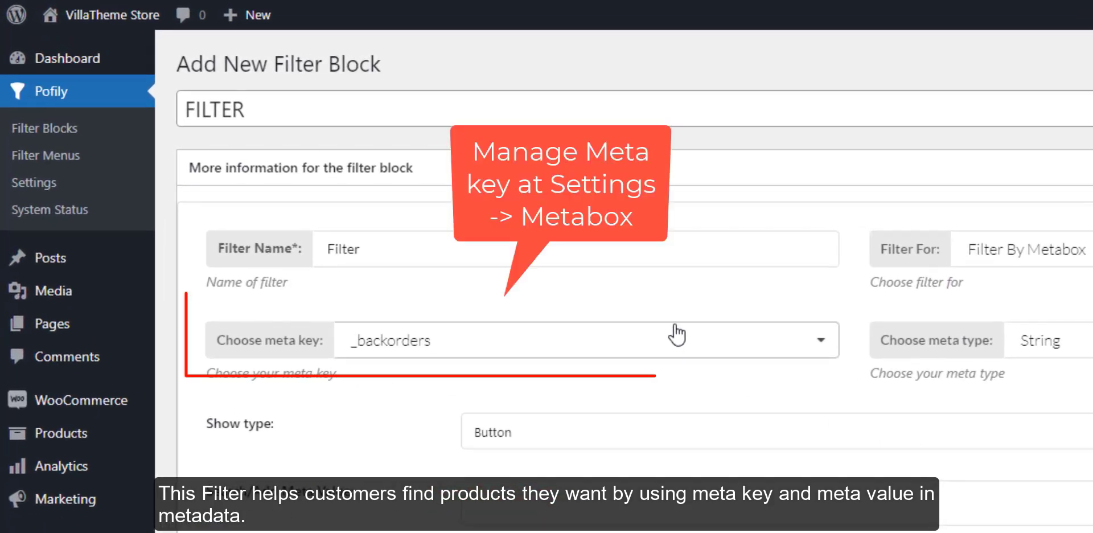
left_click(585, 341)
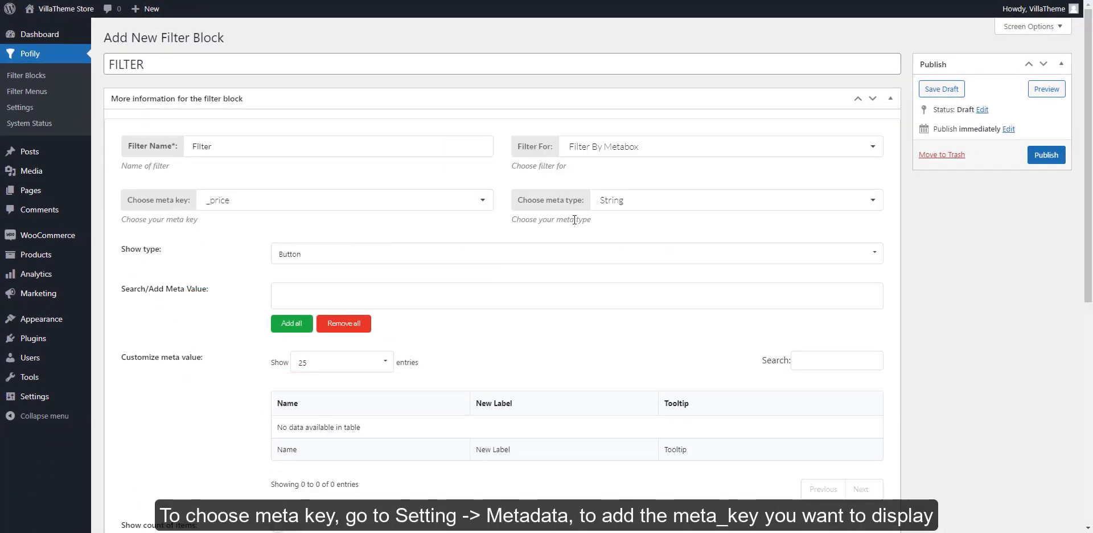
left_click(735, 201)
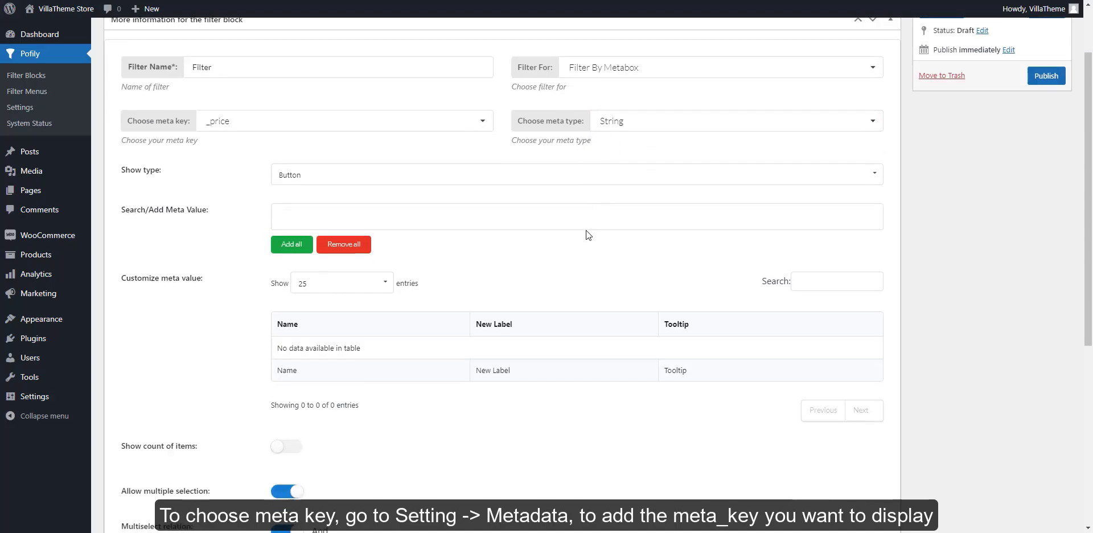
Keep the metabox filter shown as buttons and add all meta values
left_click(575, 175)
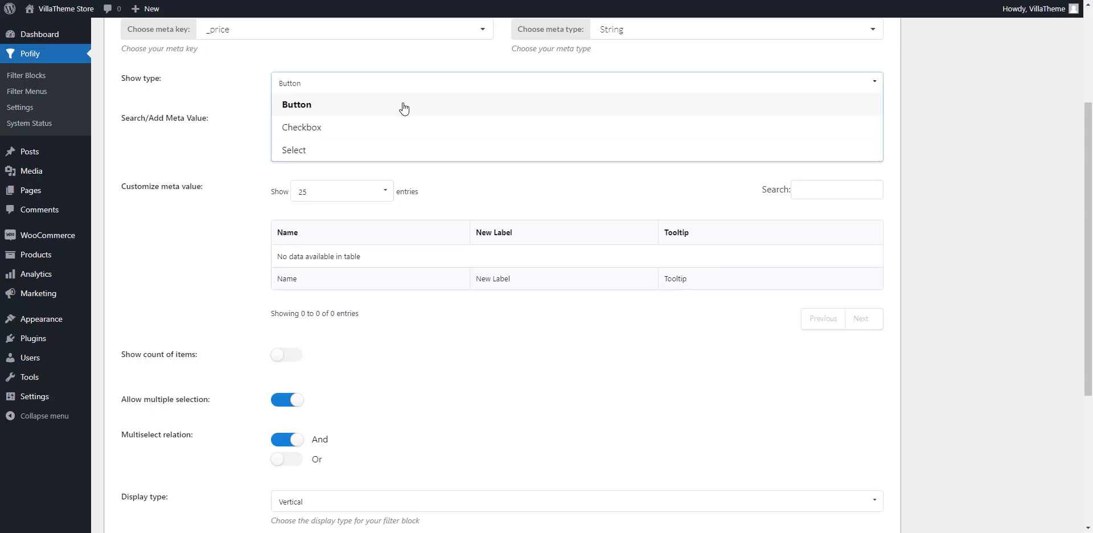
left_click(297, 104)
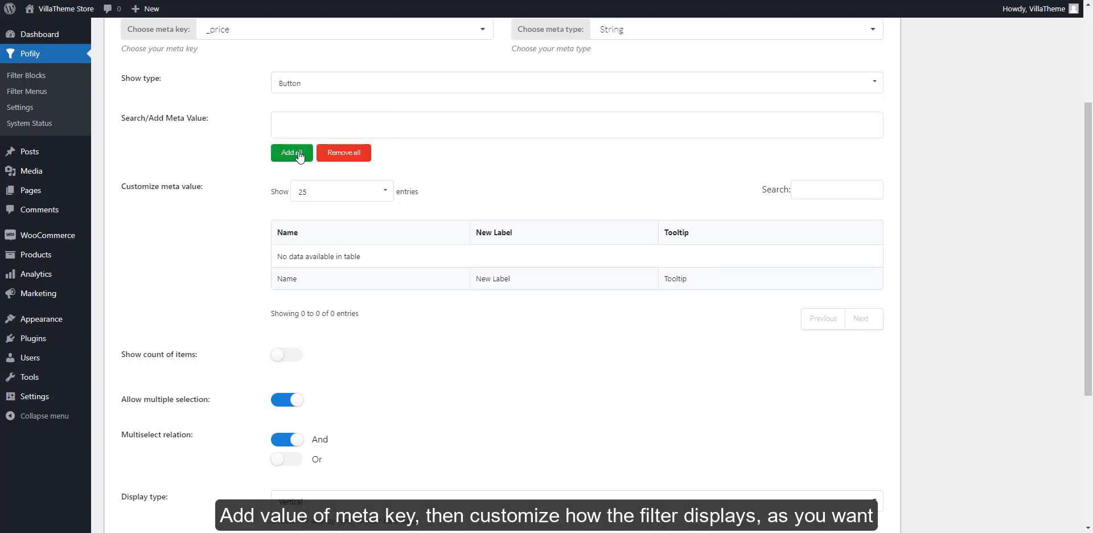
left_click(290, 153)
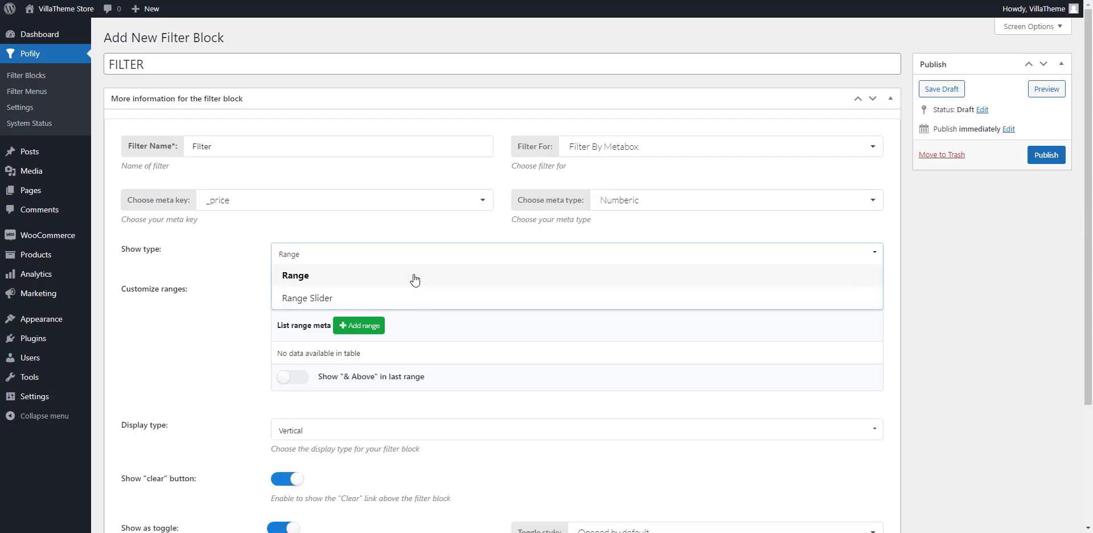
Show the metabox price filter as a Range Slider with slider step 1.01
scroll("down", 3)
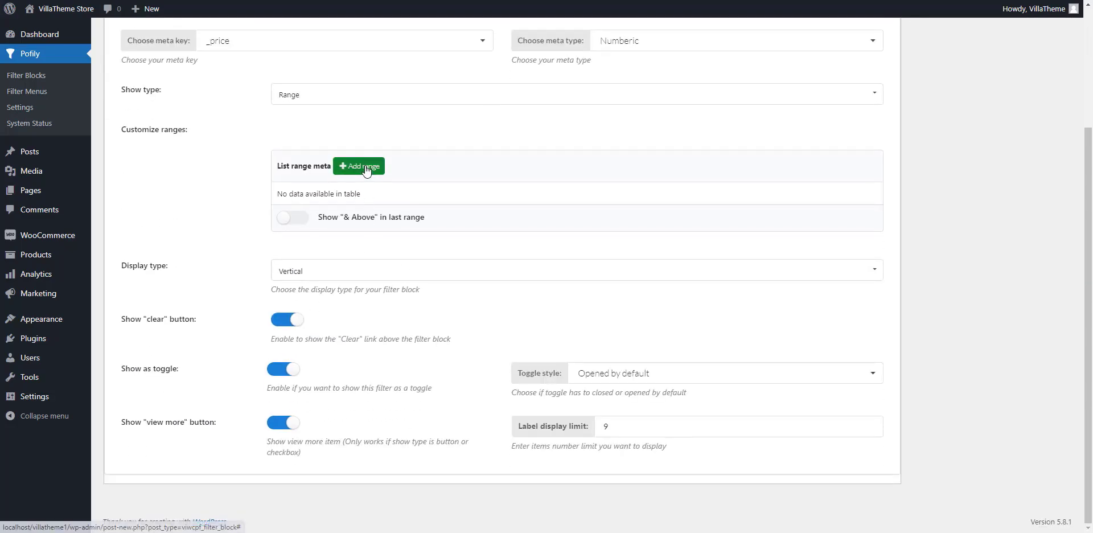
left_click(359, 167)
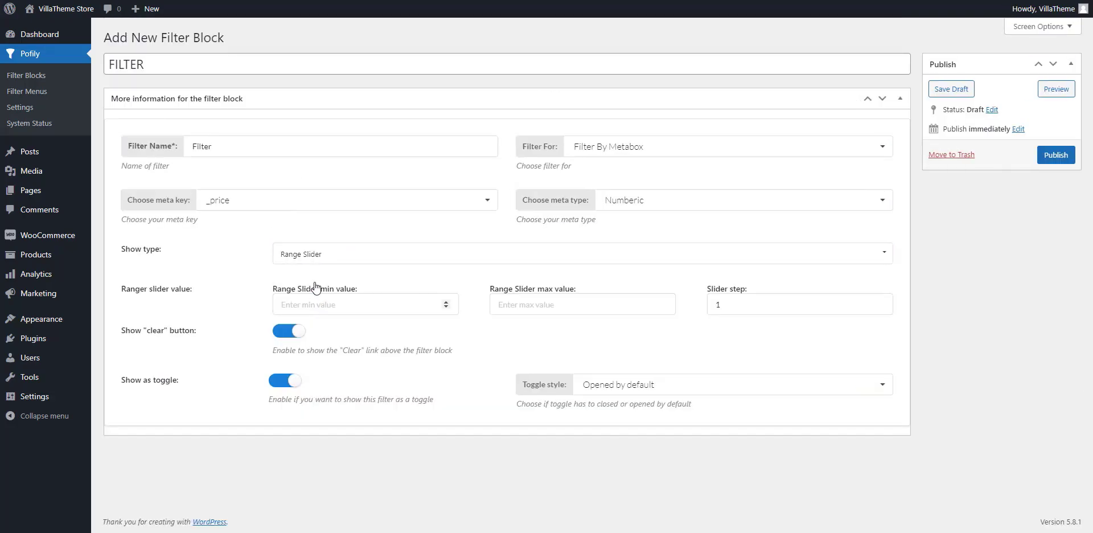
left_click(799, 304)
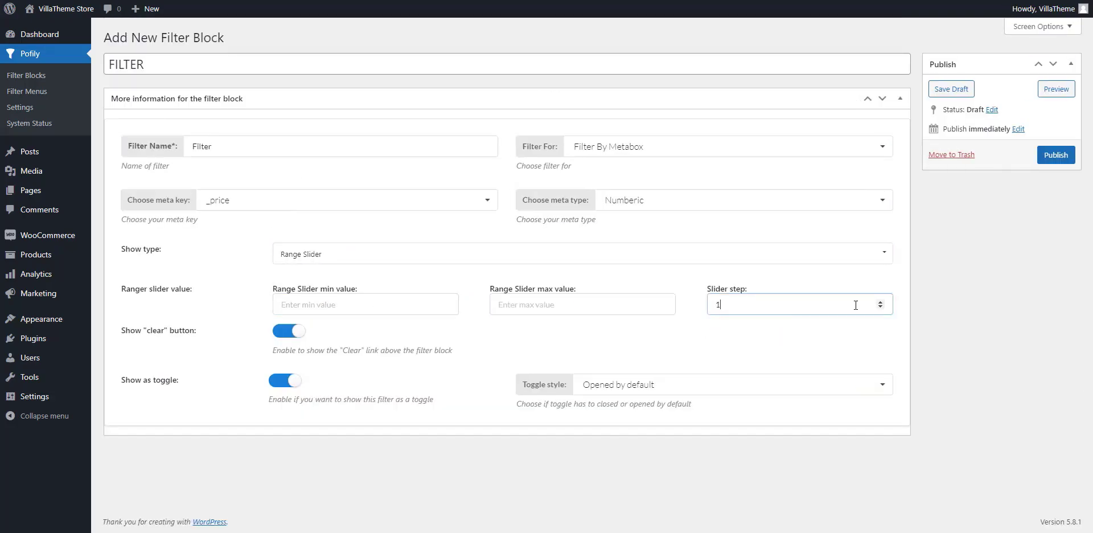
type(".01")
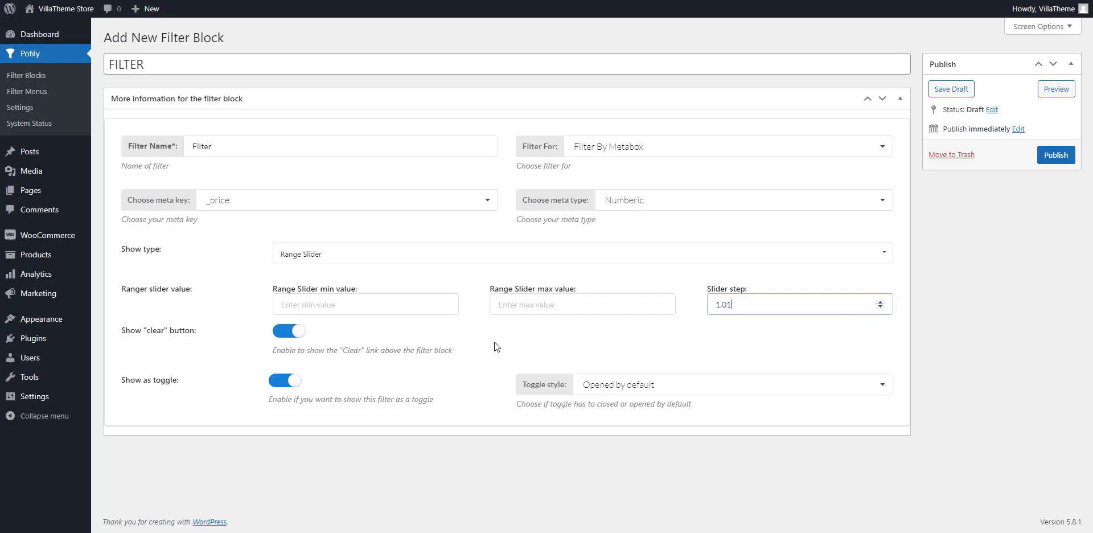
left_click(41, 33)
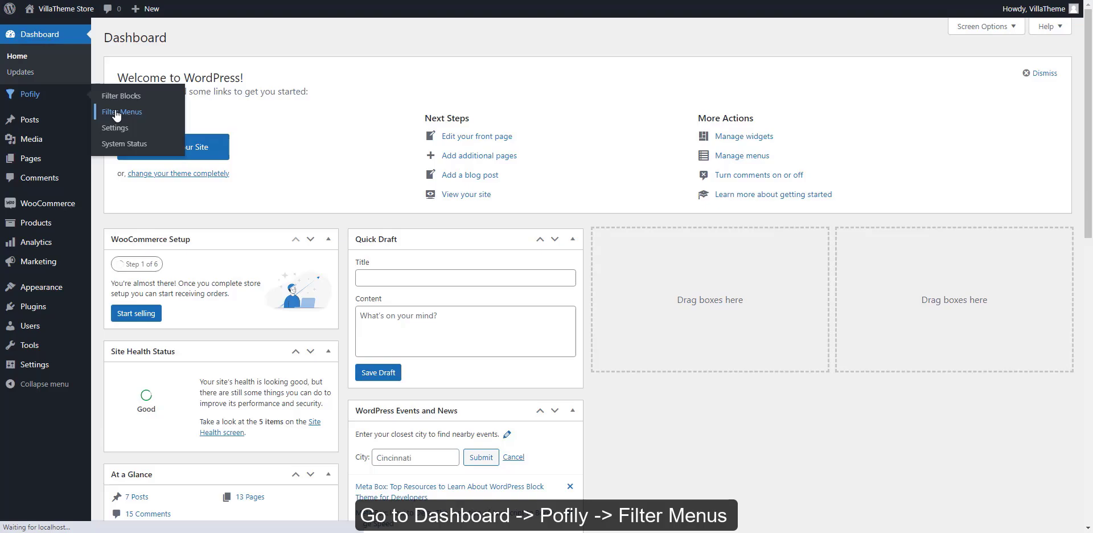
Edit the Preset menu filter shop page menu: add Filter for price and move the FILTER block to the end
left_click(123, 112)
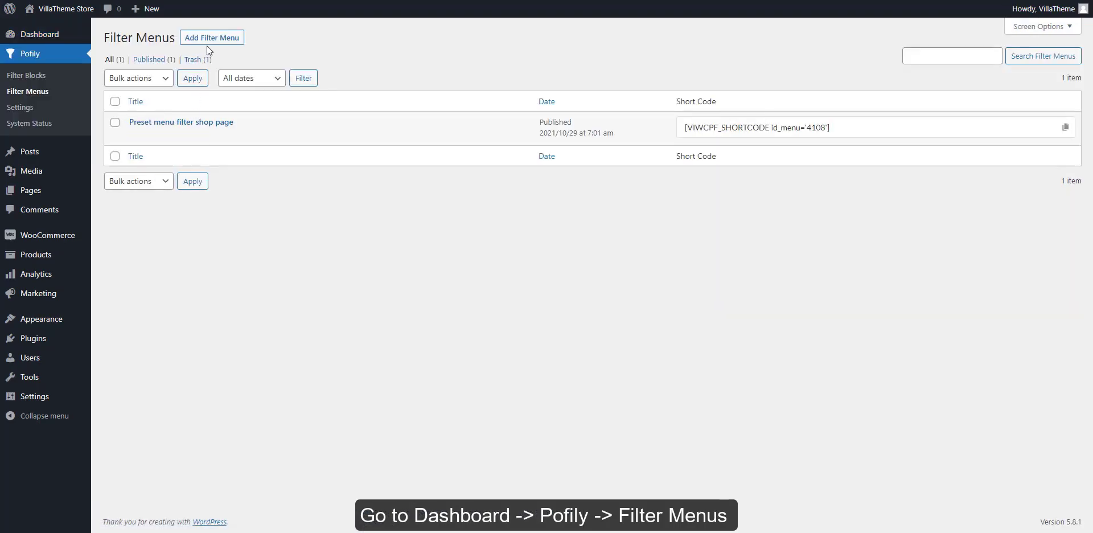
mouse_move(182, 122)
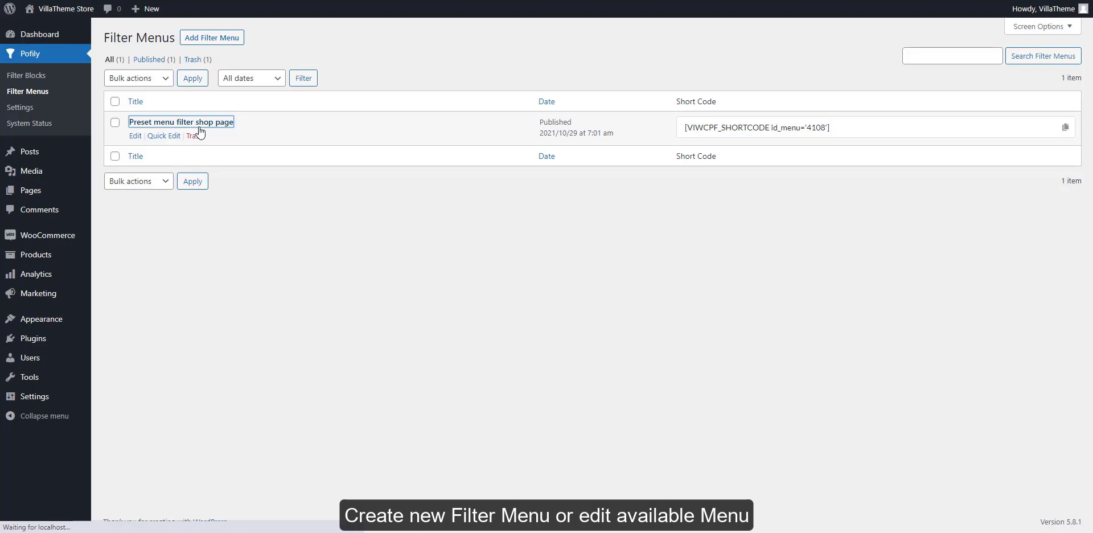
left_click(181, 122)
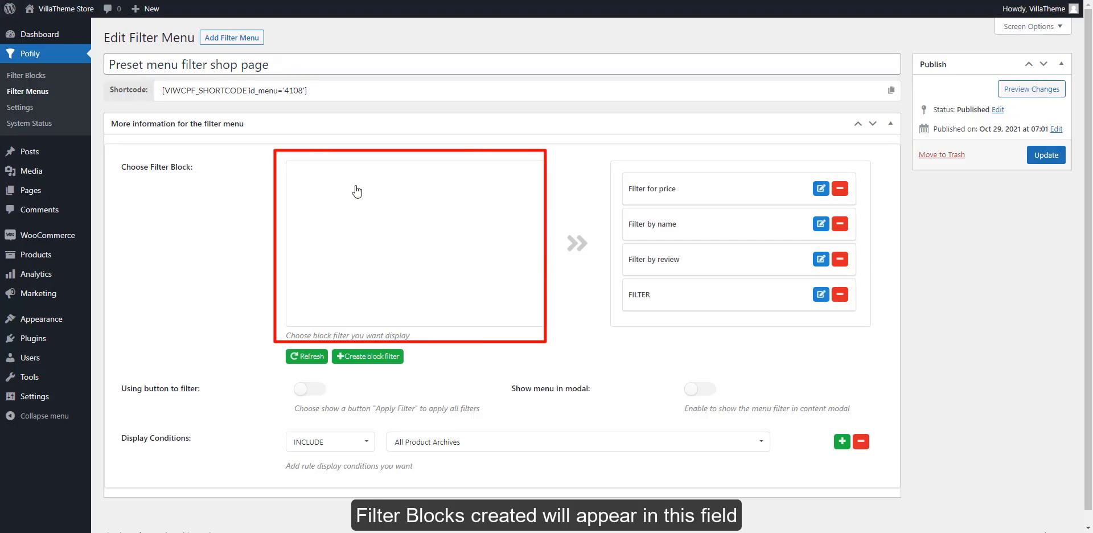
mouse_move(851, 193)
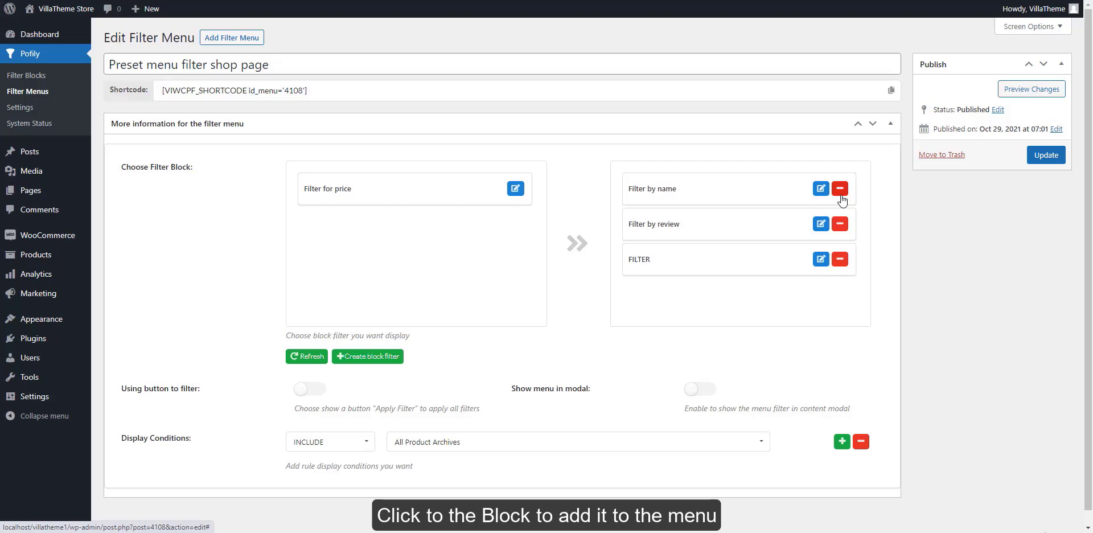
left_click(841, 188)
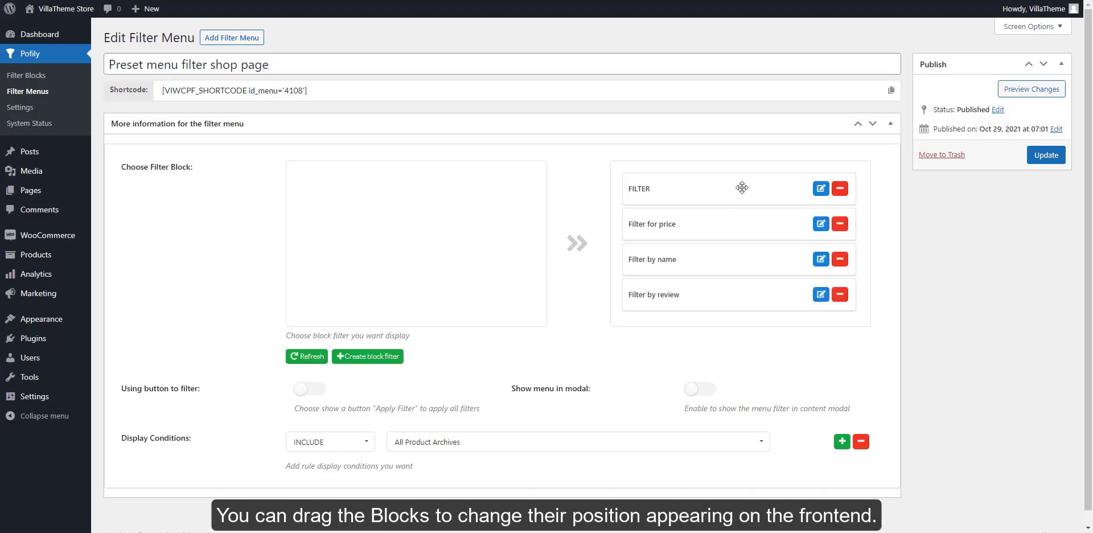
left_click_drag(742, 188, 744, 267)
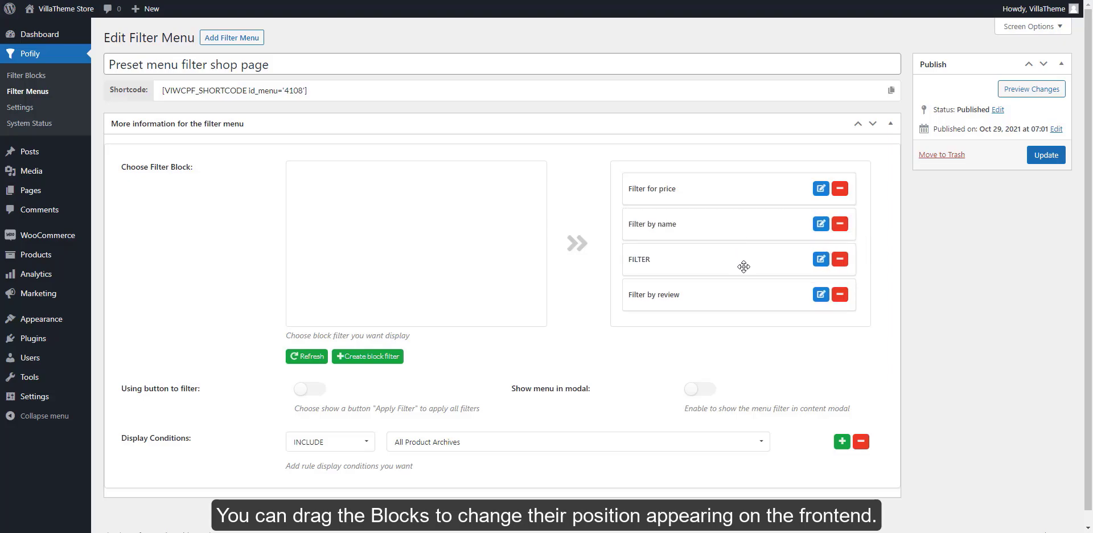
left_click_drag(743, 258, 742, 295)
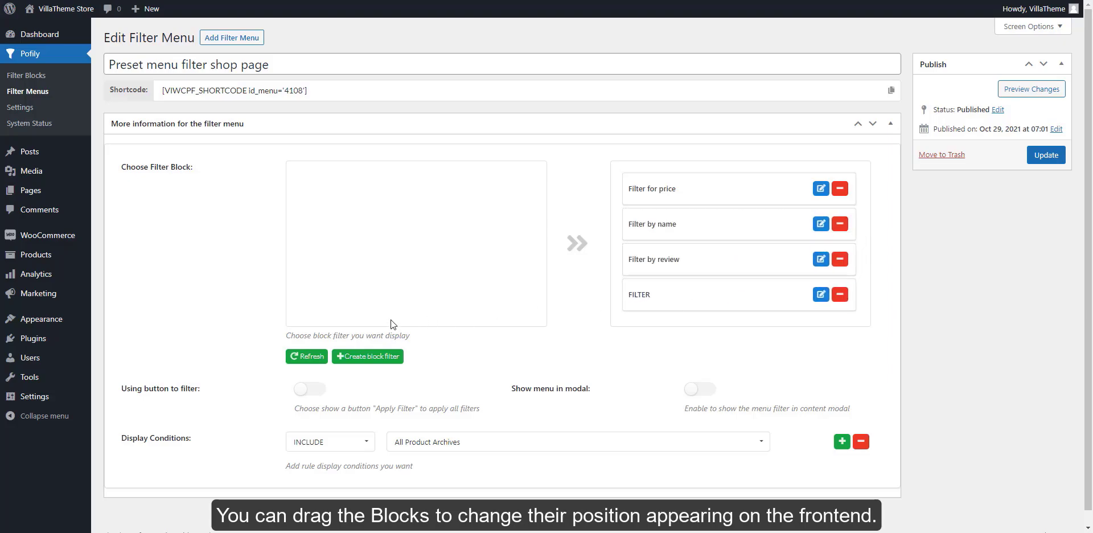
Enable the apply-filter button and modal display, add the Shop Page condition, and update the menu
left_click(309, 389)
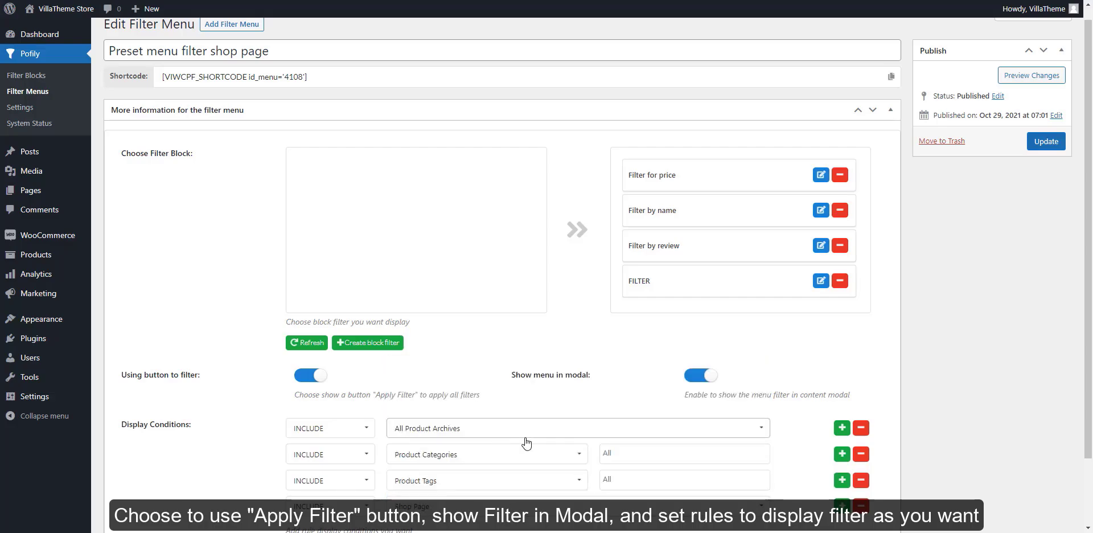
left_click(683, 453)
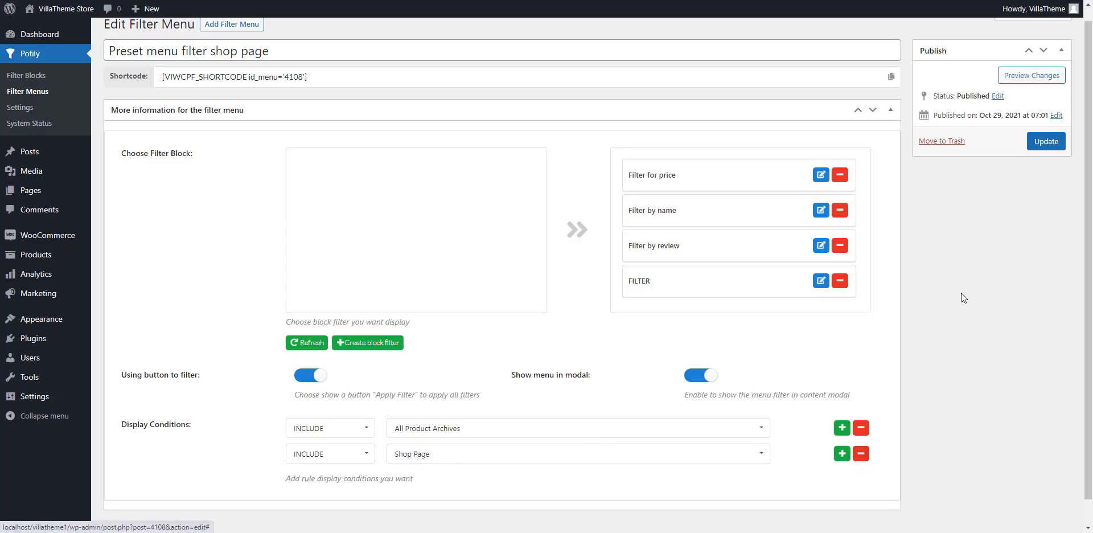
left_click(1046, 141)
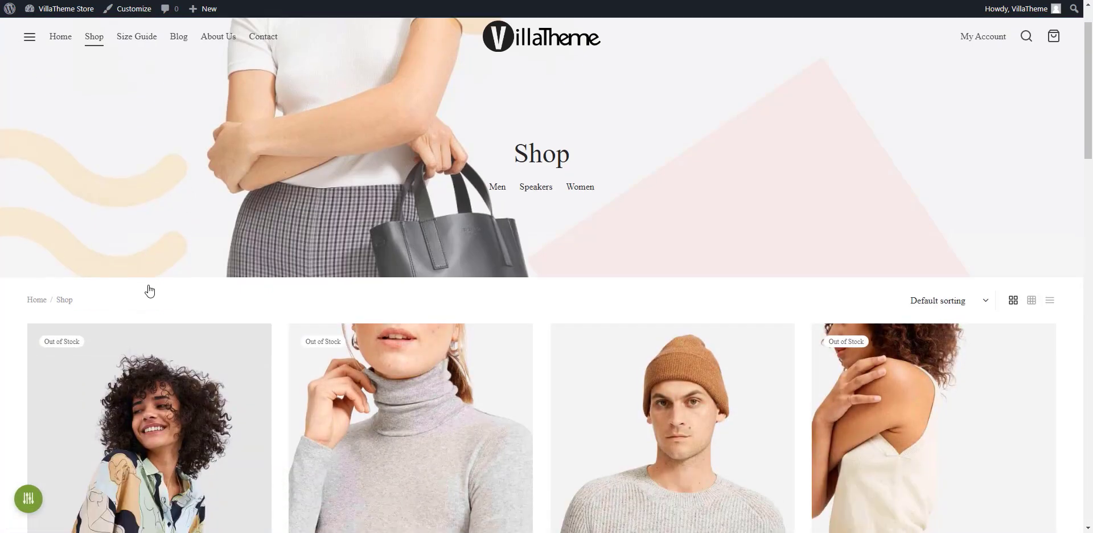
On the shop page filter modal, select the blue and pink colour swatches and apply the filters
scroll("down", 3)
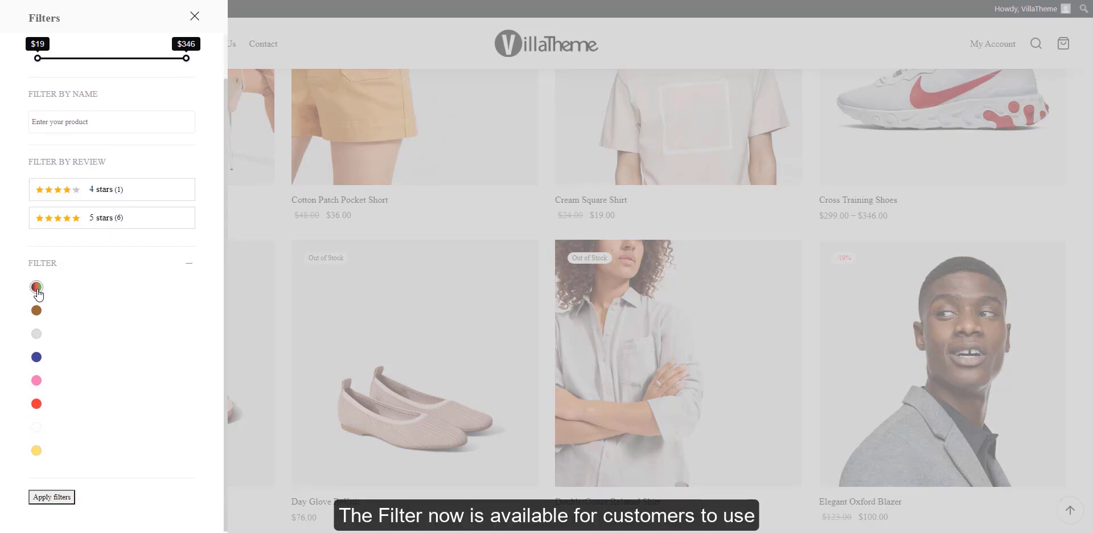
left_click(35, 358)
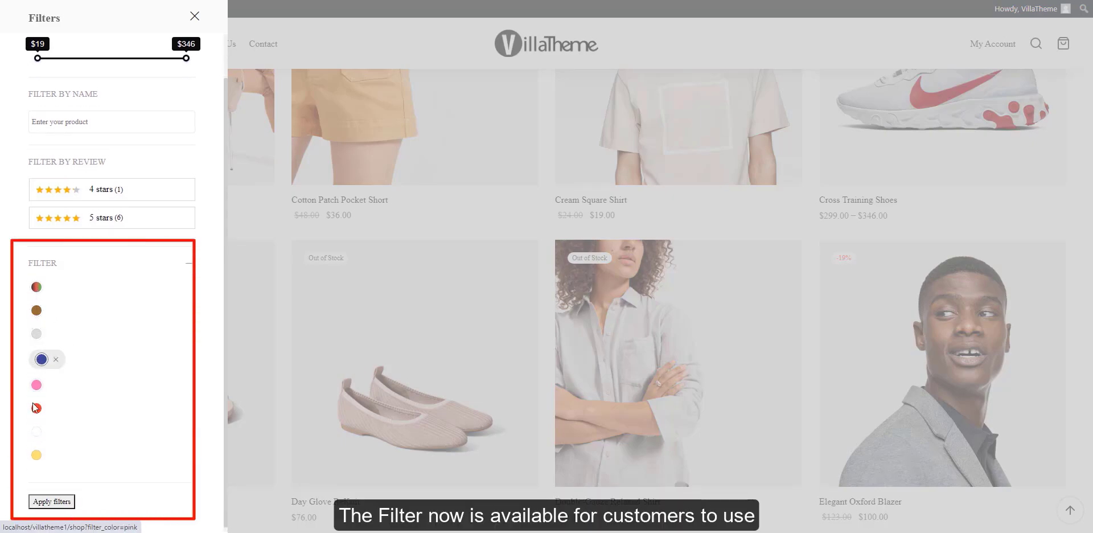
left_click(35, 408)
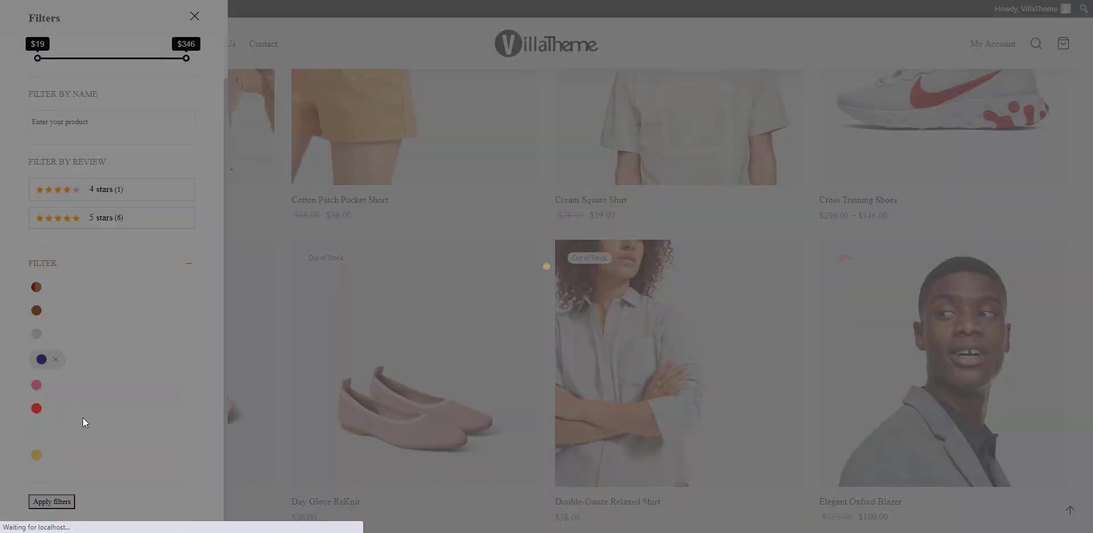
left_click(52, 501)
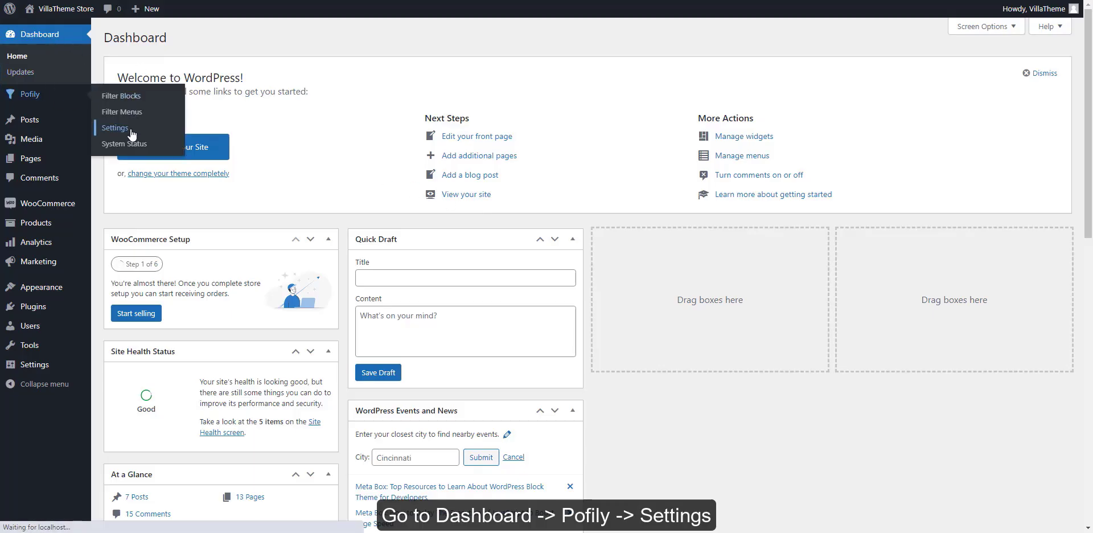
In Pofily General settings, switch on Filter Modal, Show active filters and Modal auto open
left_click(114, 128)
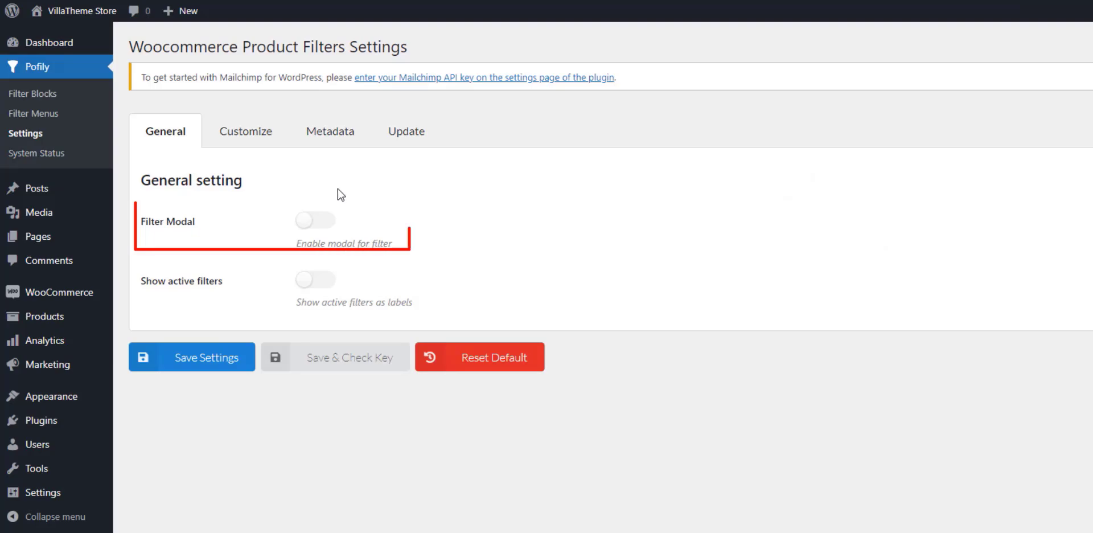
left_click(316, 219)
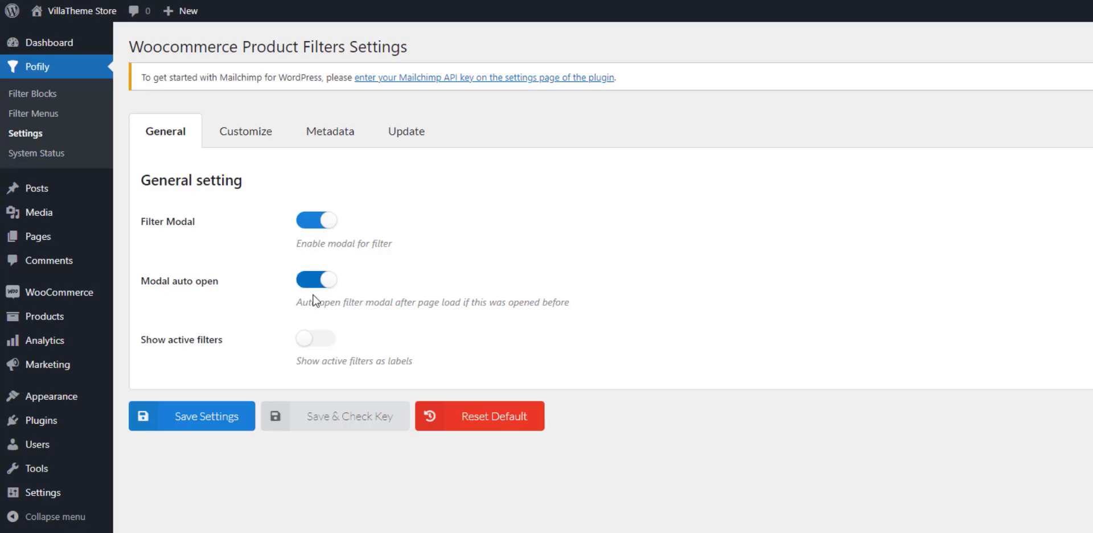
left_click(315, 338)
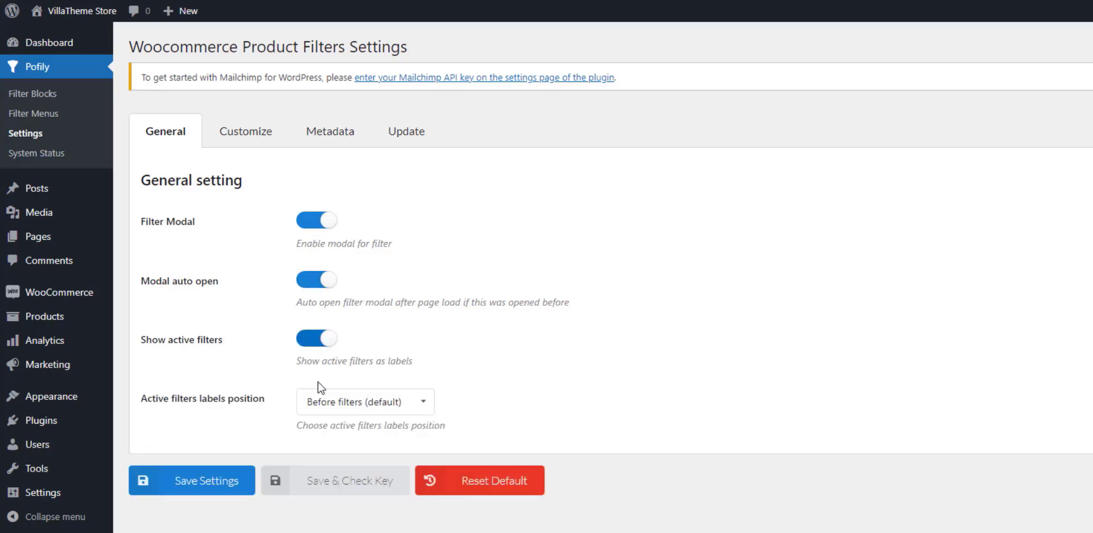
left_click(364, 400)
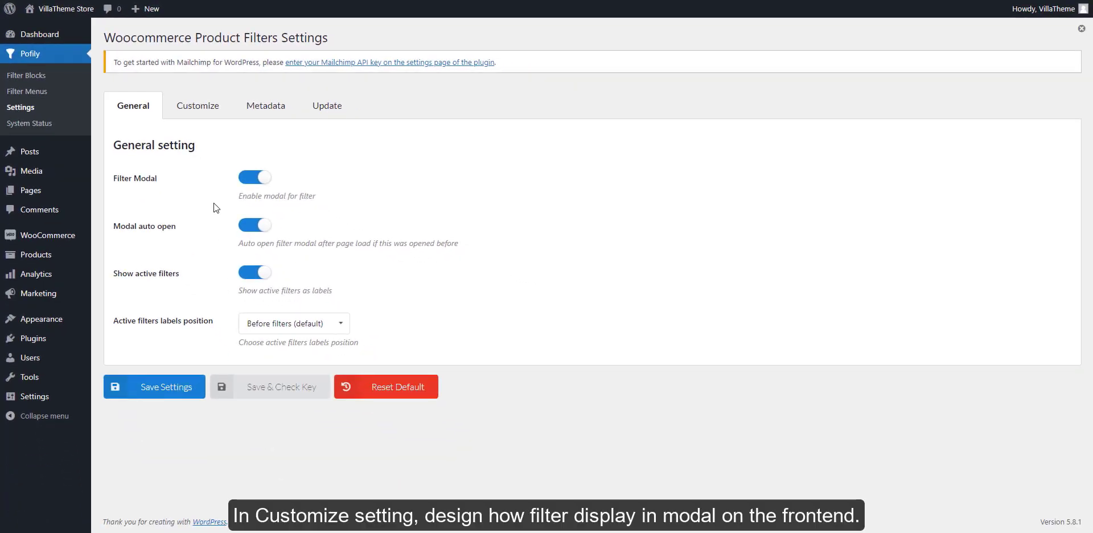
In Customize, keep the Off canvas modal style and set its opening effect to Slide
left_click(197, 105)
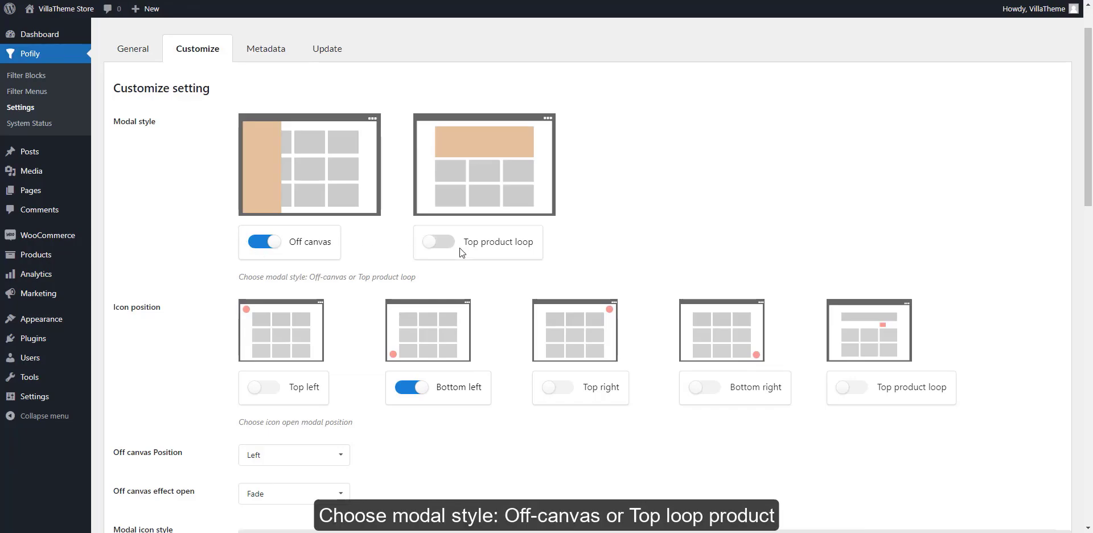
left_click(438, 241)
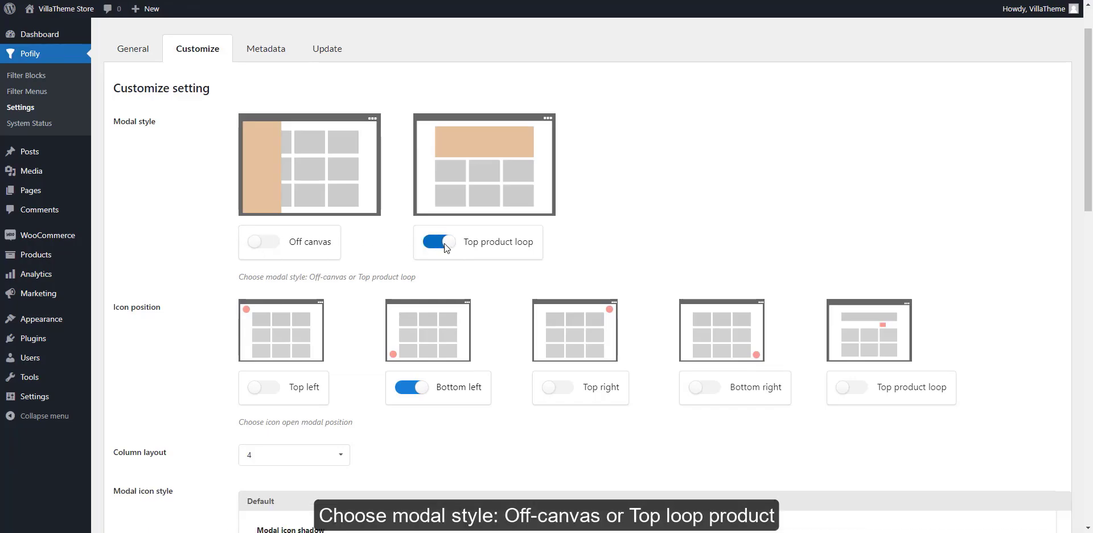
left_click(263, 243)
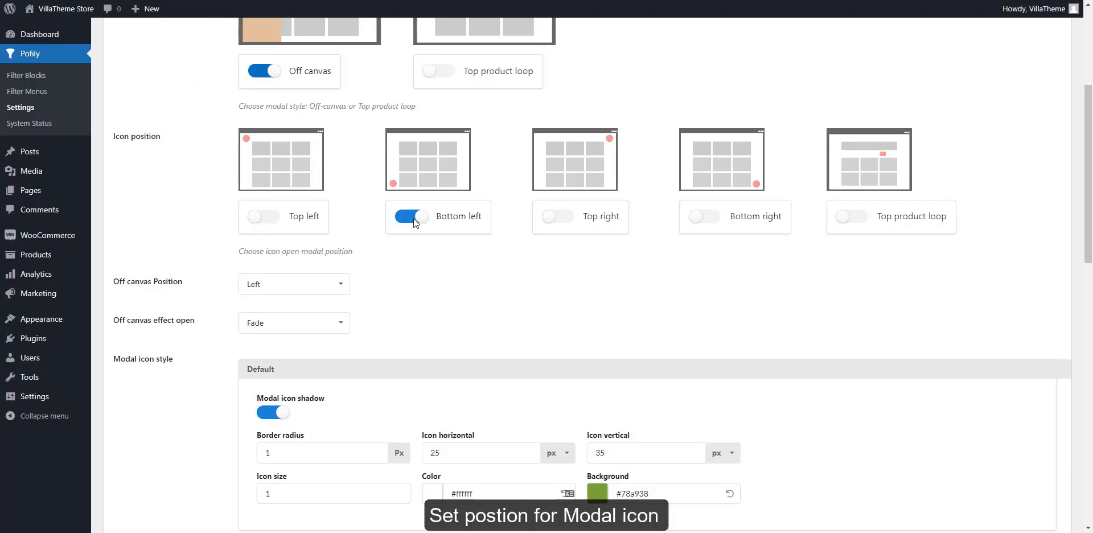
left_click(293, 284)
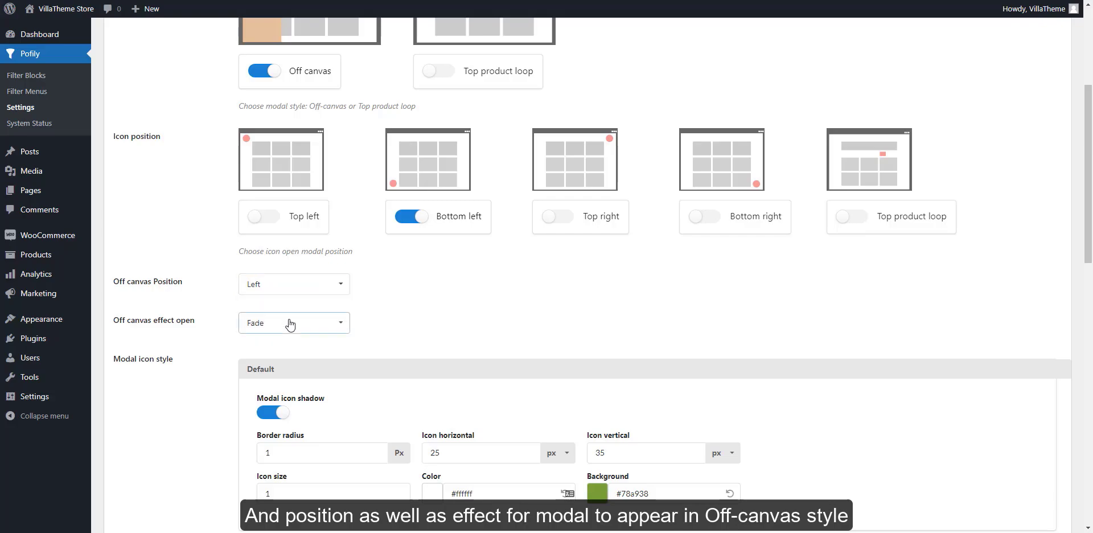
left_click(293, 322)
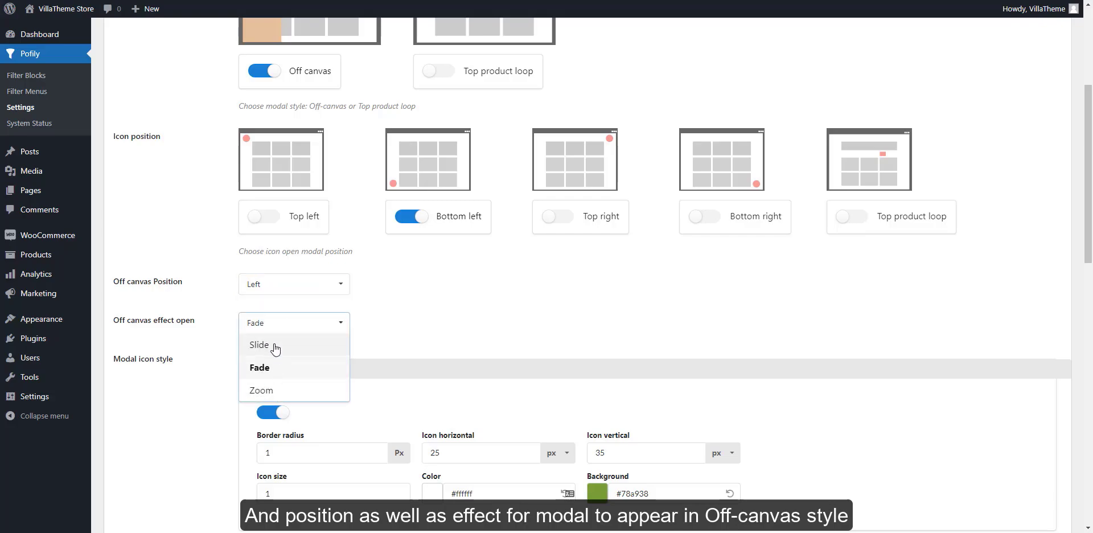
left_click(259, 345)
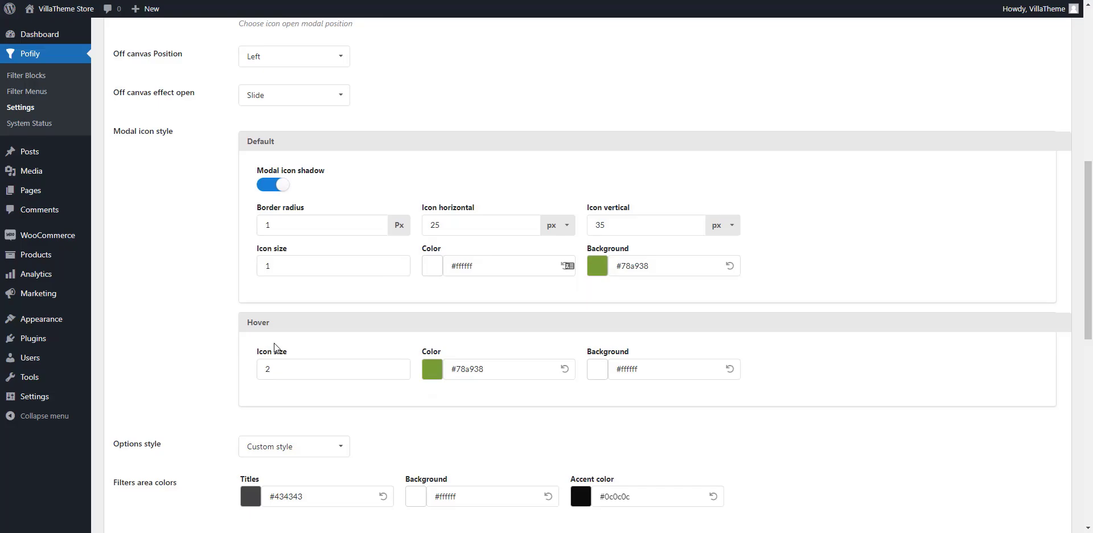
Review the modal icon's vertical offset and colour value fields
left_click(645, 224)
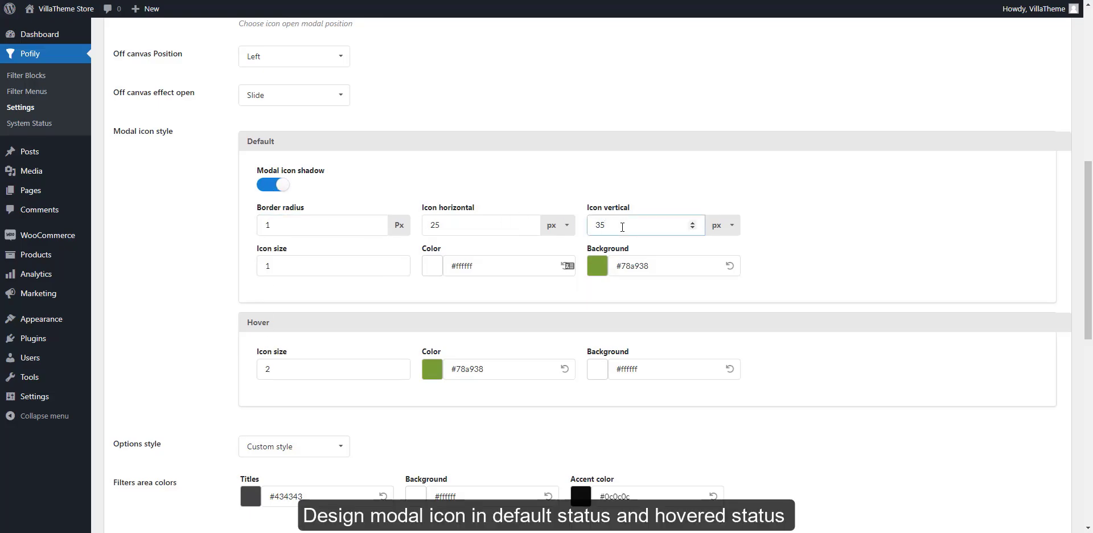
left_click(509, 266)
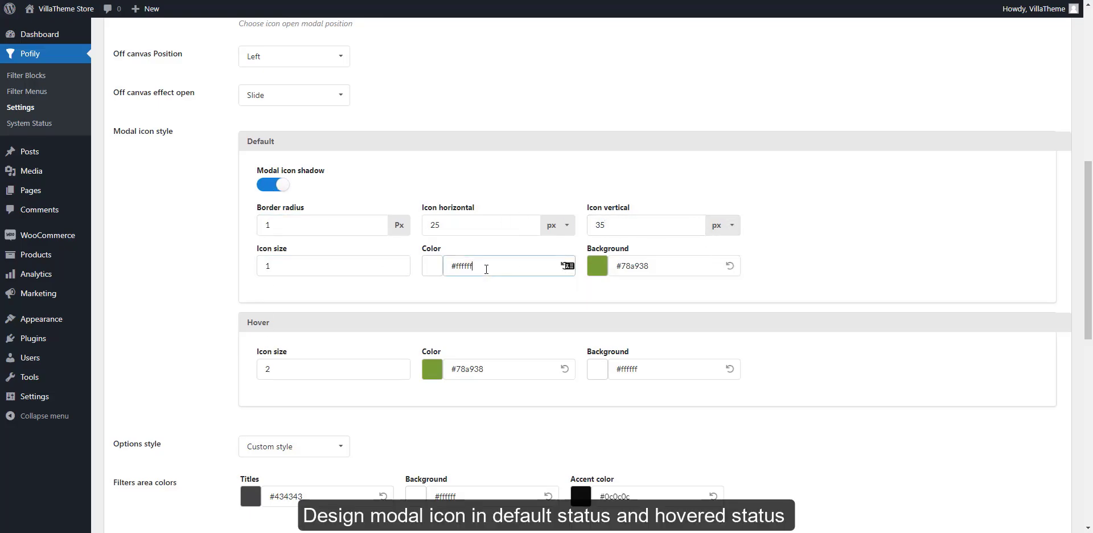
left_click(597, 266)
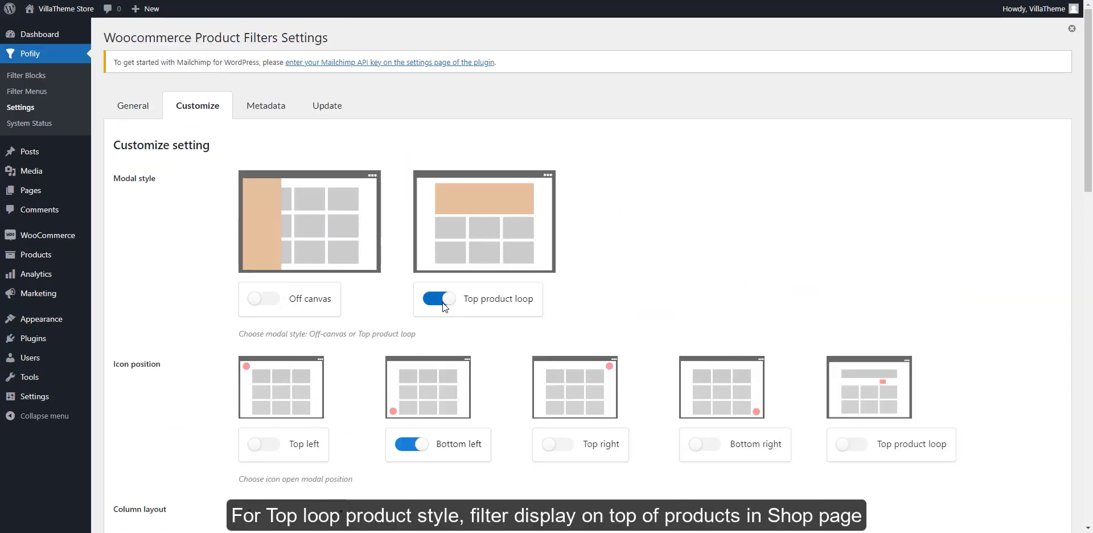
Give the modal icon a light green default background colour
scroll("down", 3)
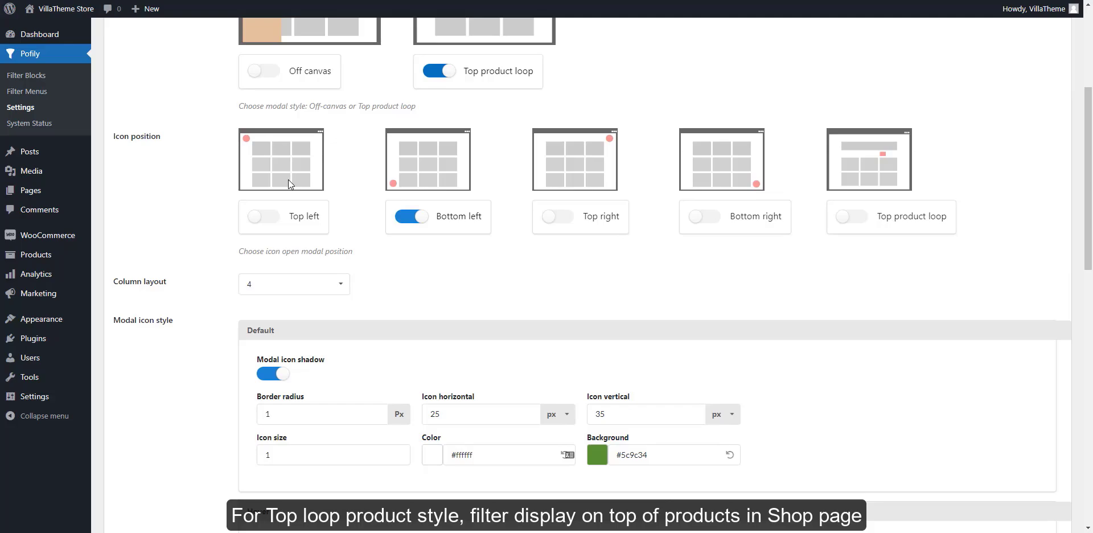
left_click(293, 284)
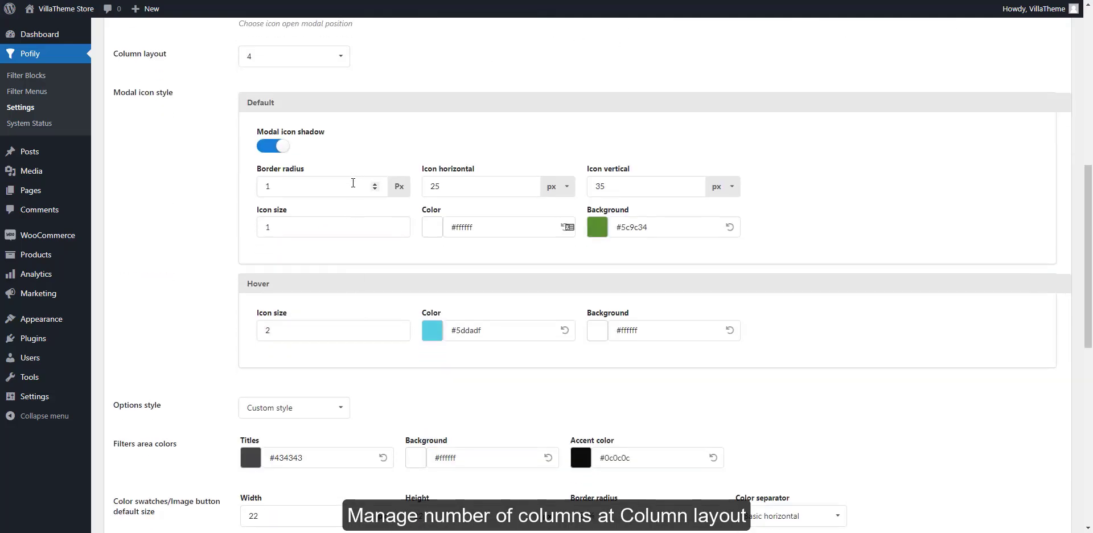
left_click(432, 227)
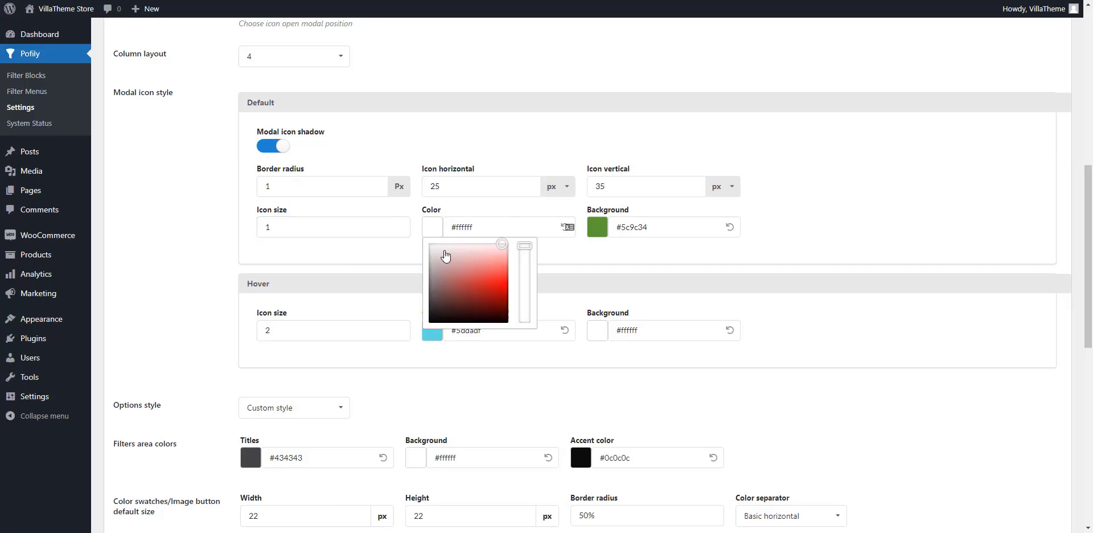
left_click(596, 227)
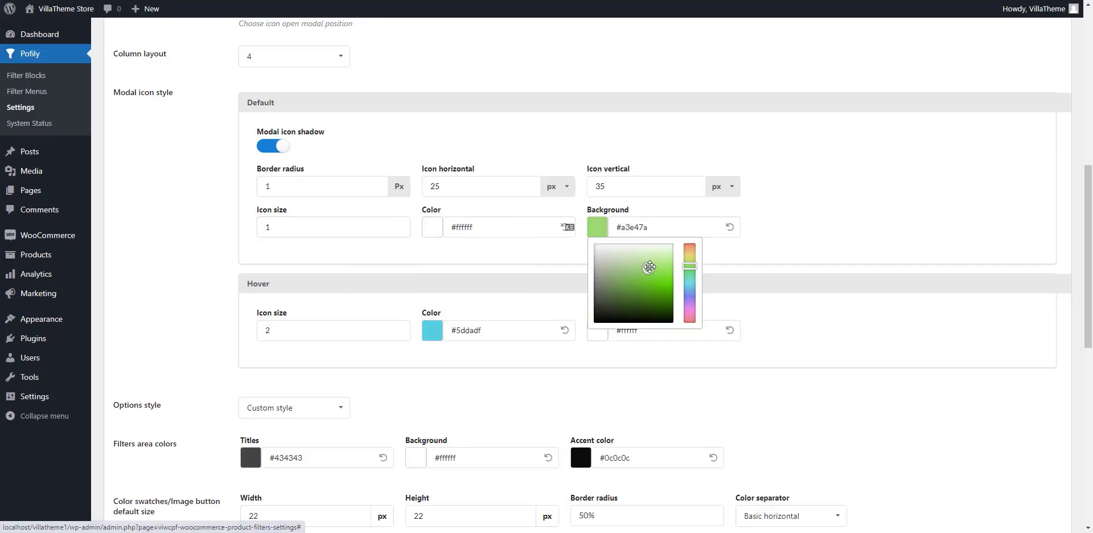
Set the modal icon's hover colour to yellow using the hover colour pickers
left_click(432, 331)
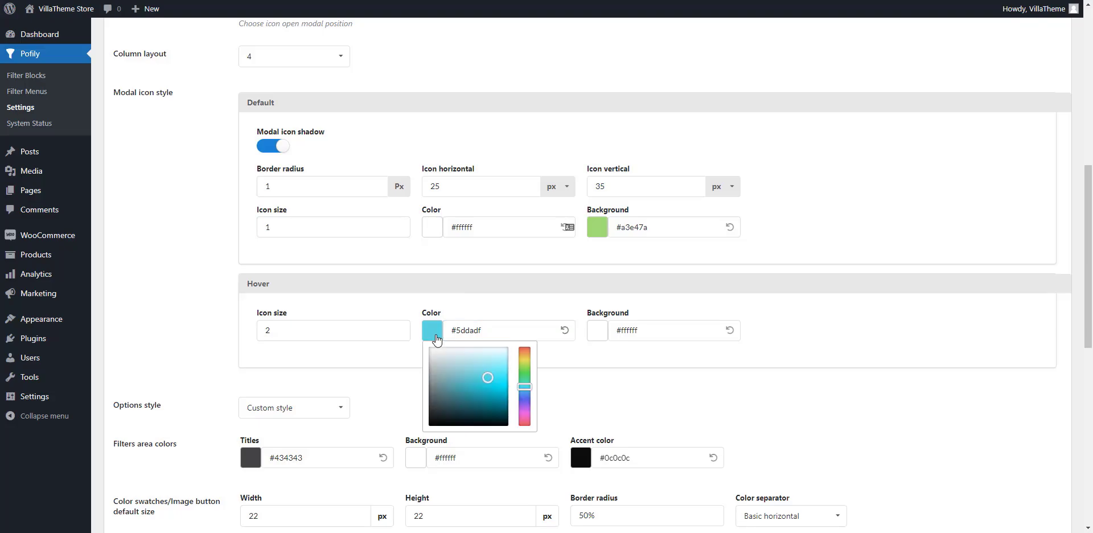
left_click(598, 330)
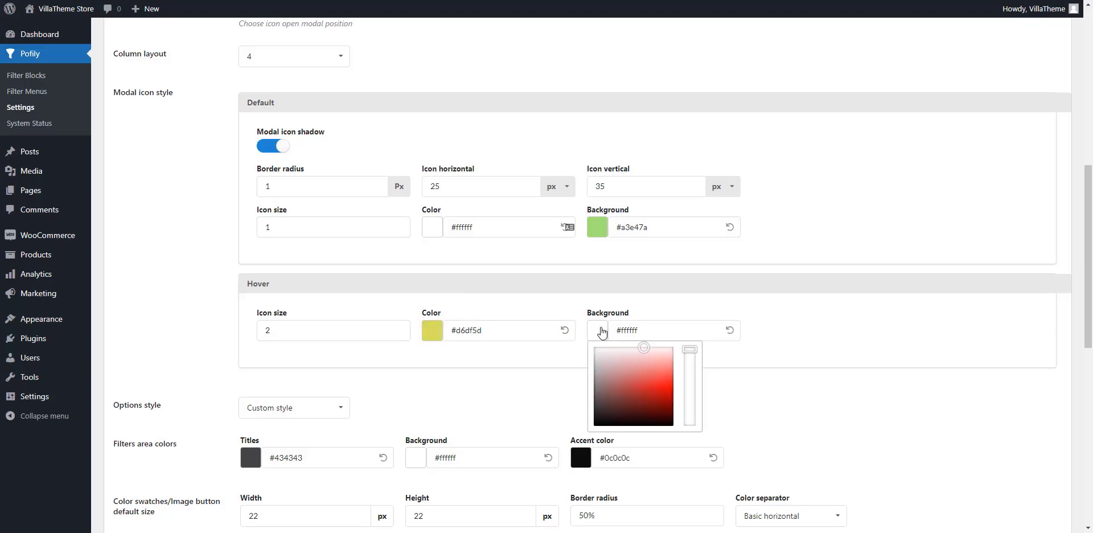
left_click(583, 359)
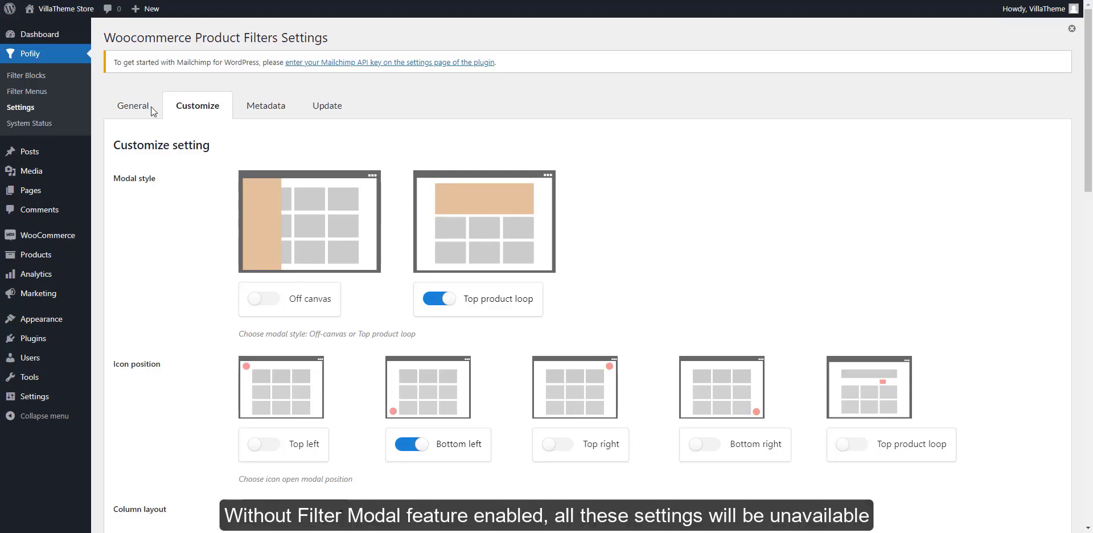
left_click(133, 105)
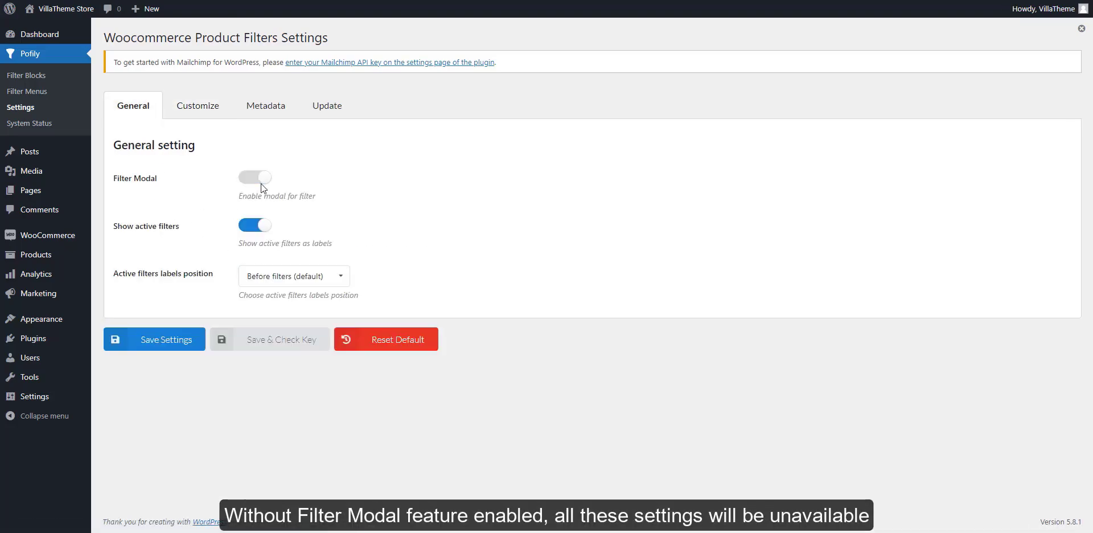
left_click(197, 105)
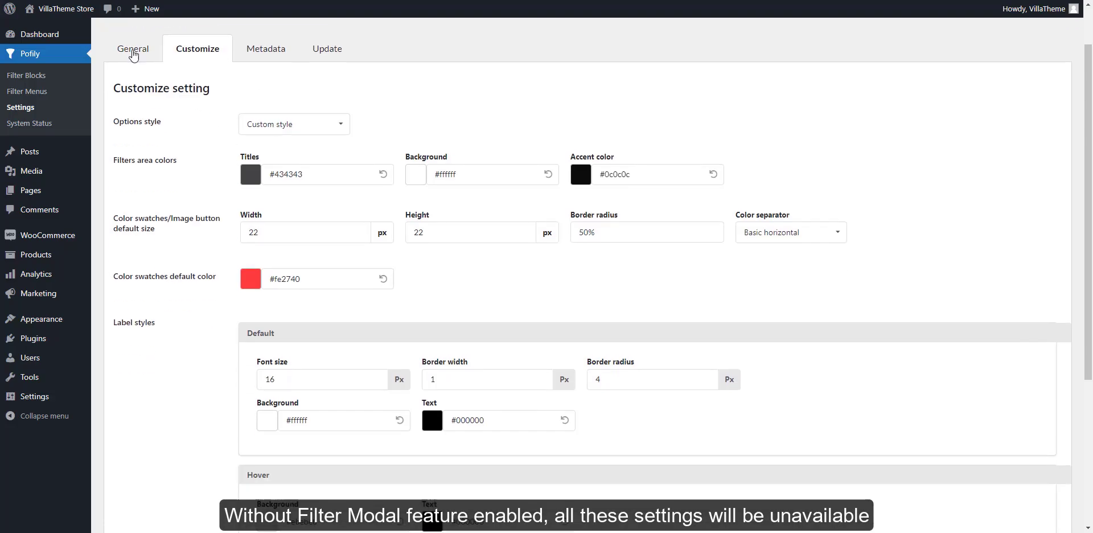
left_click(133, 47)
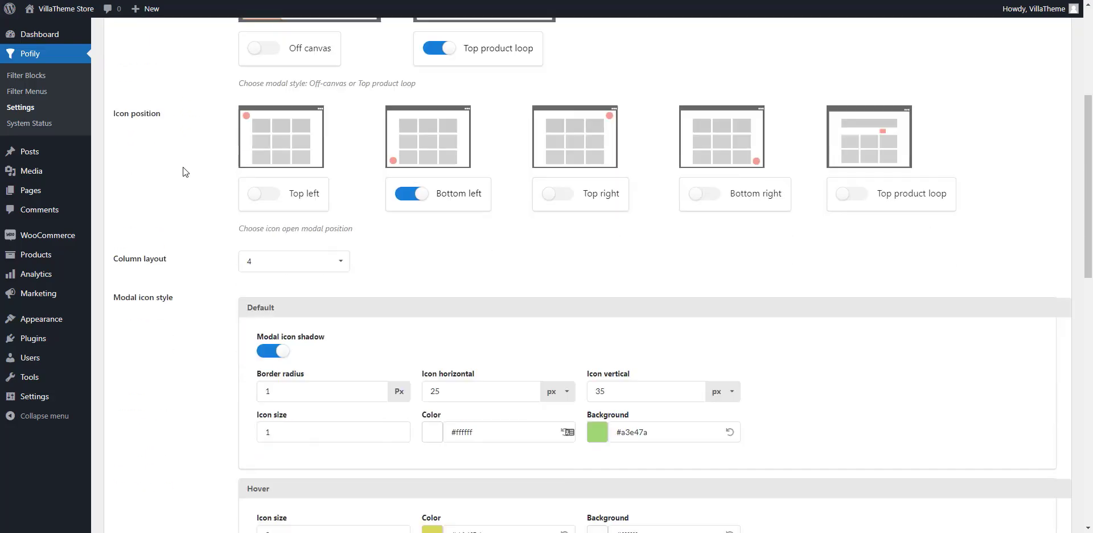
scroll("down", 3)
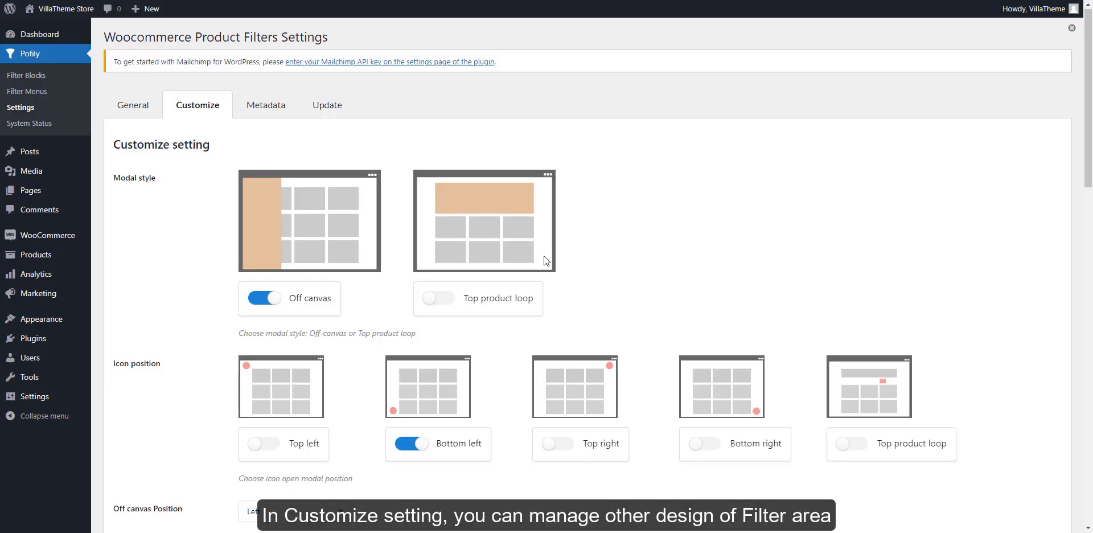
Review the Options style choices and the swatch button width, border radius and separator fields
scroll("down", 3)
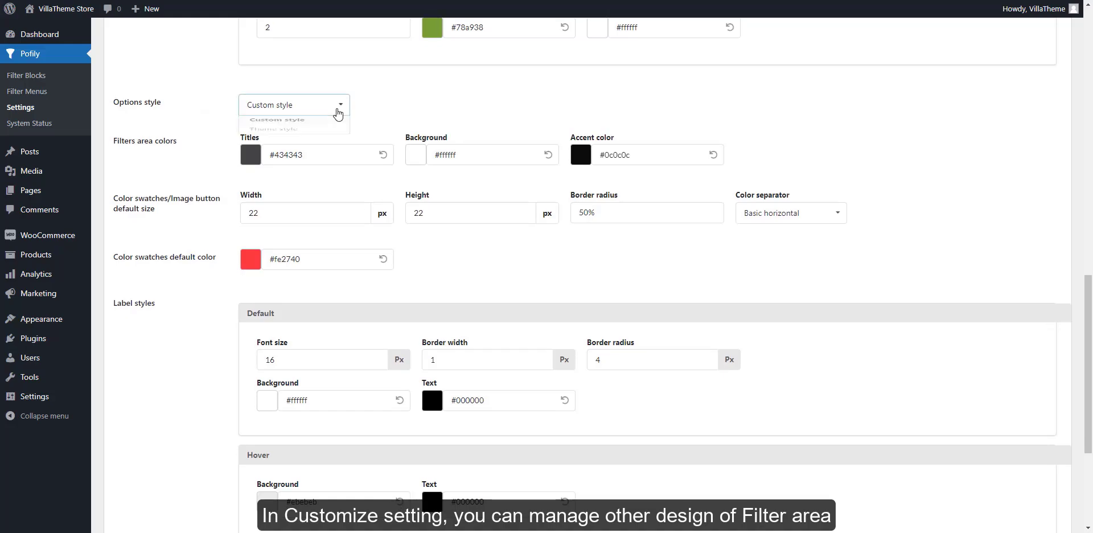
left_click(293, 105)
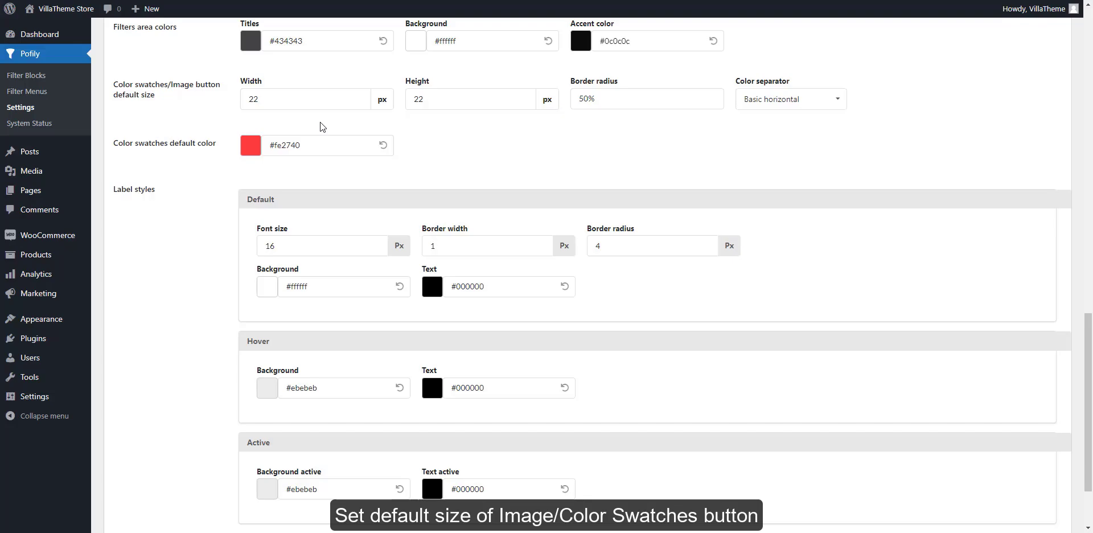
left_click(305, 98)
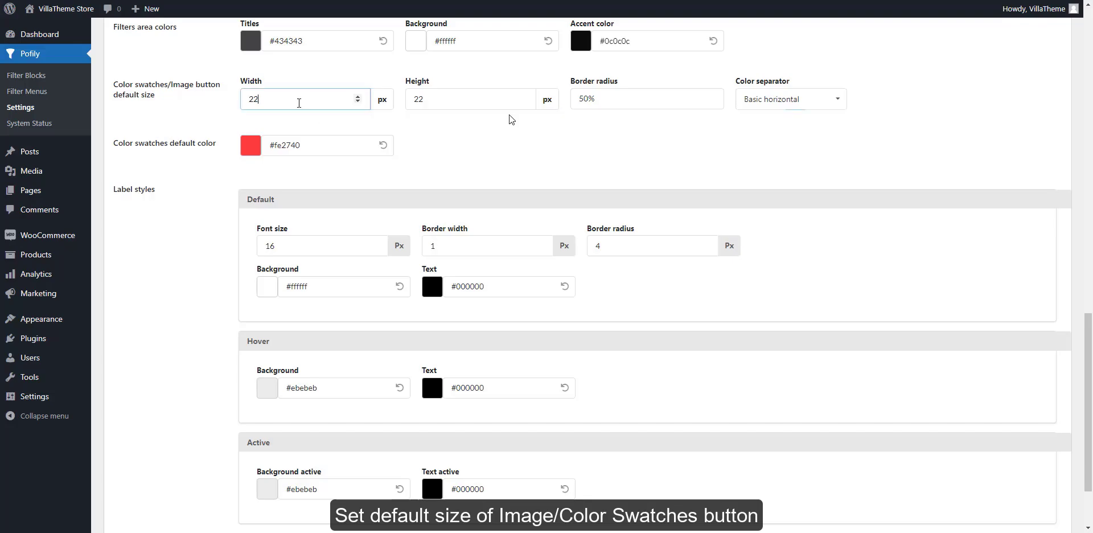
left_click(646, 98)
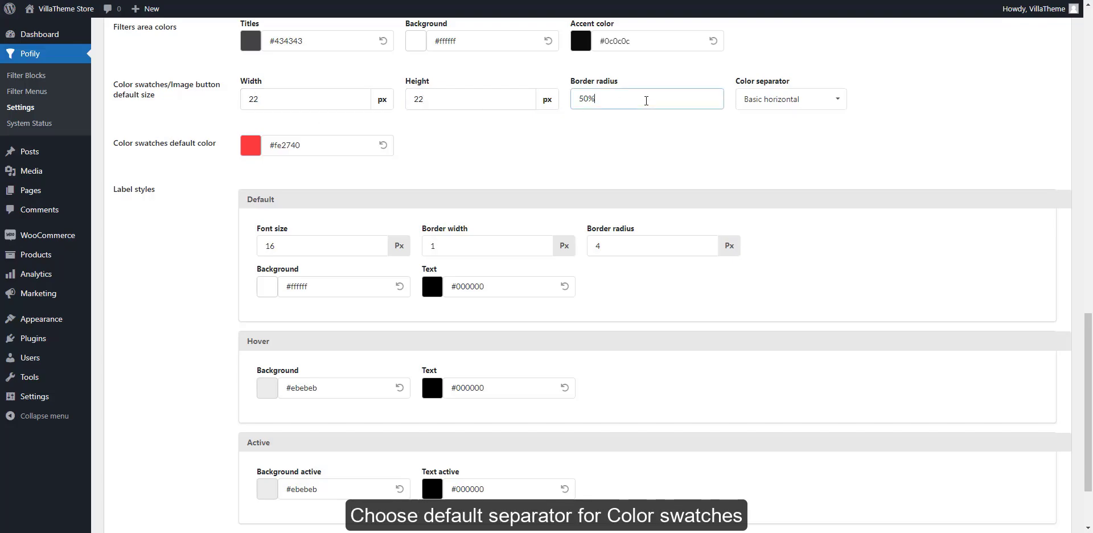
left_click(791, 98)
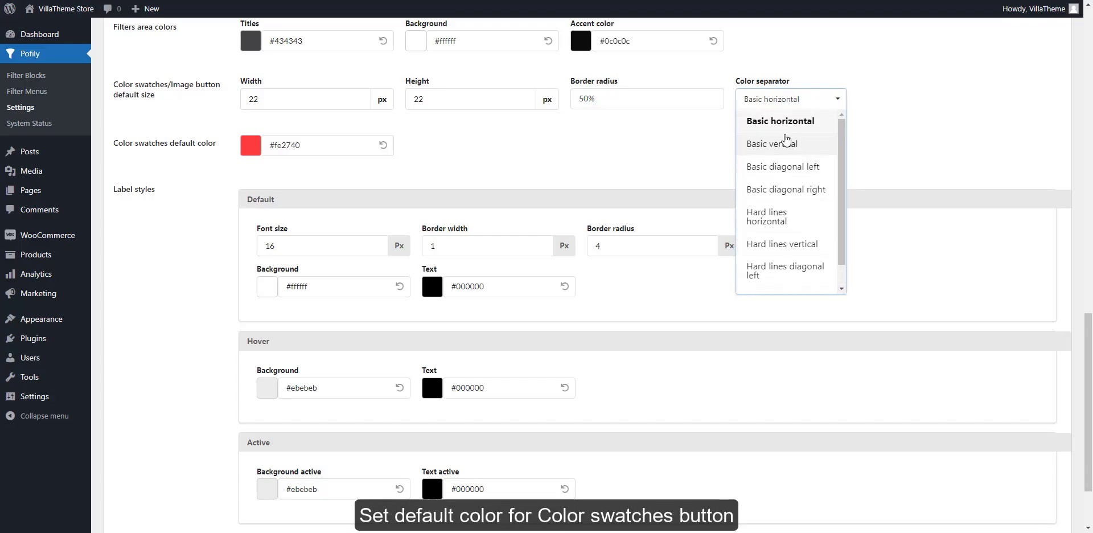
Set the default colour swatch colour to blue (#397ae4) and start the label background colour
left_click(251, 145)
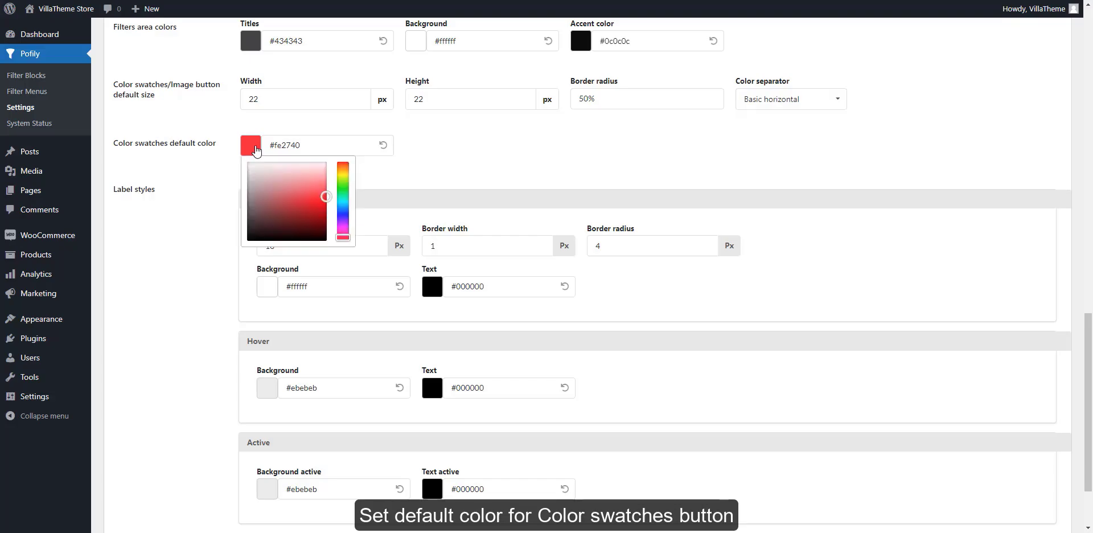
left_click(286, 195)
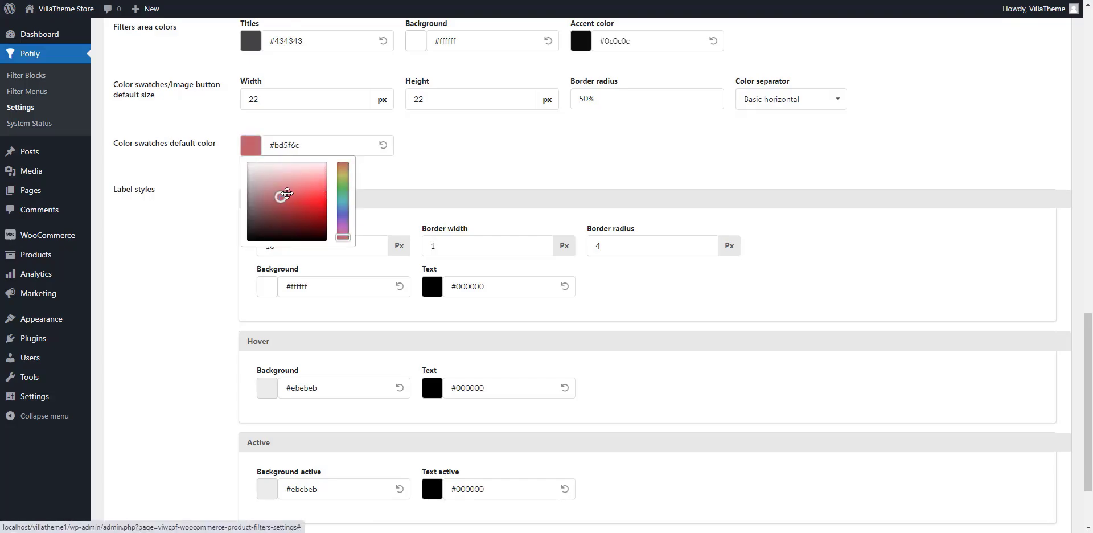
left_click(343, 209)
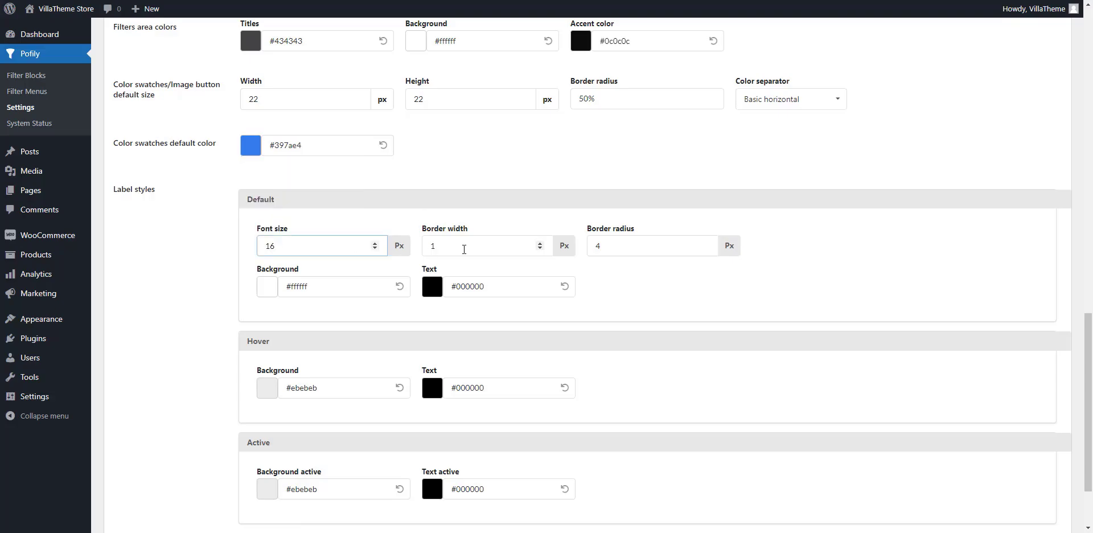
left_click(266, 286)
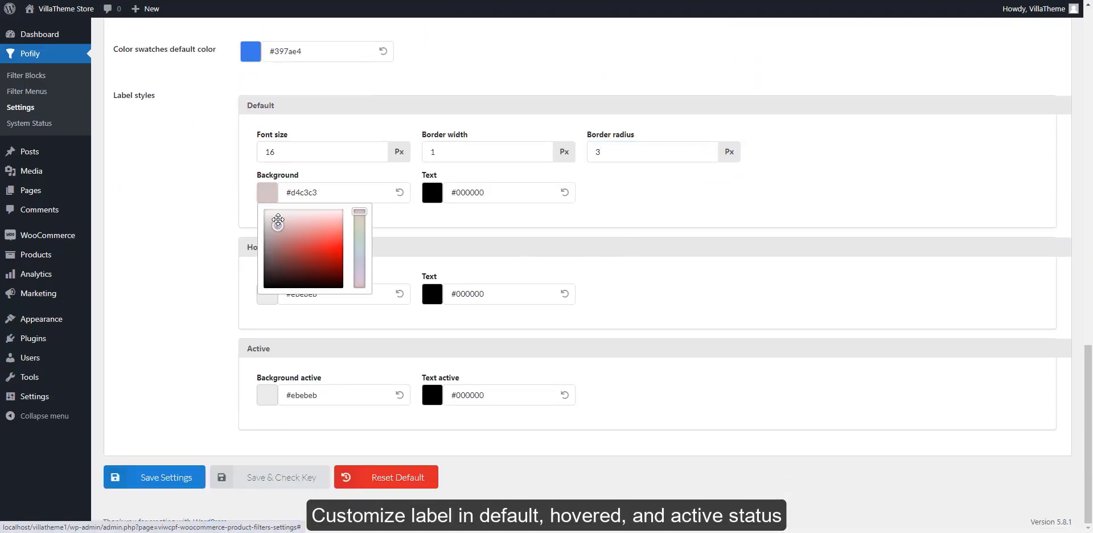